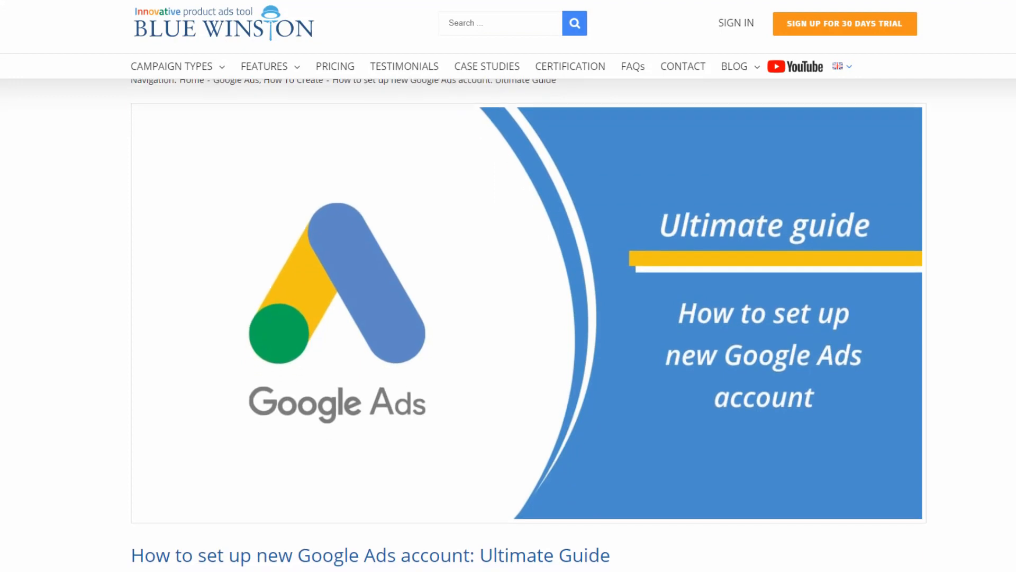
Step: Scroll through the Blue Winston 'How to set up new Google Ads account' guide toward the Google Ads link
scroll("down", 3)
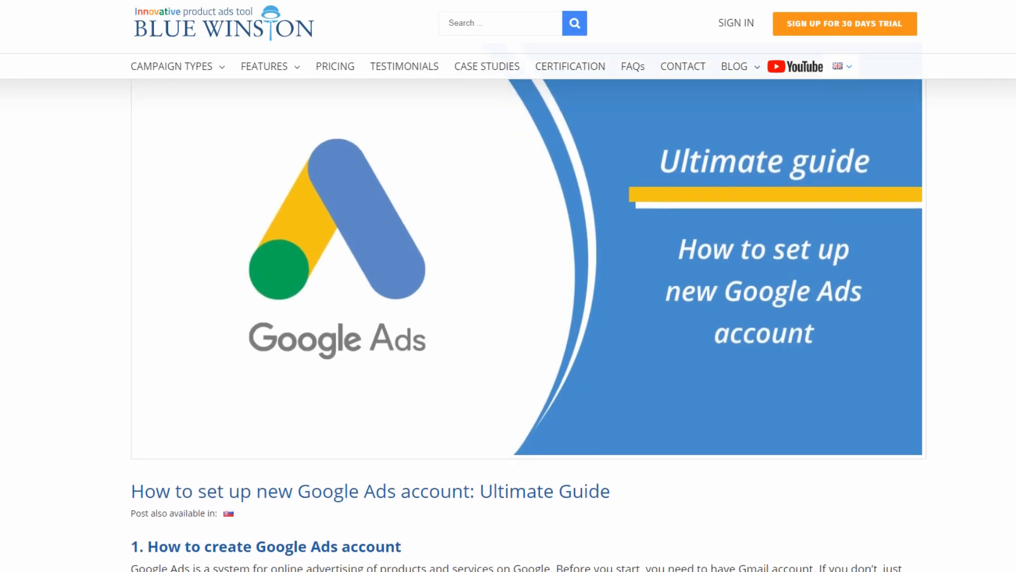
scroll("down", 3)
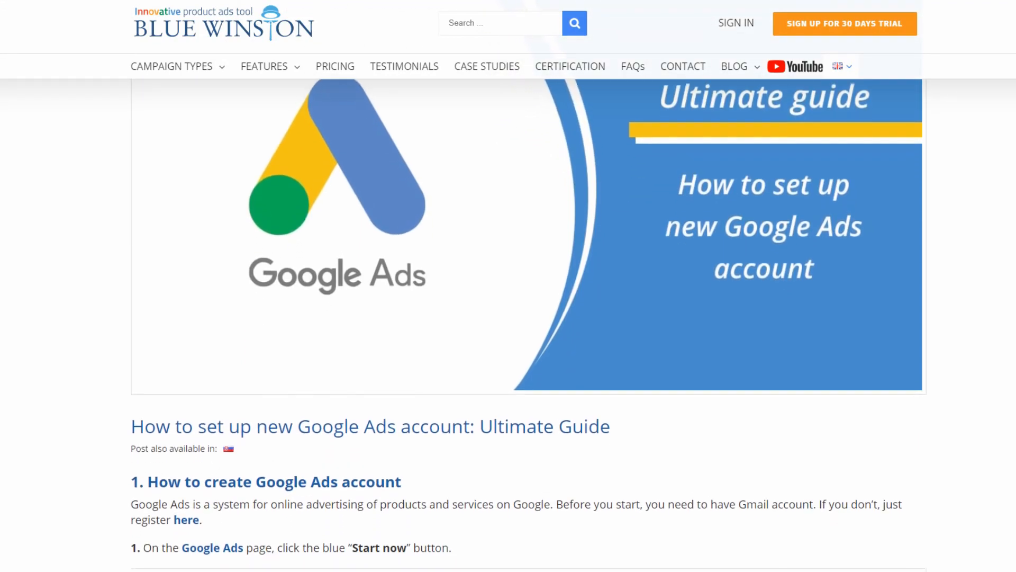
scroll("down", 3)
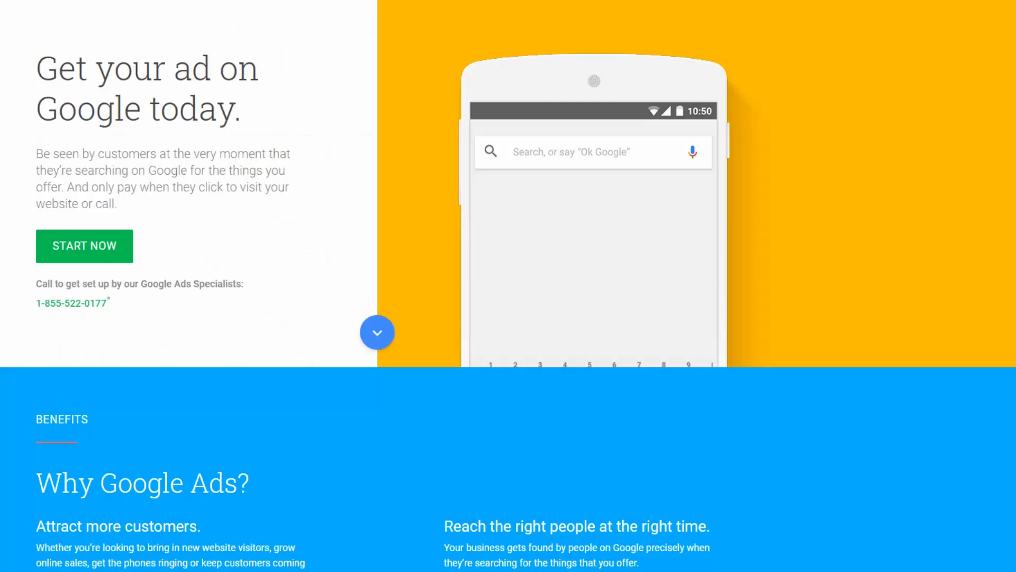
scroll("up", 3)
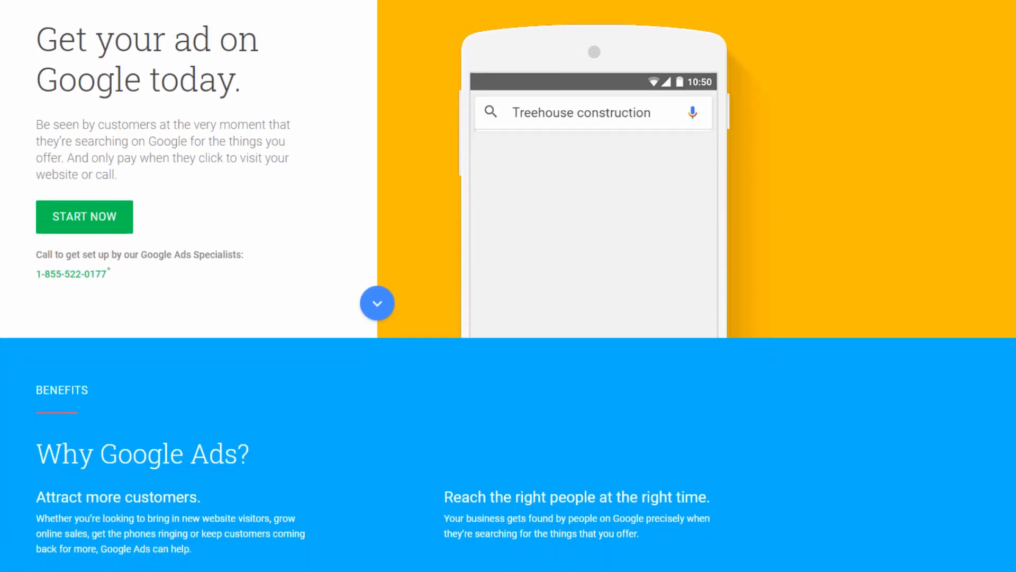
scroll("down", 3)
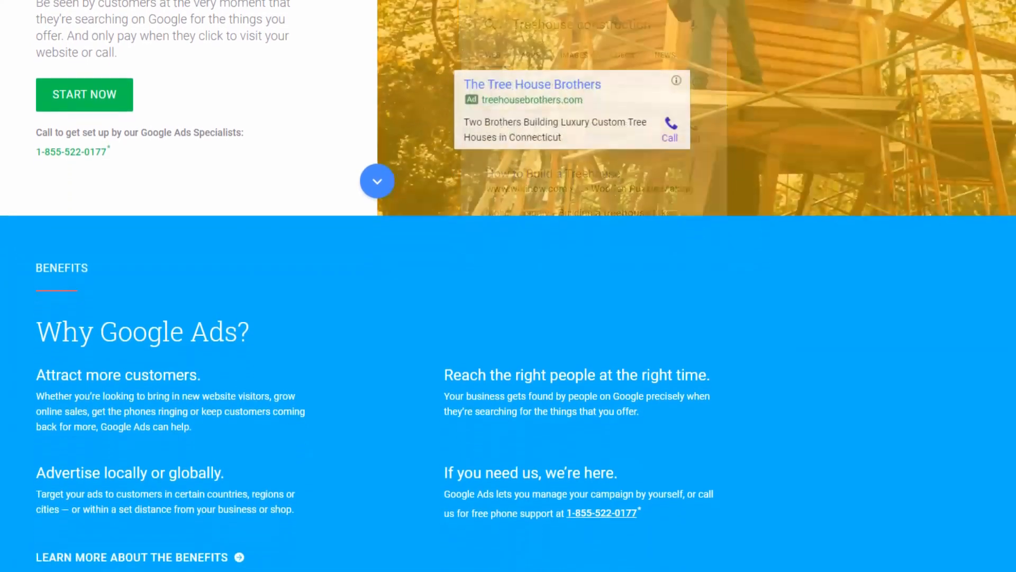
scroll("down", 3)
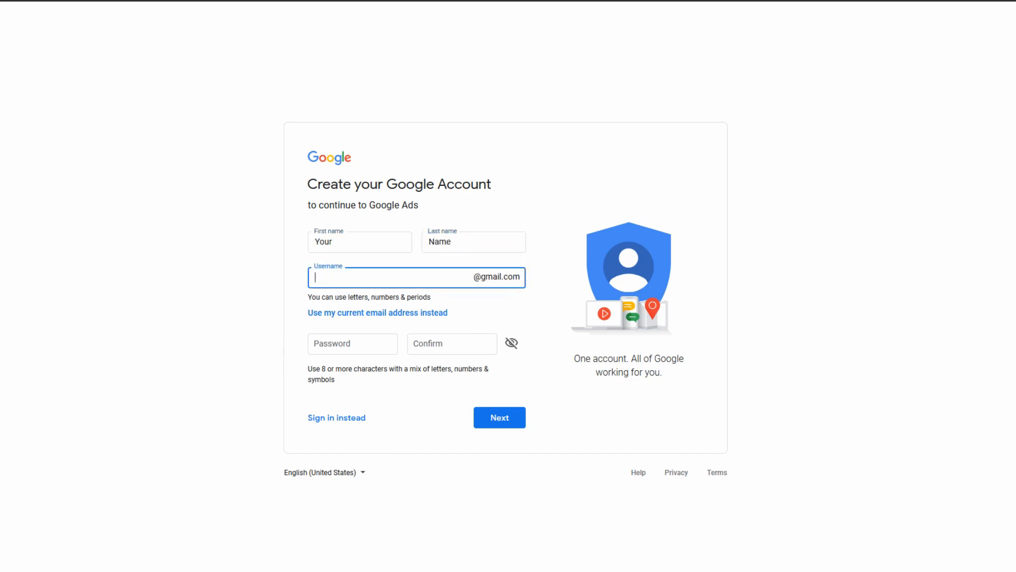
type("yourname")
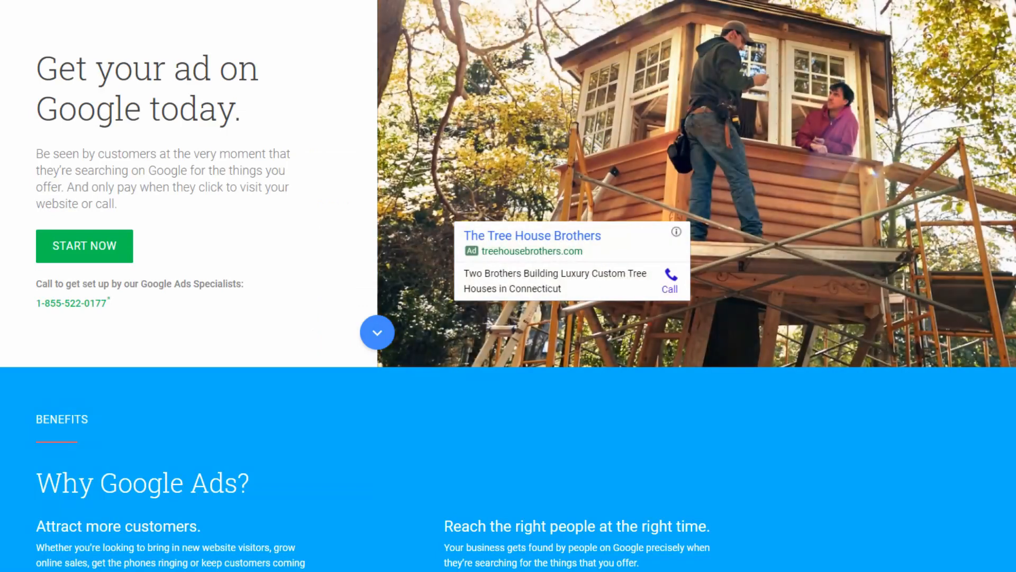
Step: Start a new Google Ads campaign created without a goal's guidance
left_click(83, 246)
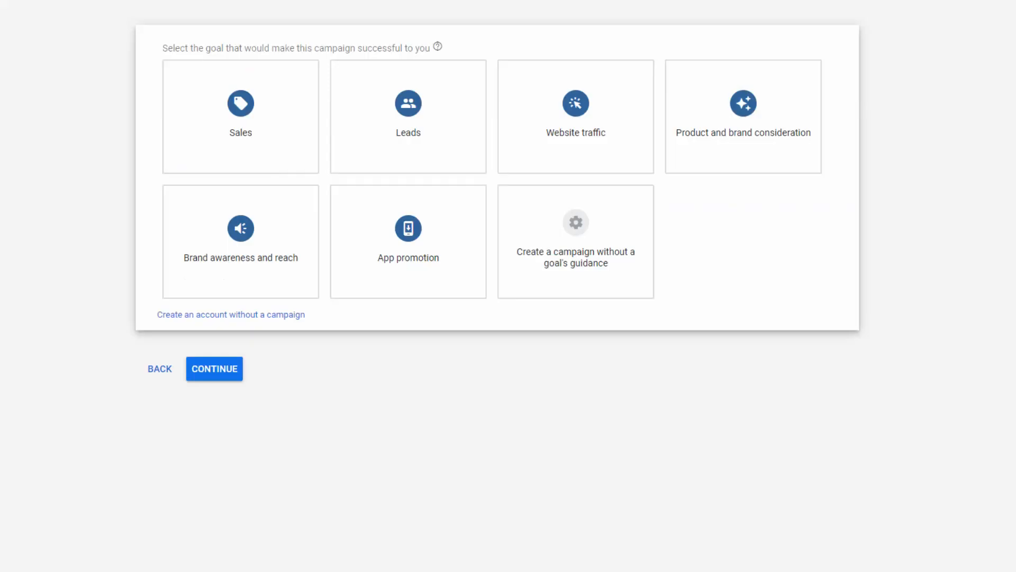
left_click(240, 116)
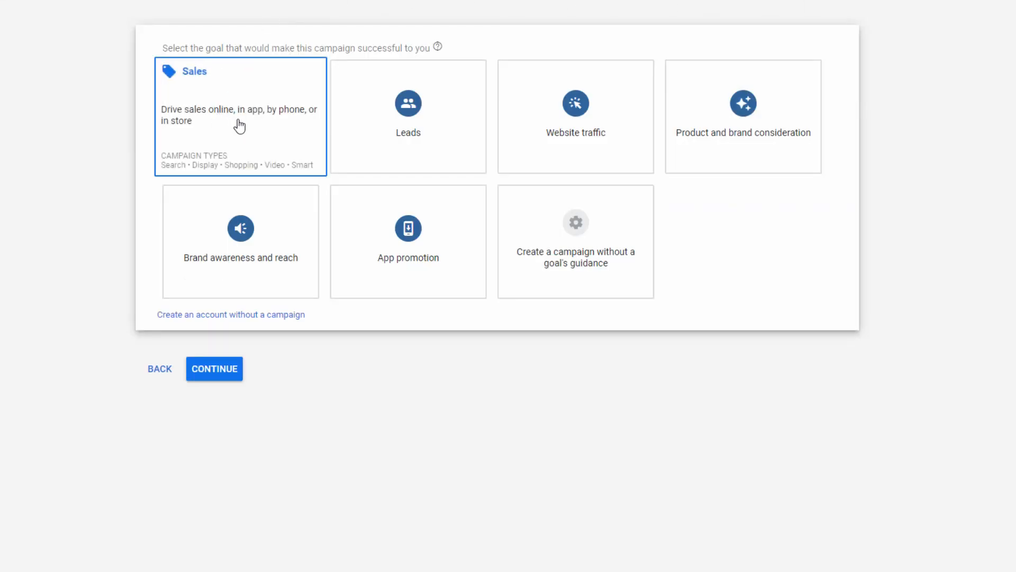
left_click(408, 103)
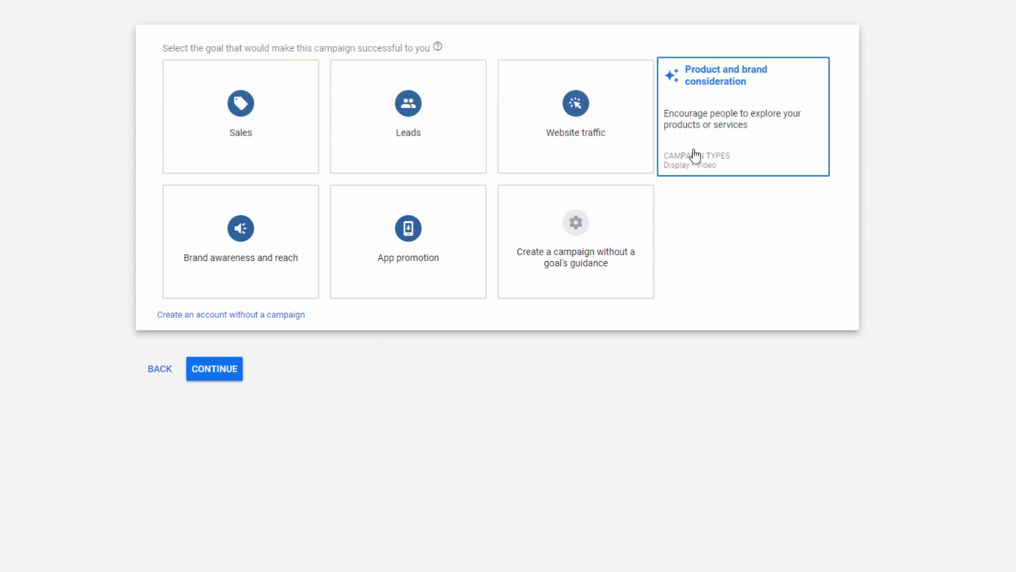
left_click(240, 240)
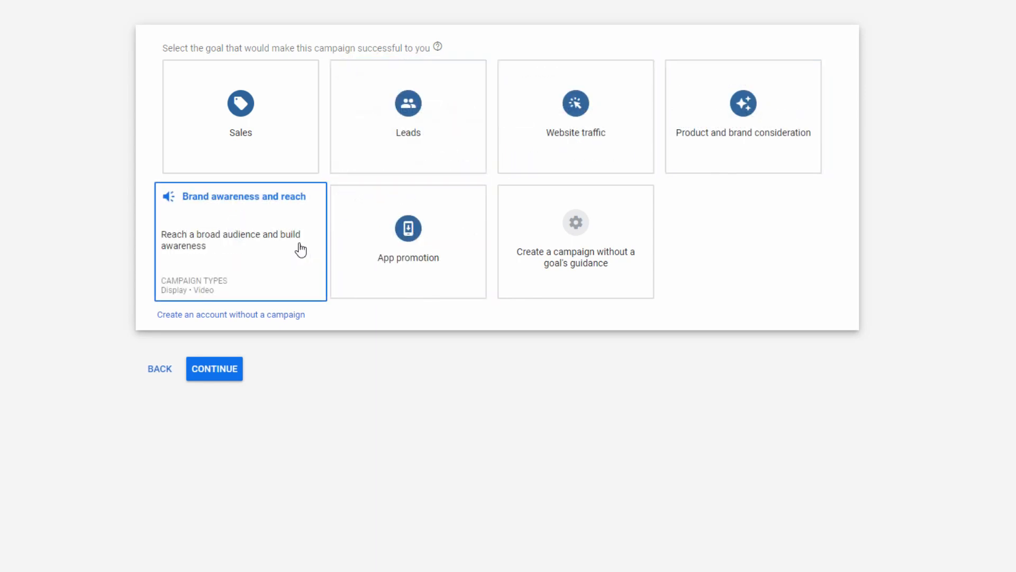
left_click(575, 241)
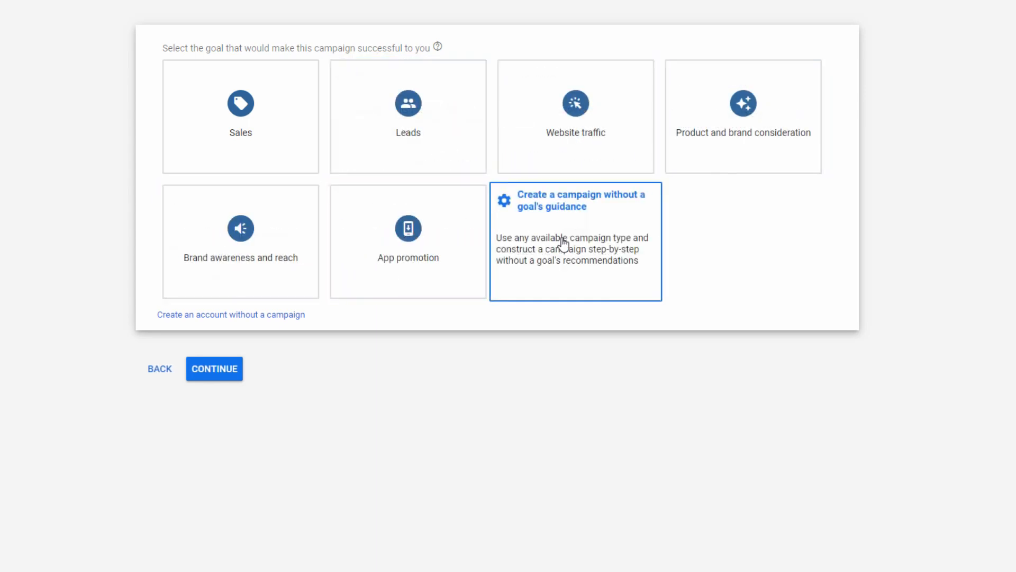
mouse_move(611, 284)
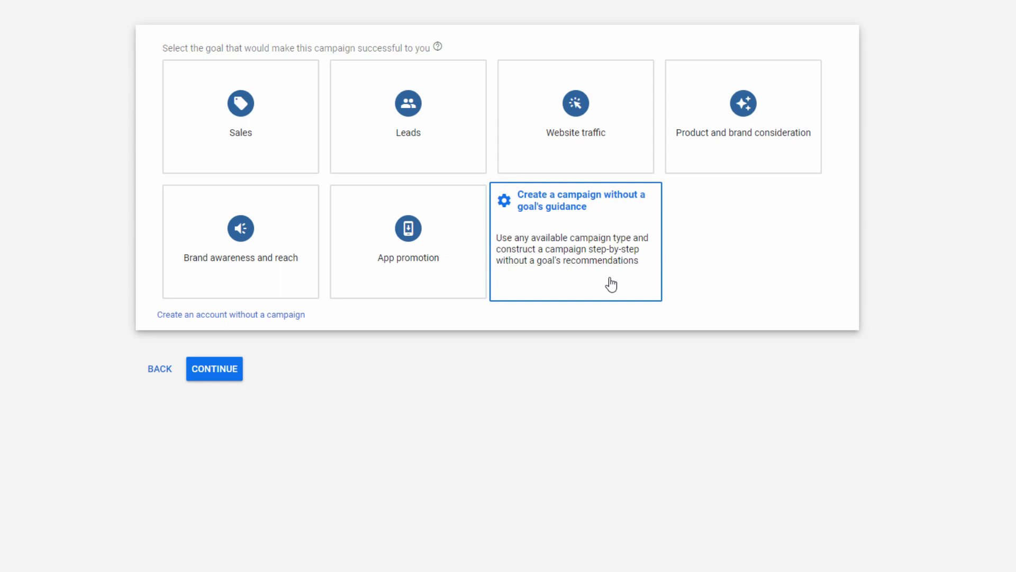
left_click(575, 240)
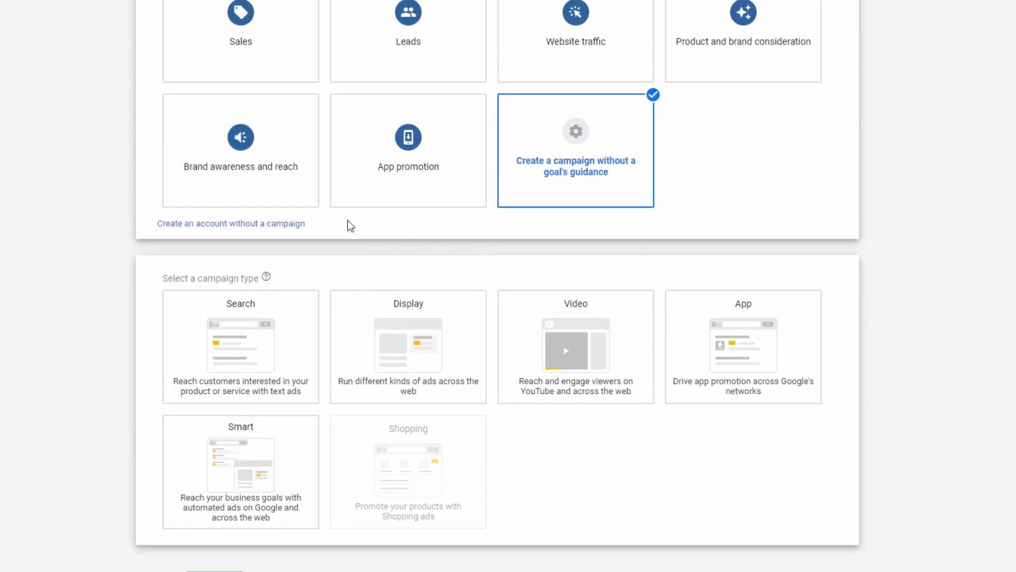
mouse_move(290, 232)
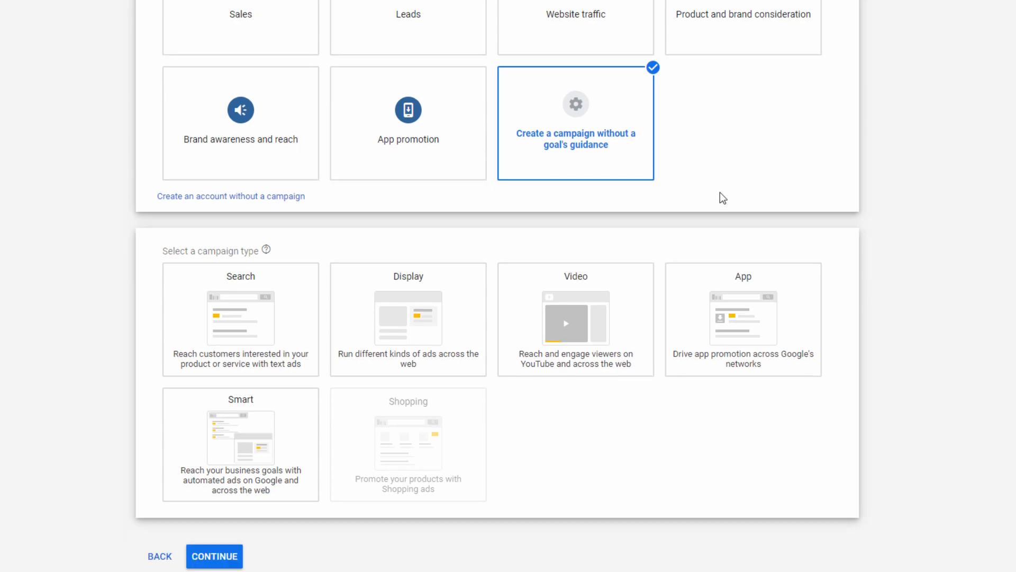
Step: Make it a Search campaign aimed at Android app downloads and continue to its settings
left_click(241, 319)
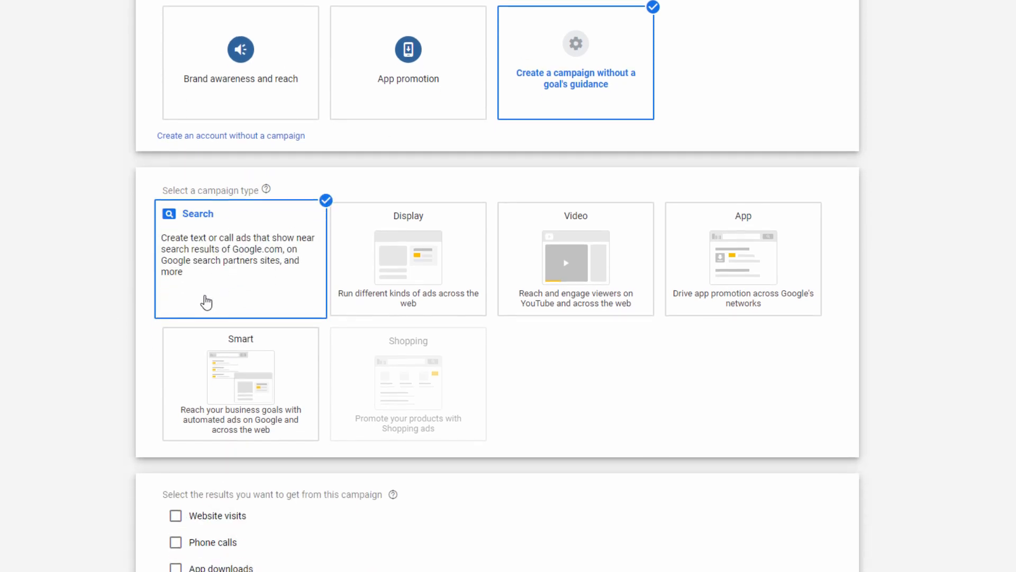
left_click(175, 521)
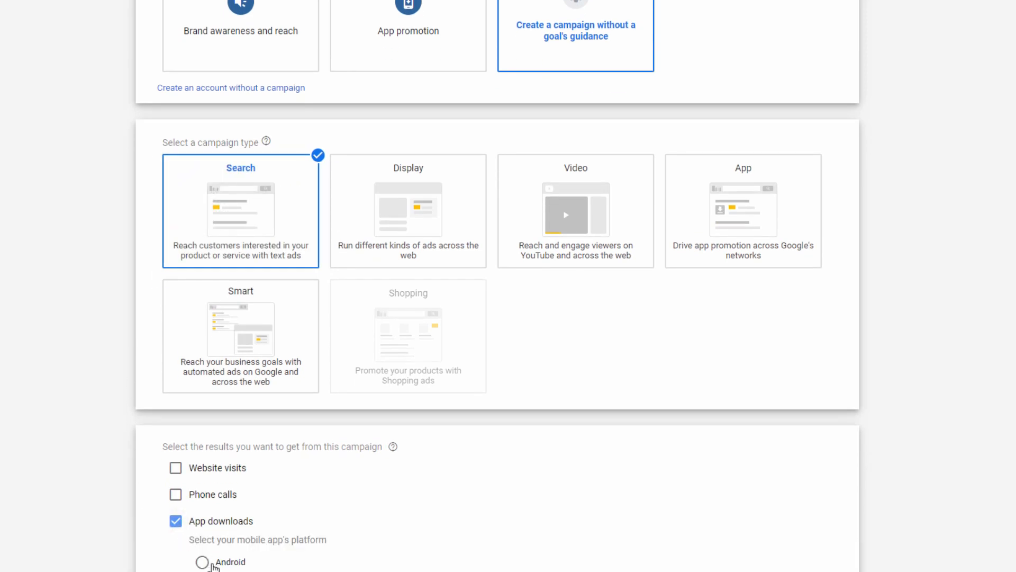
left_click(201, 561)
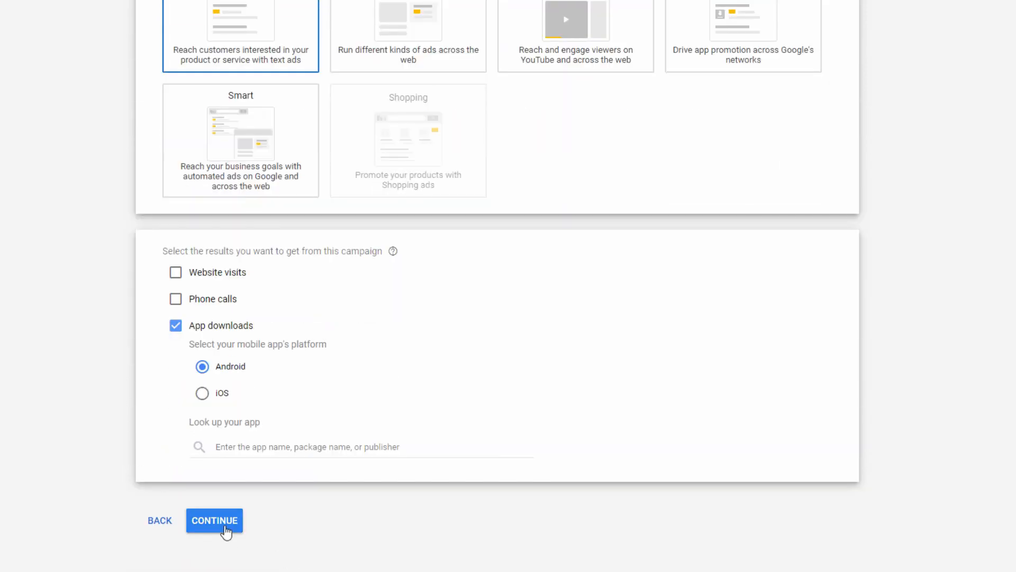
left_click(214, 520)
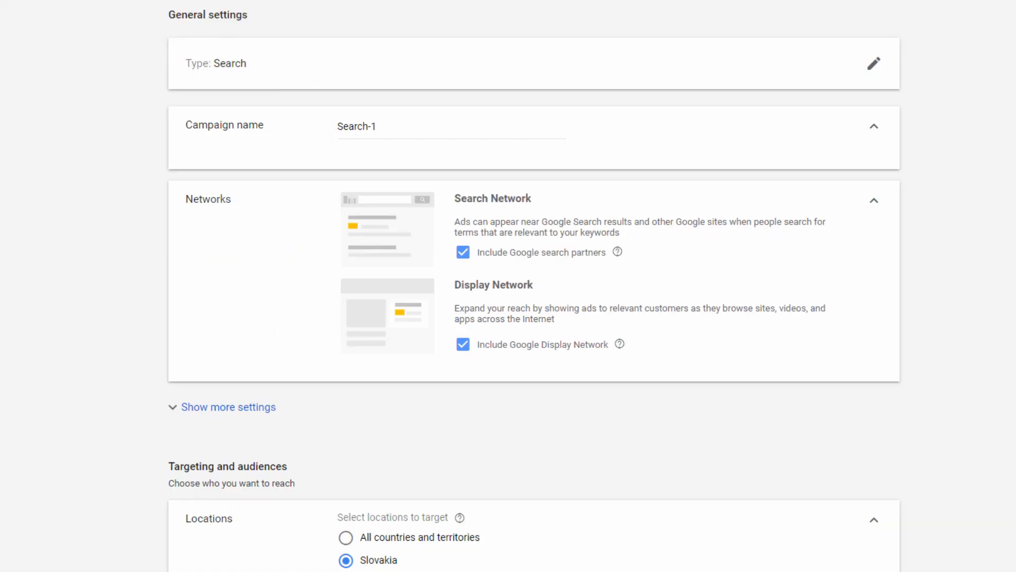
Step: Scroll through the Search-1 campaign settings before leaving to the All campaigns overview
scroll("down", 3)
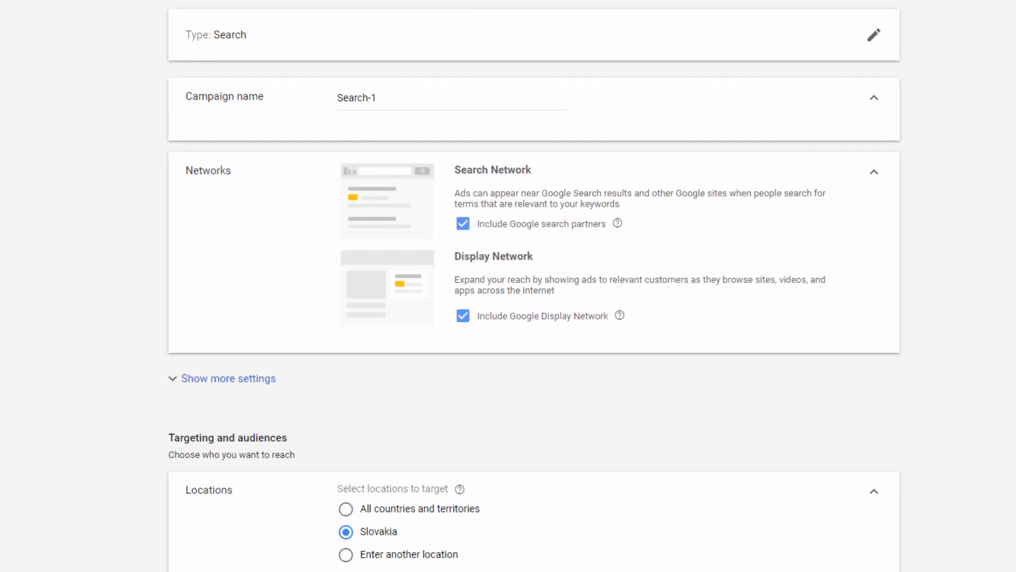
scroll("down", 3)
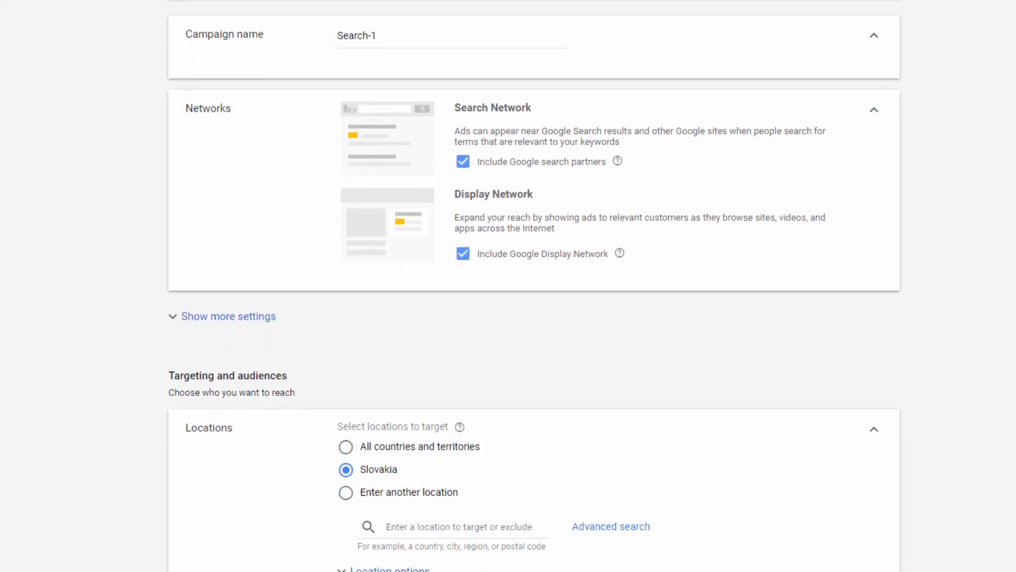
scroll("down", 3)
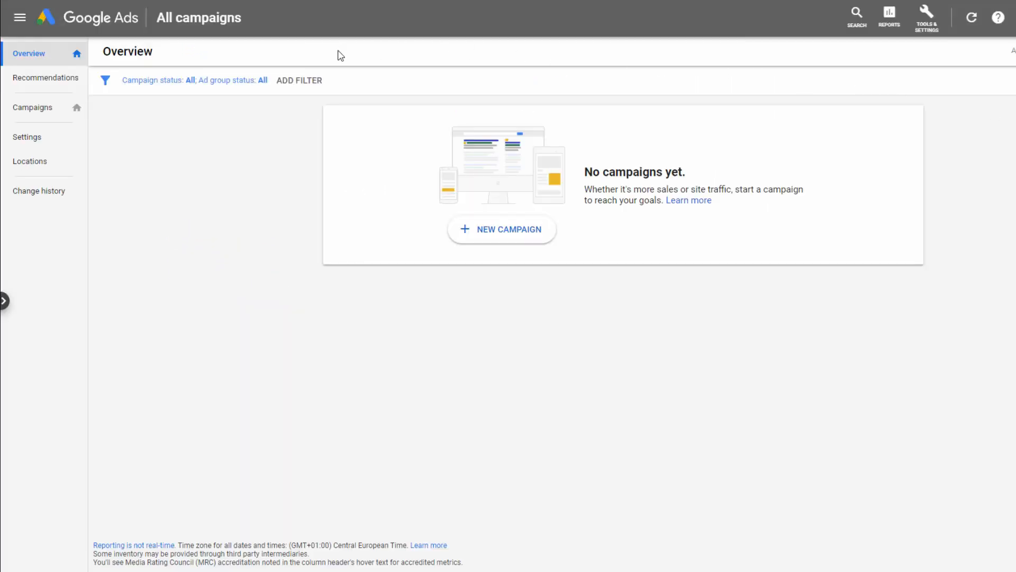
mouse_move(33, 108)
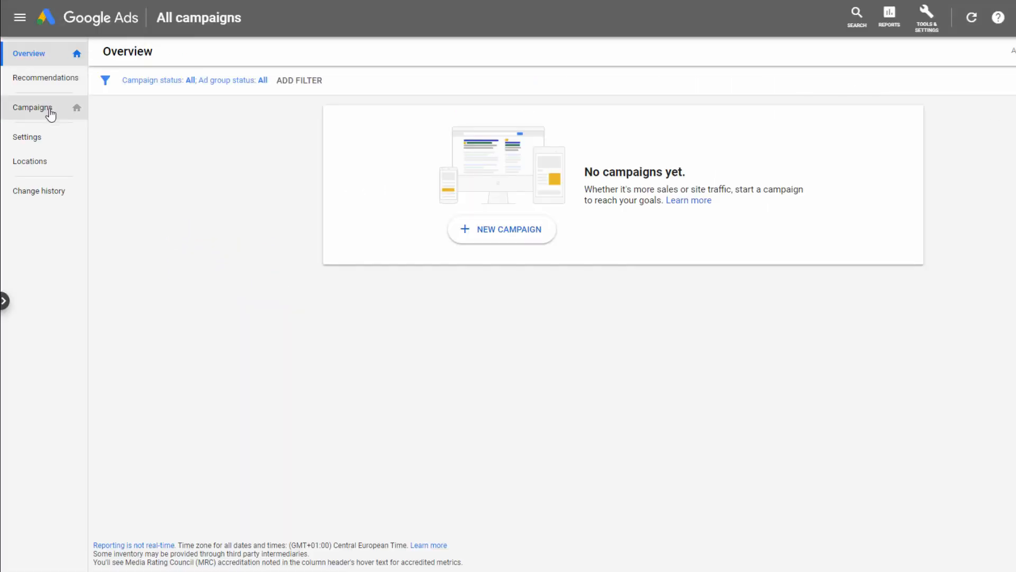
mouse_move(39, 190)
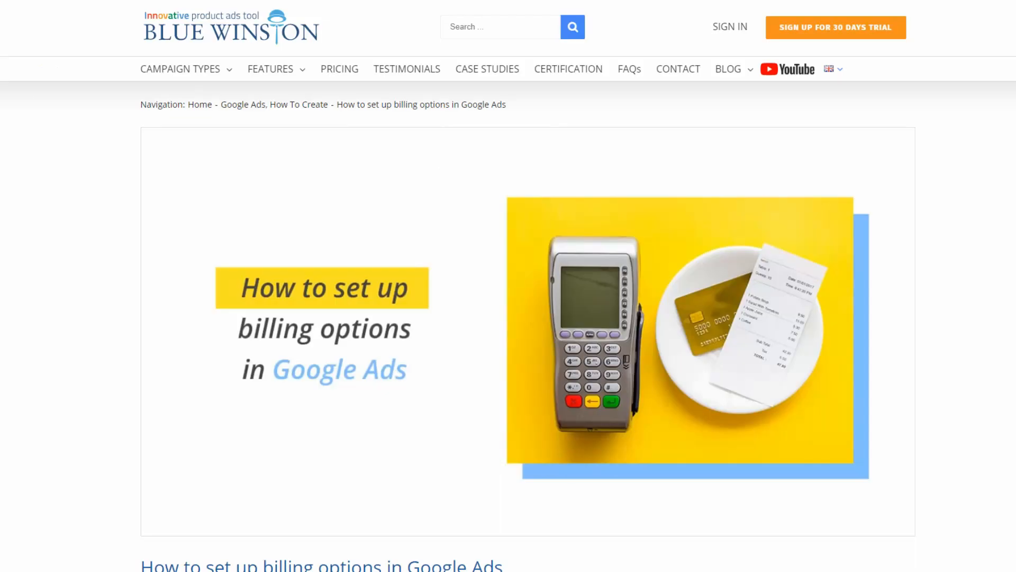
scroll("down", 3)
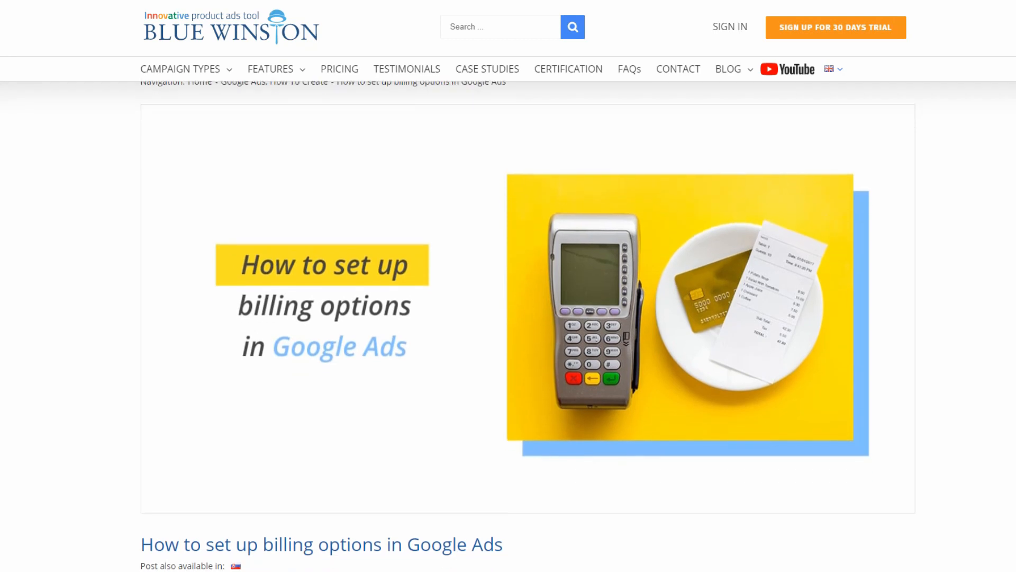
scroll("down", 3)
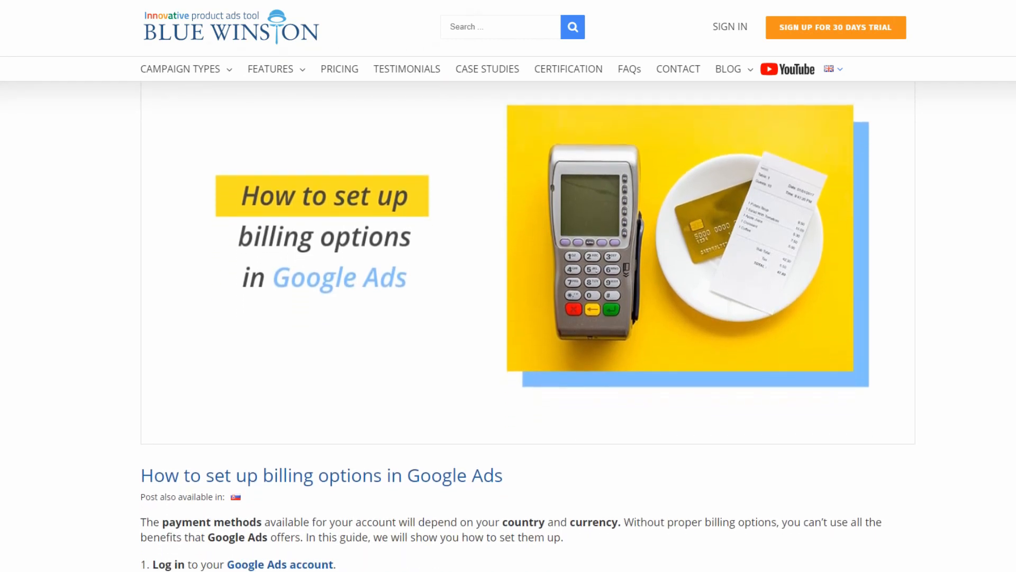
scroll("down", 3)
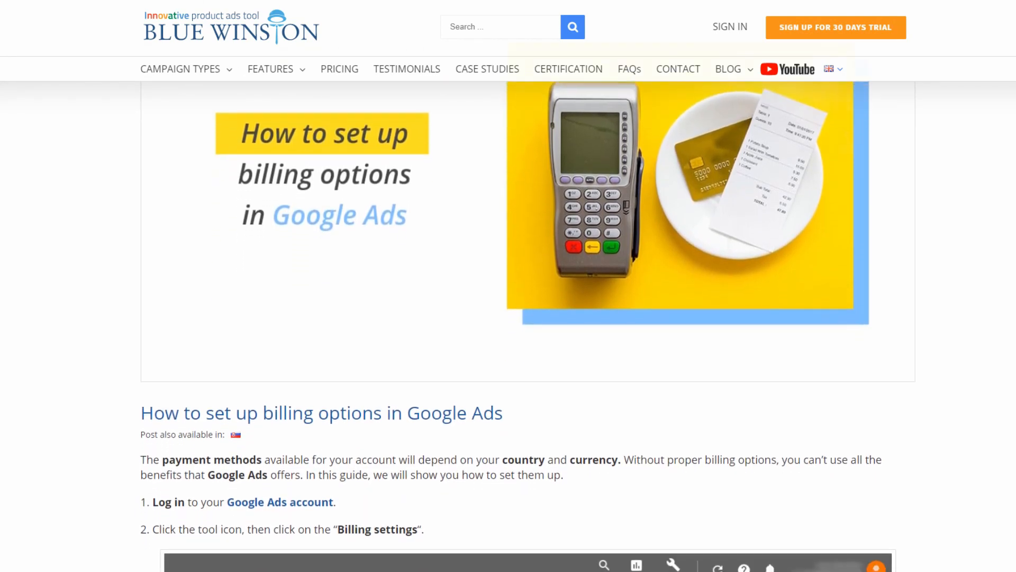
scroll("down", 3)
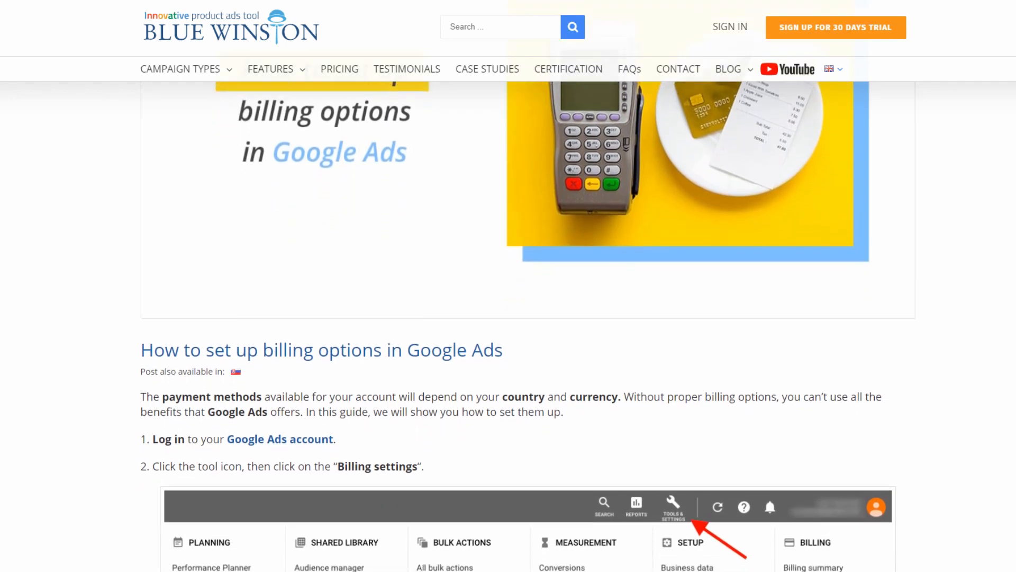
scroll("down", 3)
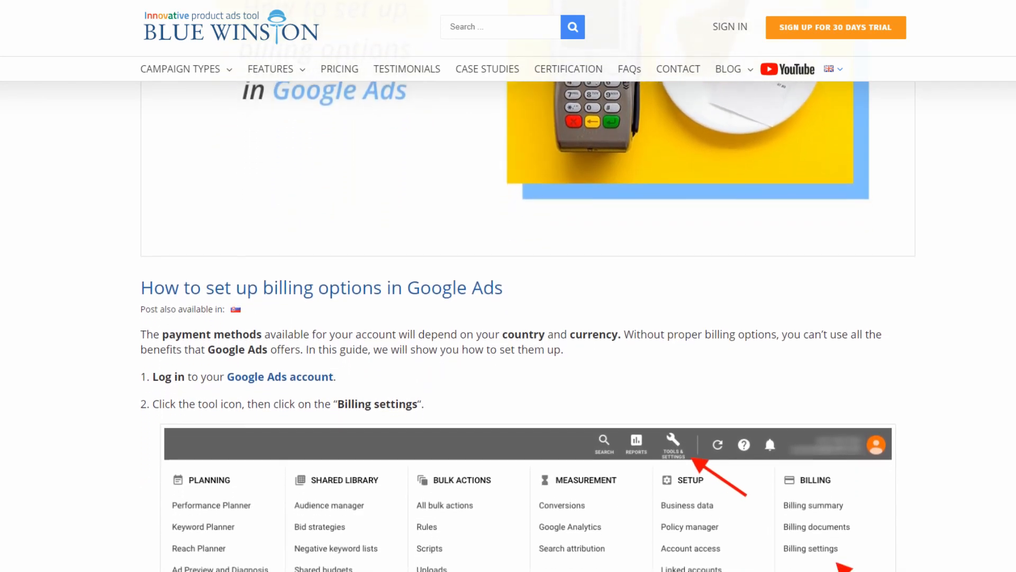
scroll("down", 3)
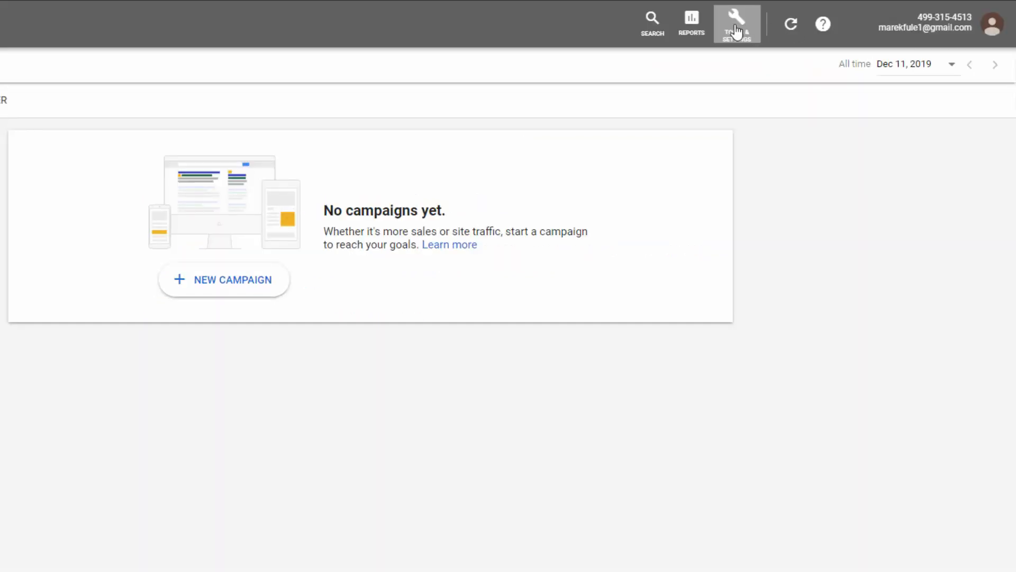
Step: Review the Payments Setup page: billing country, customer info, payment schedule and payment method
left_click(735, 23)
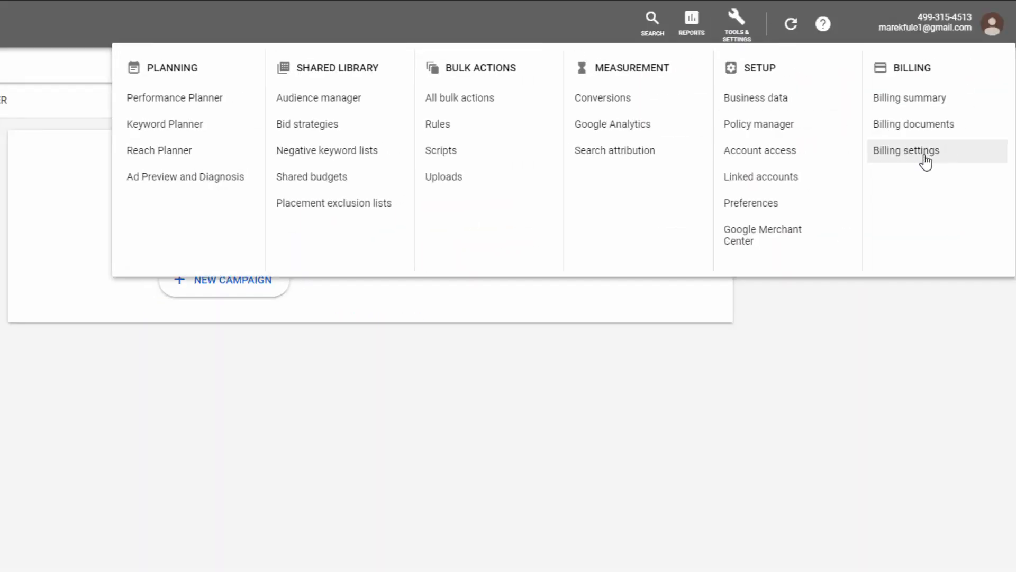
left_click(905, 149)
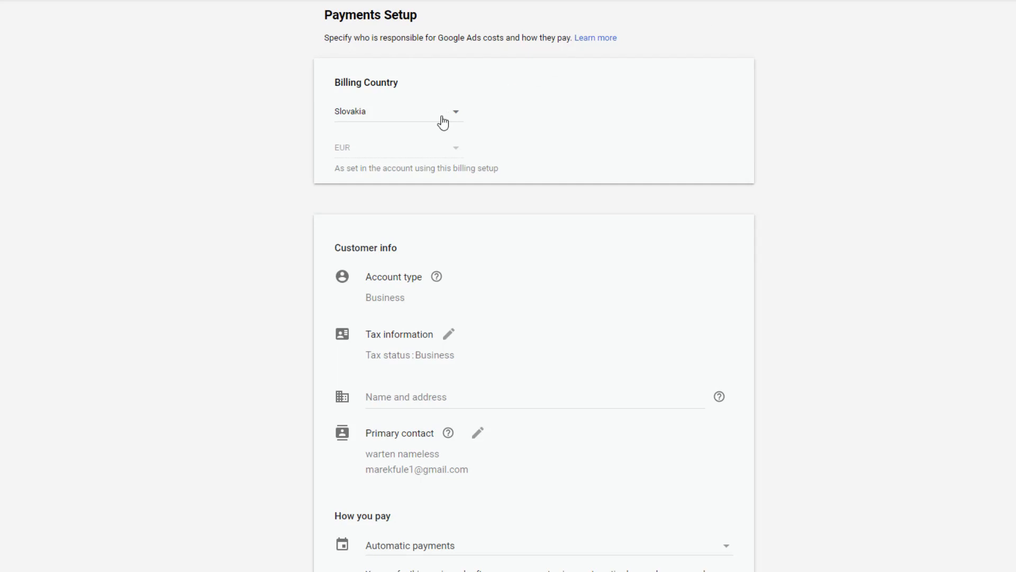
mouse_move(581, 165)
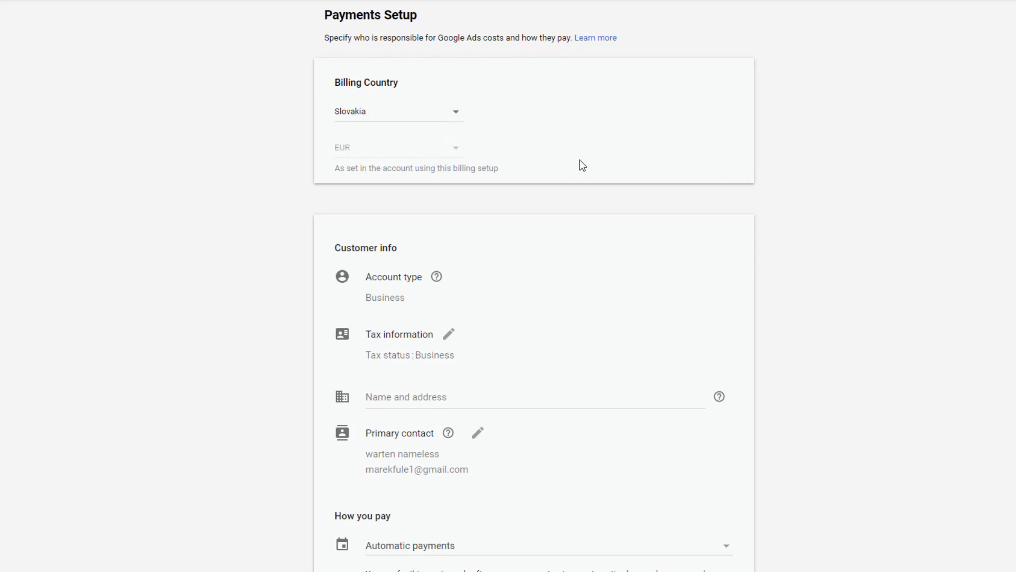
scroll("down", 3)
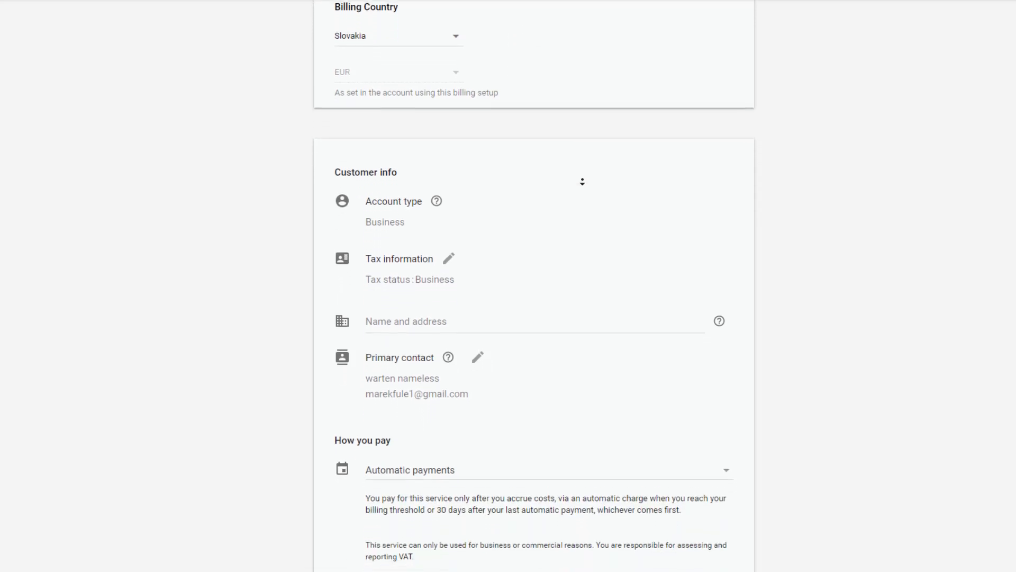
scroll("down", 3)
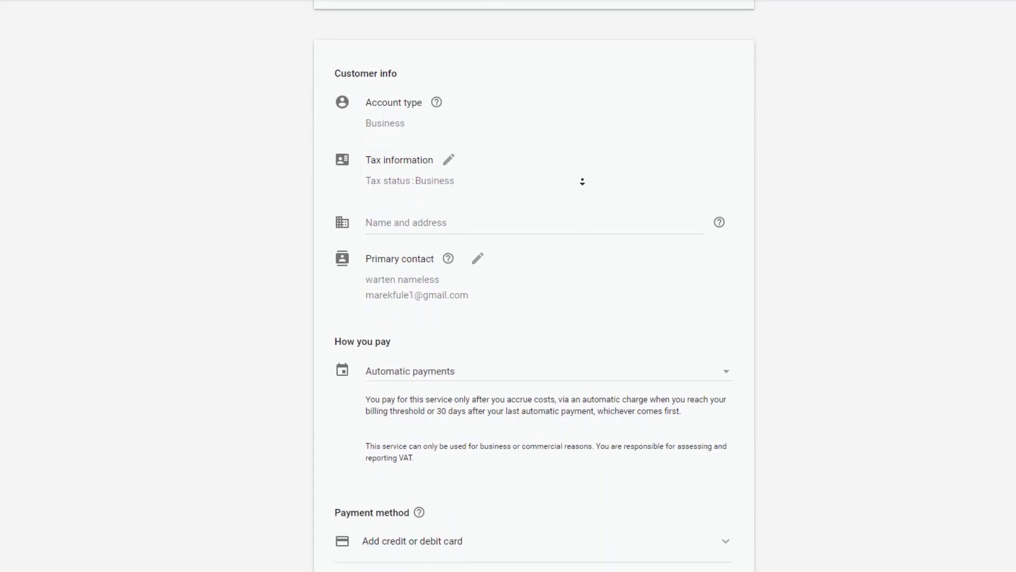
scroll("down", 3)
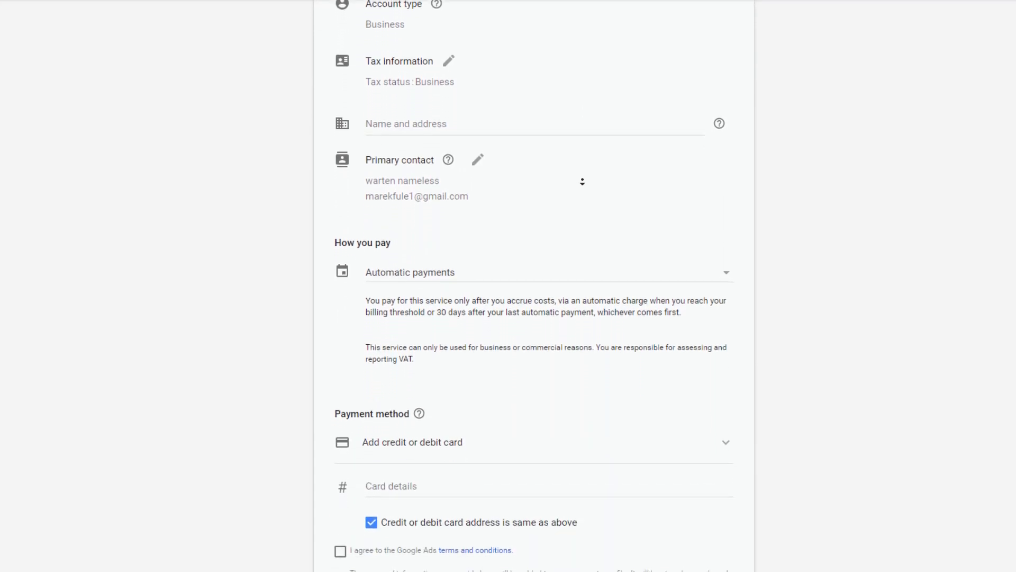
scroll("down", 3)
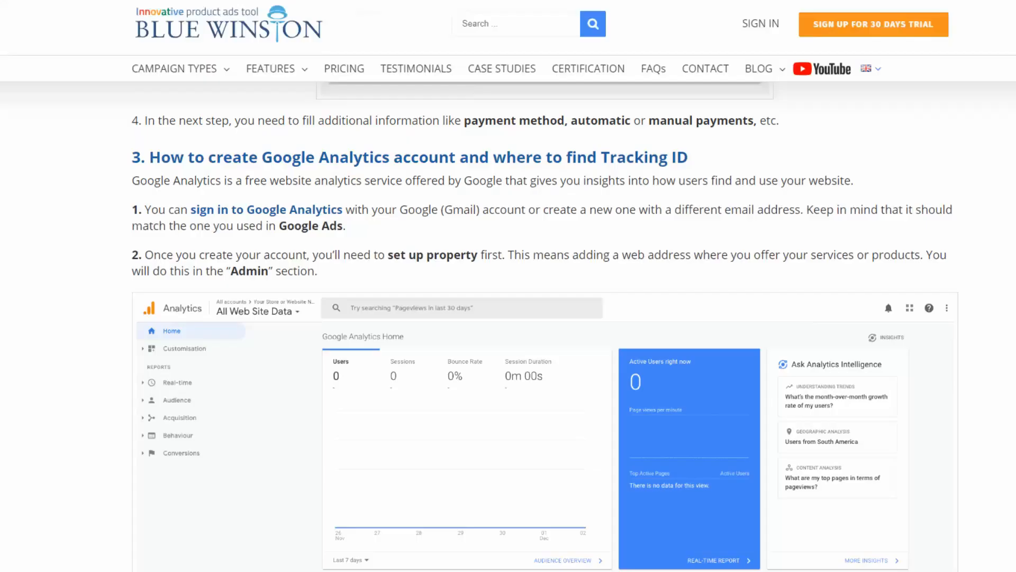
Step: Scroll the guide's Google Analytics section and the Analytics 'Get to know your customers' landing page
scroll("down", 3)
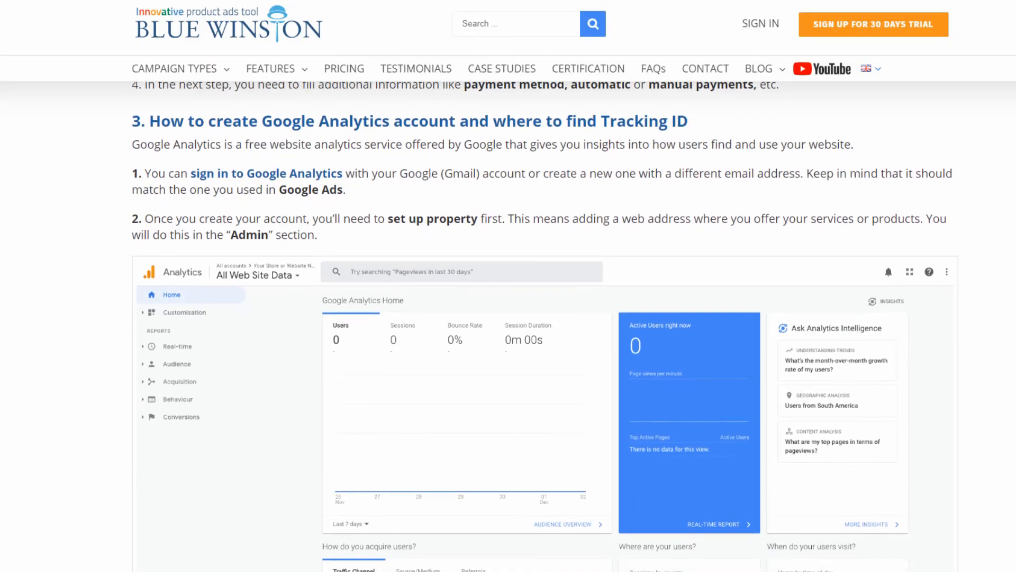
scroll("down", 3)
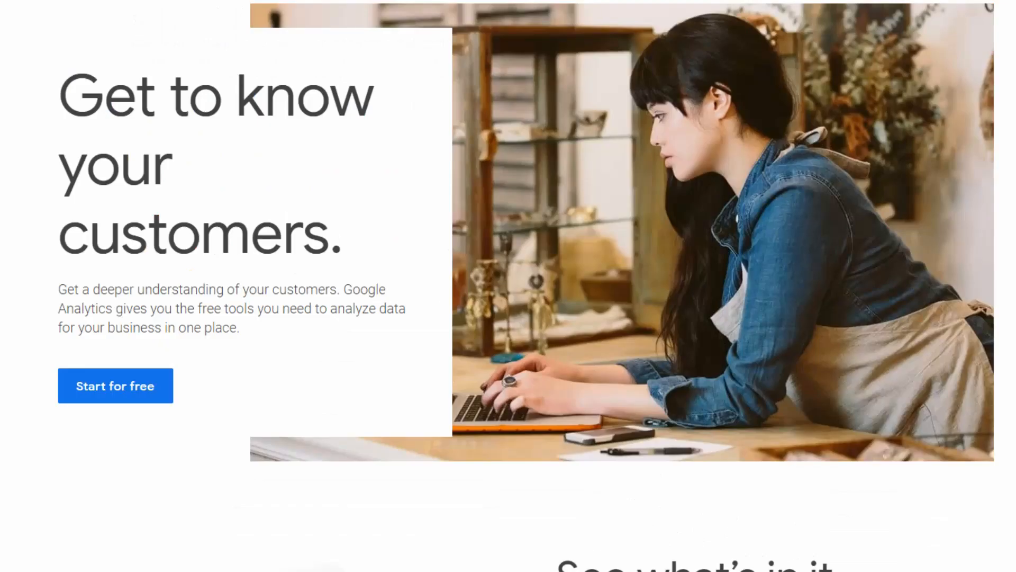
scroll("down", 3)
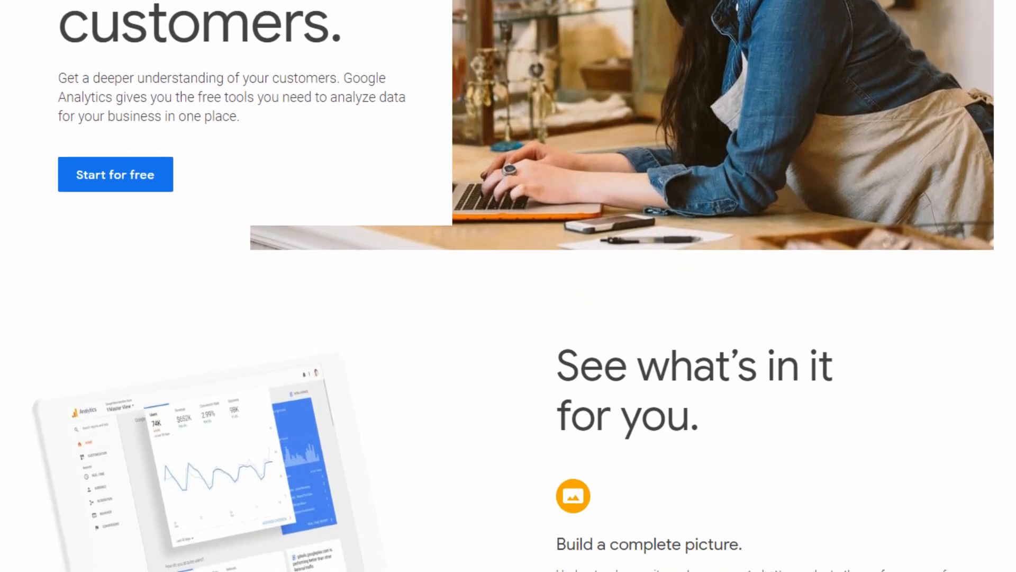
scroll("down", 3)
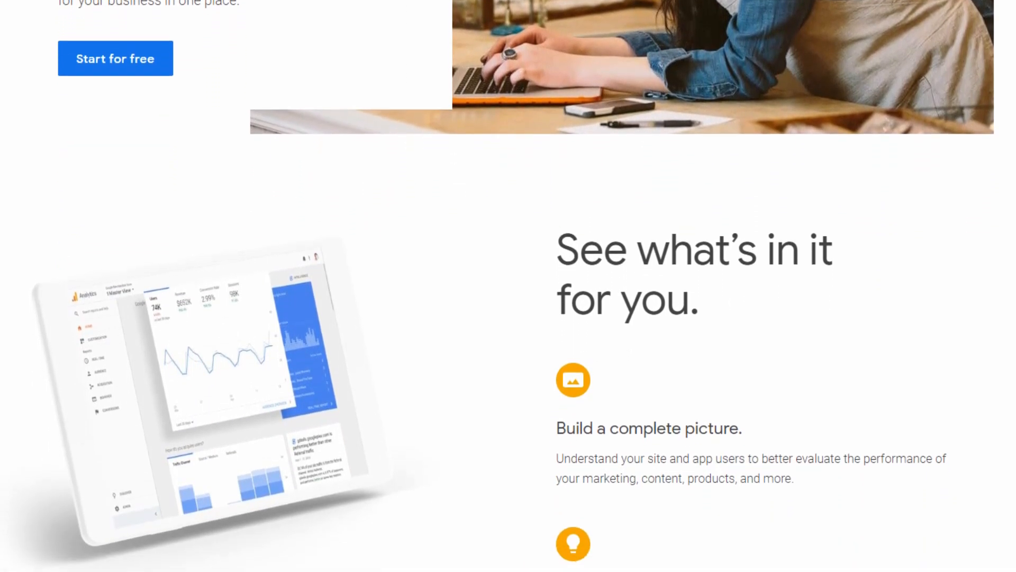
left_click(114, 59)
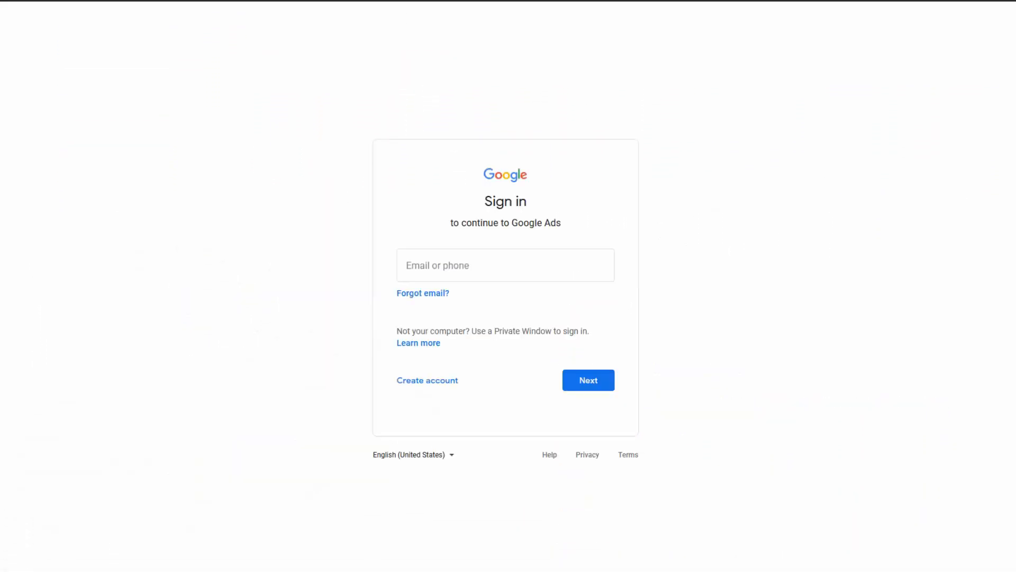
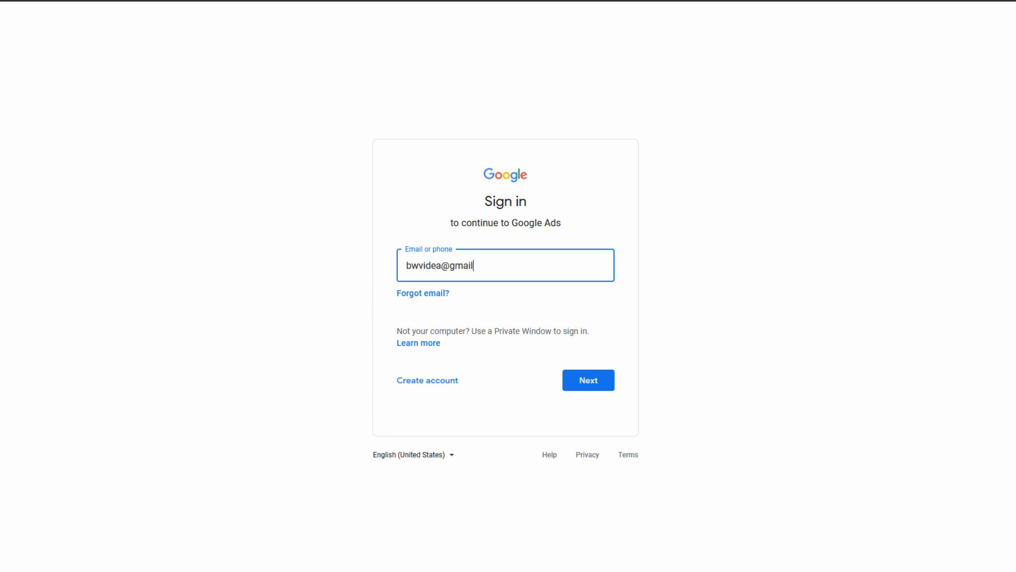
left_click(587, 380)
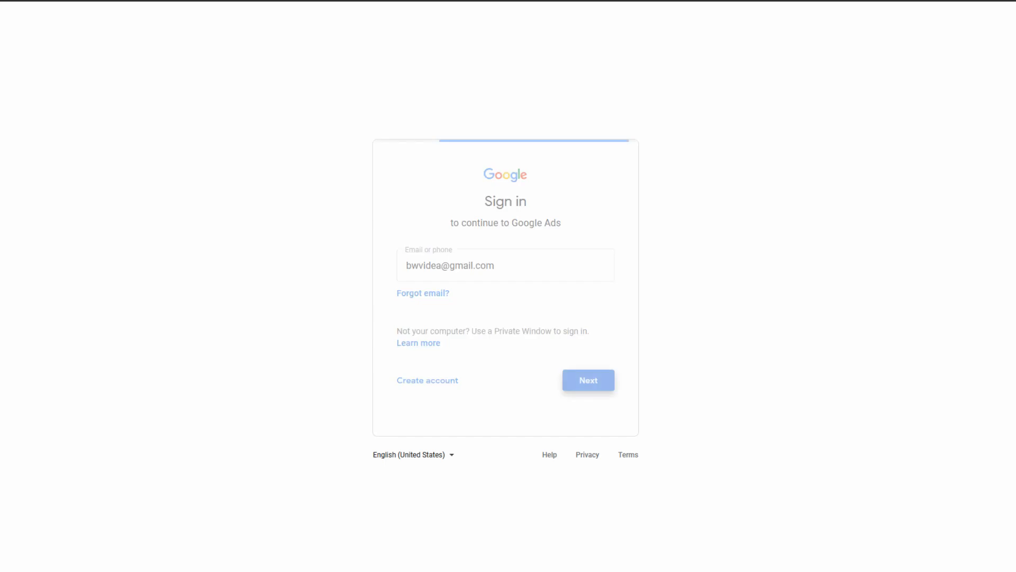
left_click(587, 380)
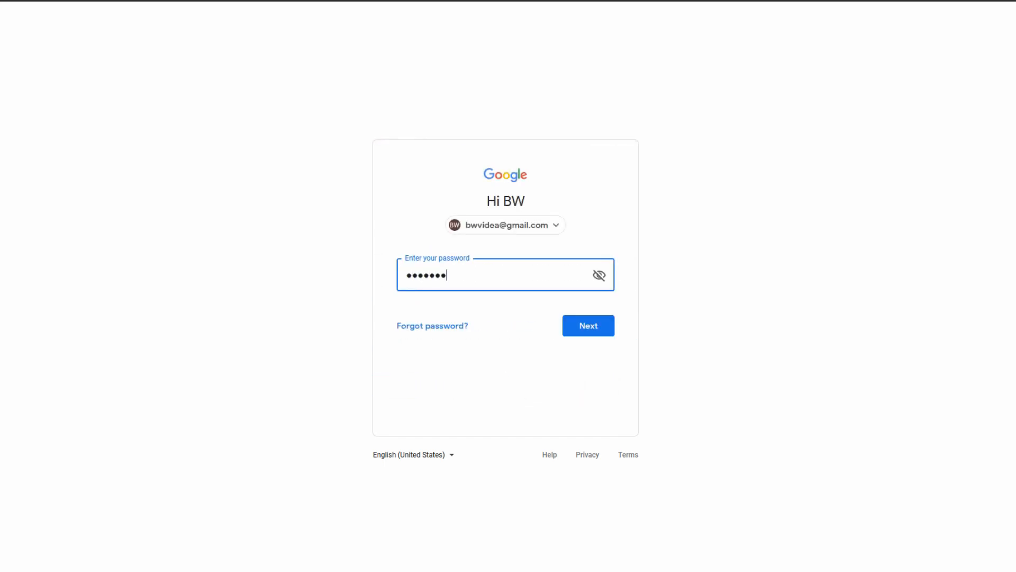
left_click(587, 325)
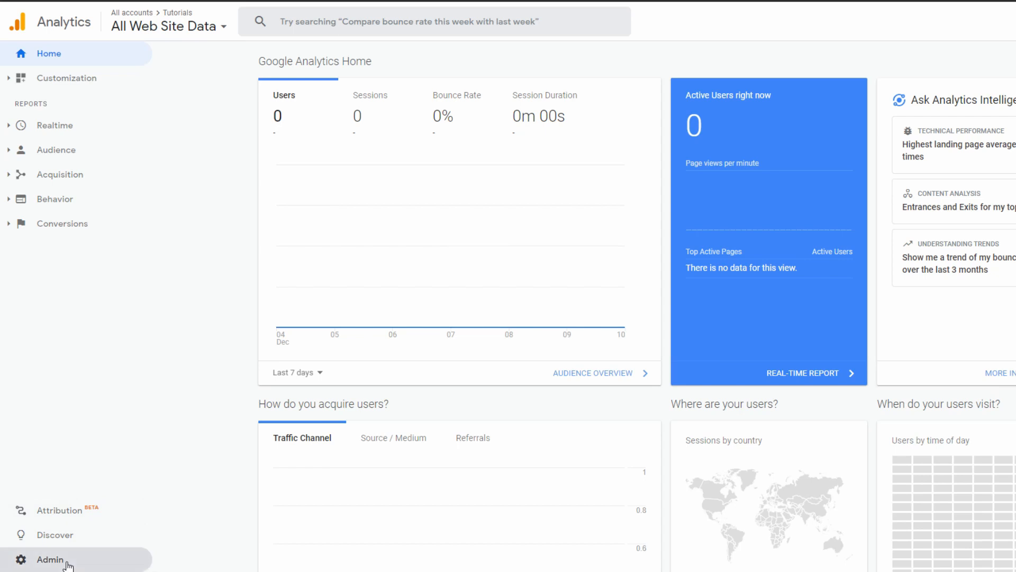
left_click(49, 559)
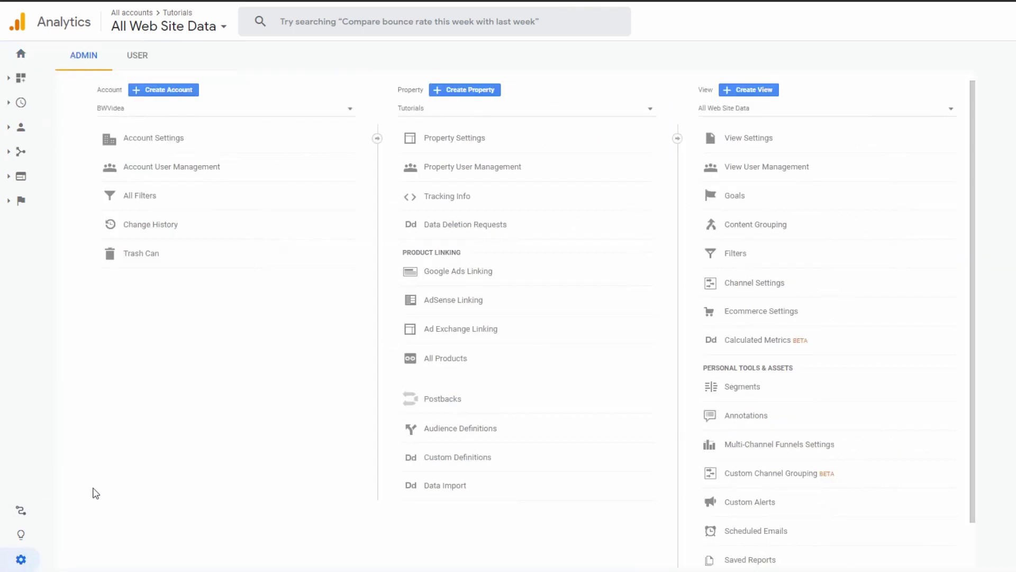
left_click(454, 138)
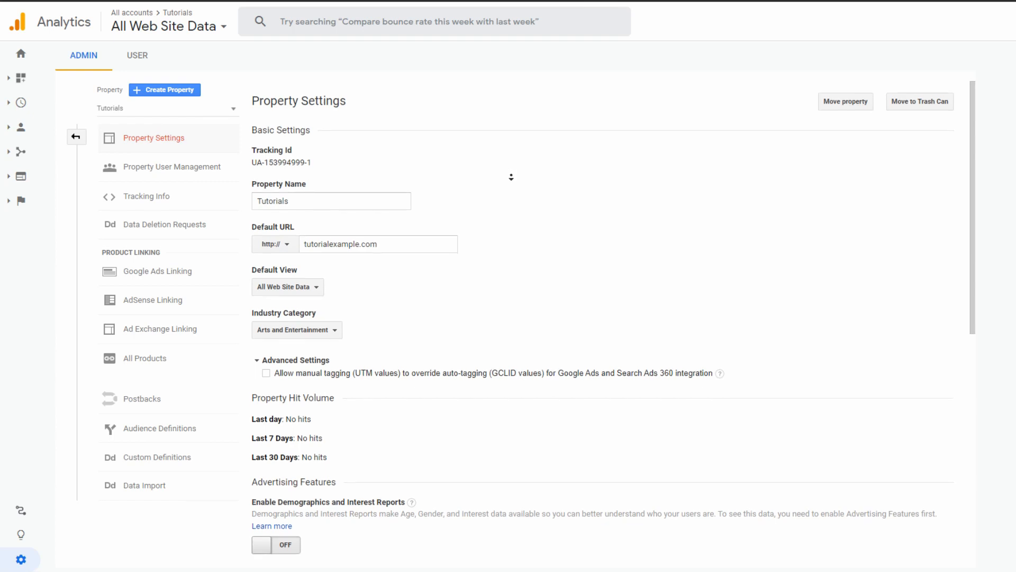
scroll("down", 3)
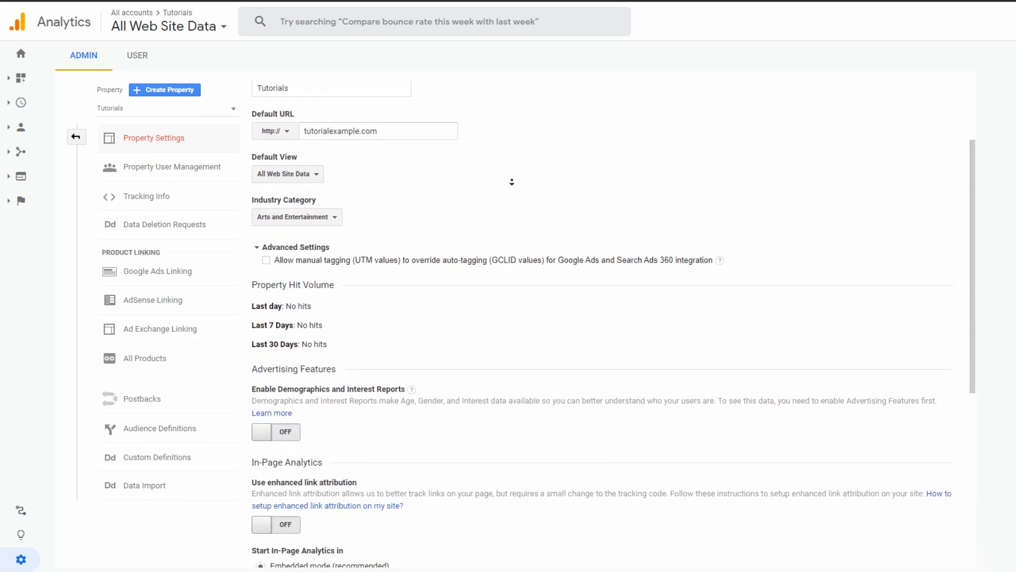
scroll("down", 3)
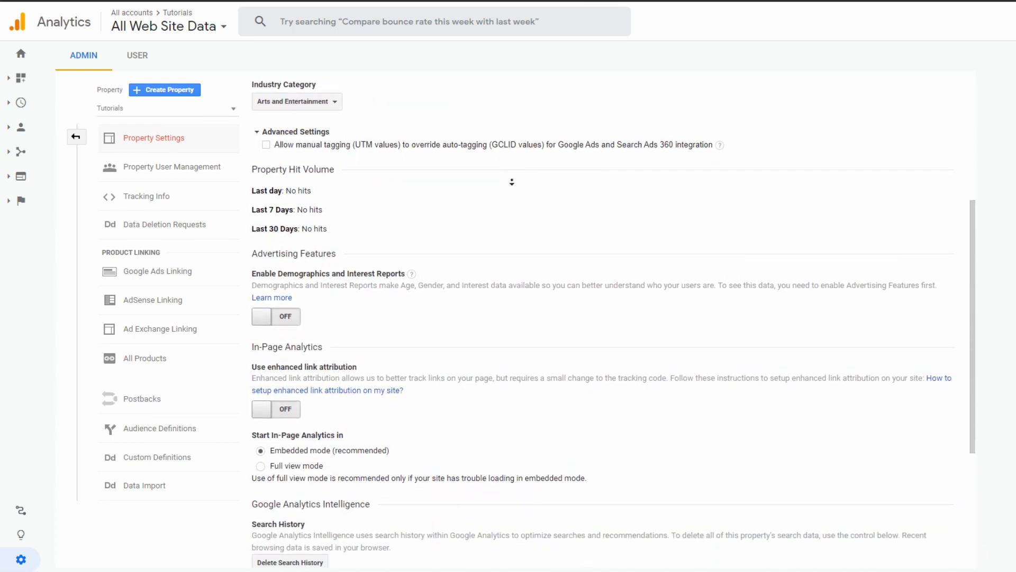
scroll("down", 3)
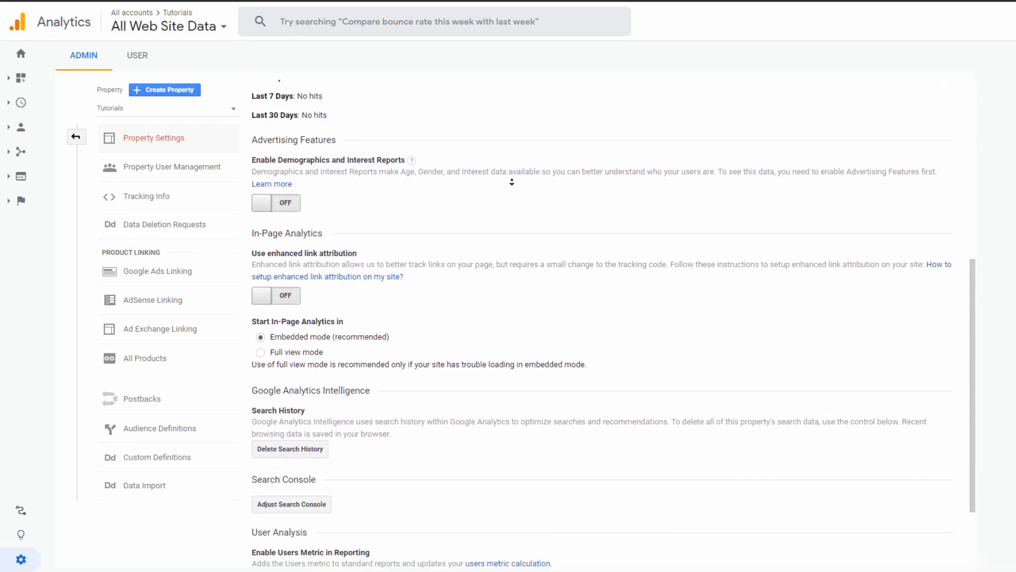
scroll("up", 3)
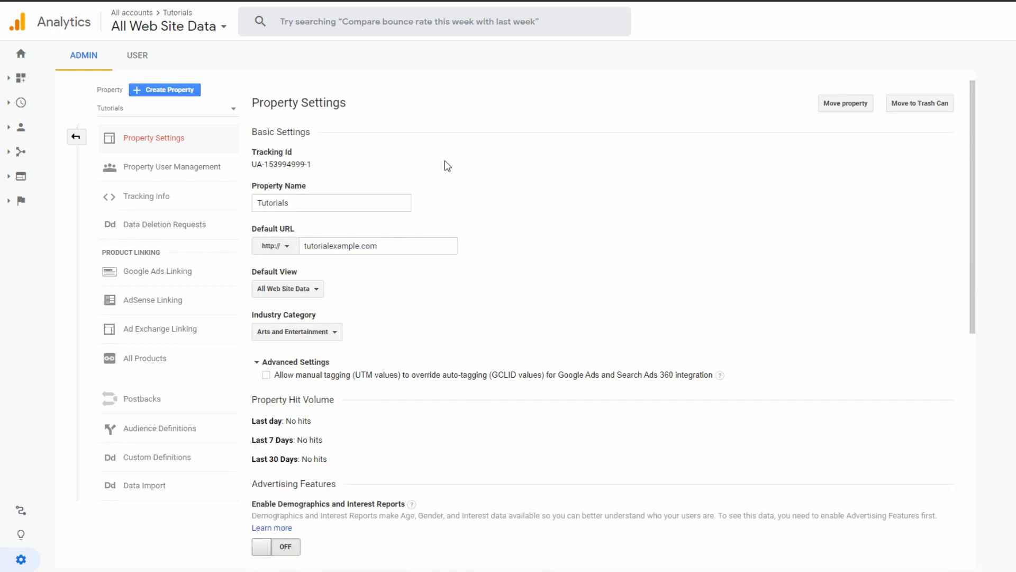
double_click(275, 164)
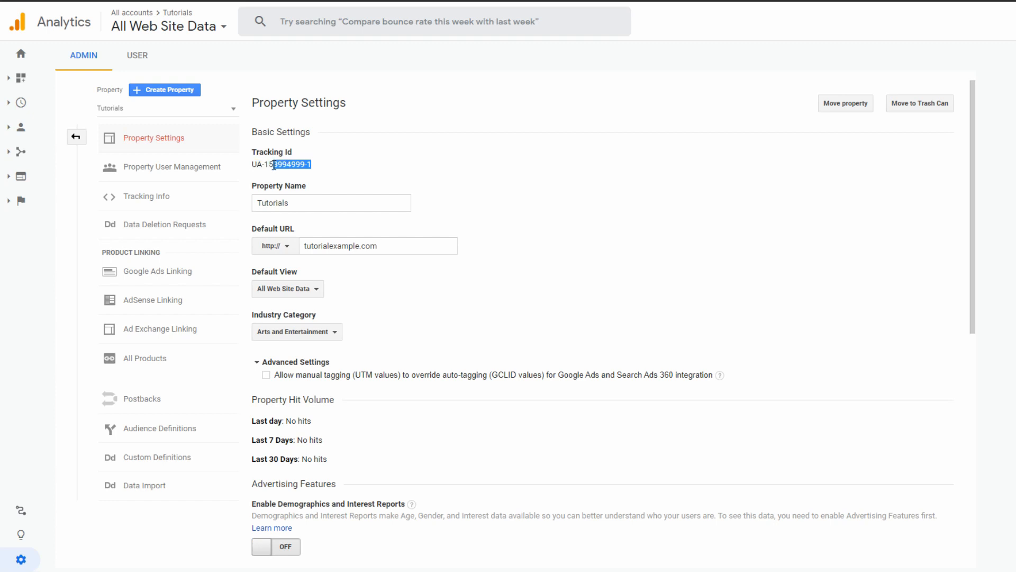
triple_click(280, 164)
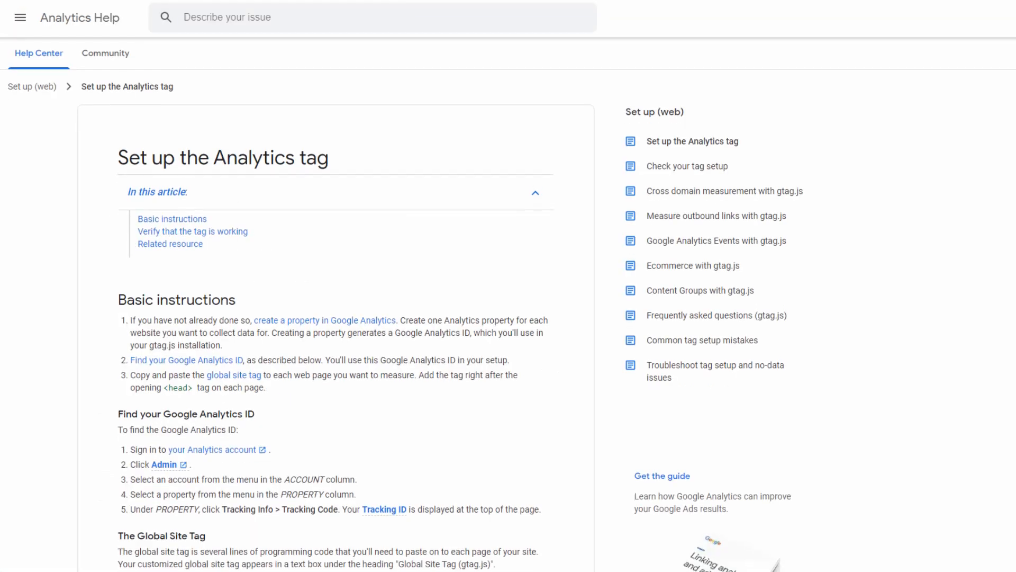
scroll("down", 3)
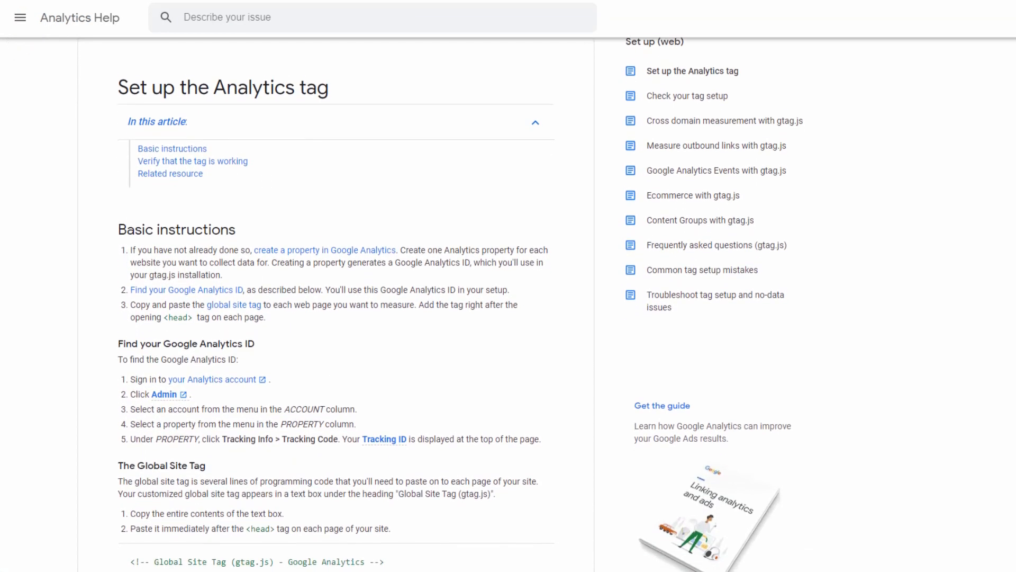
scroll("down", 3)
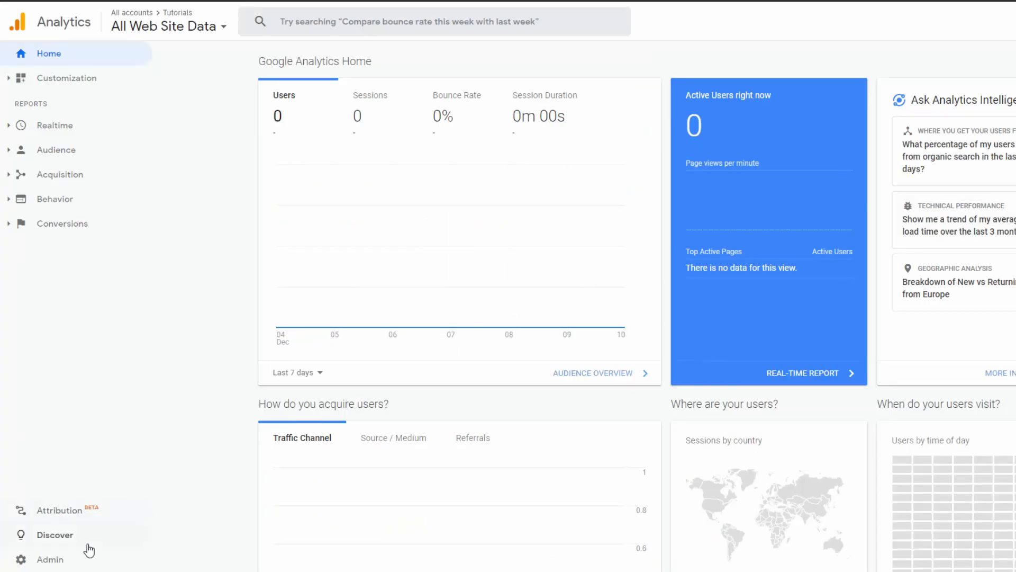
Step: In Admin, show the All Web Site Data View Settings with its view ID, URL and time zone
left_click(50, 558)
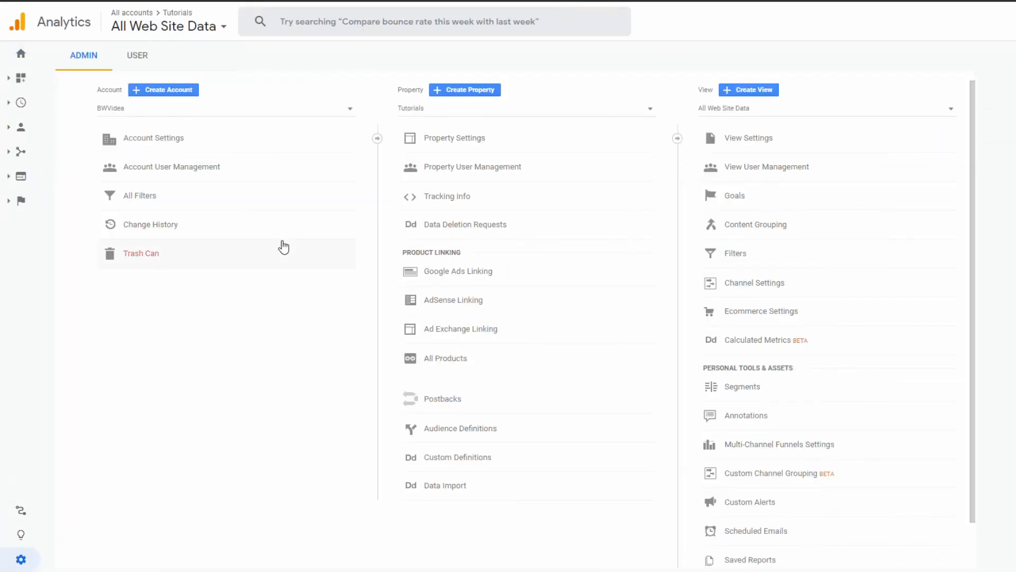
left_click(748, 138)
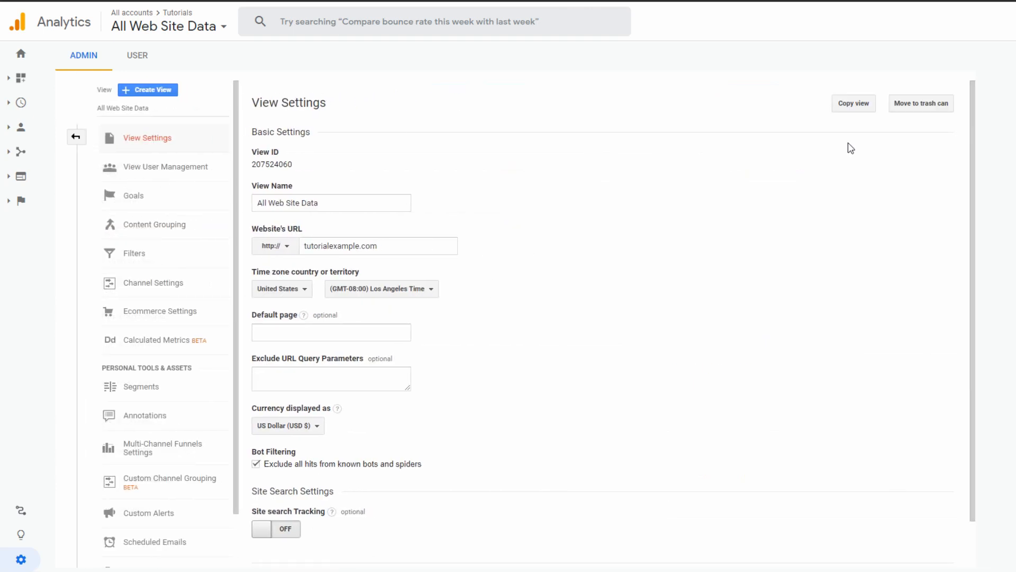
scroll("down", 3)
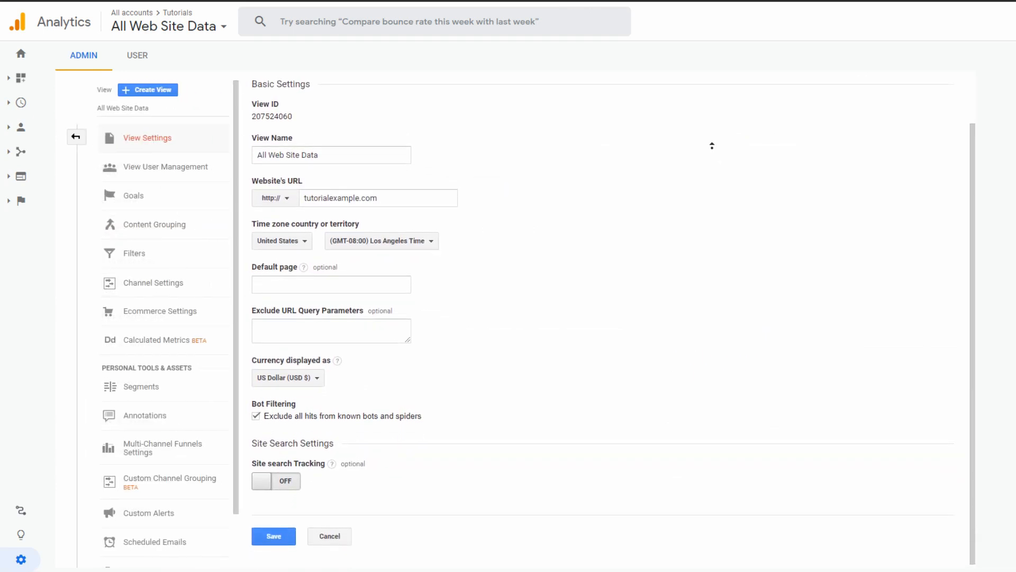
scroll("up", 3)
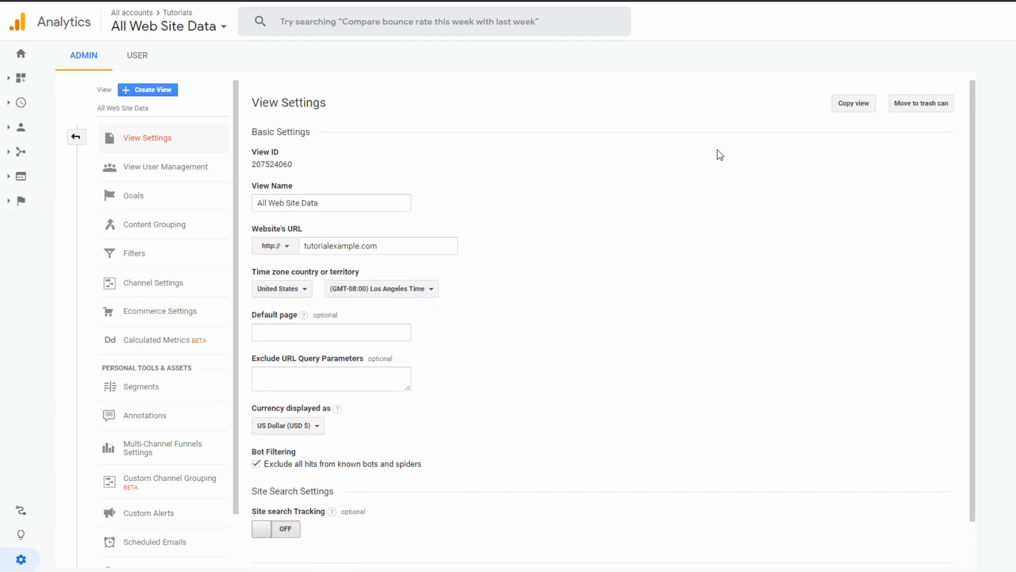
mouse_move(705, 234)
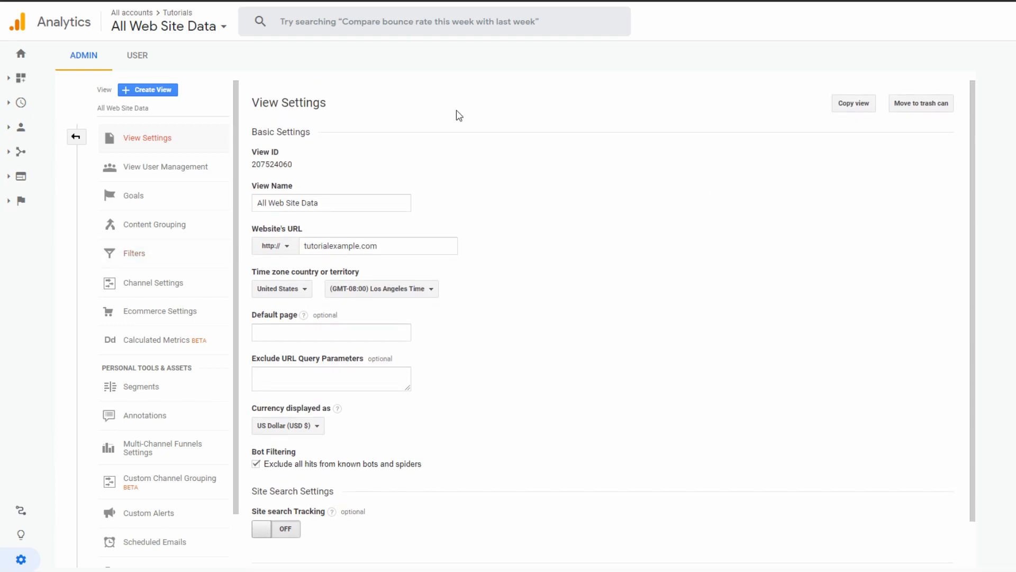
mouse_move(348, 163)
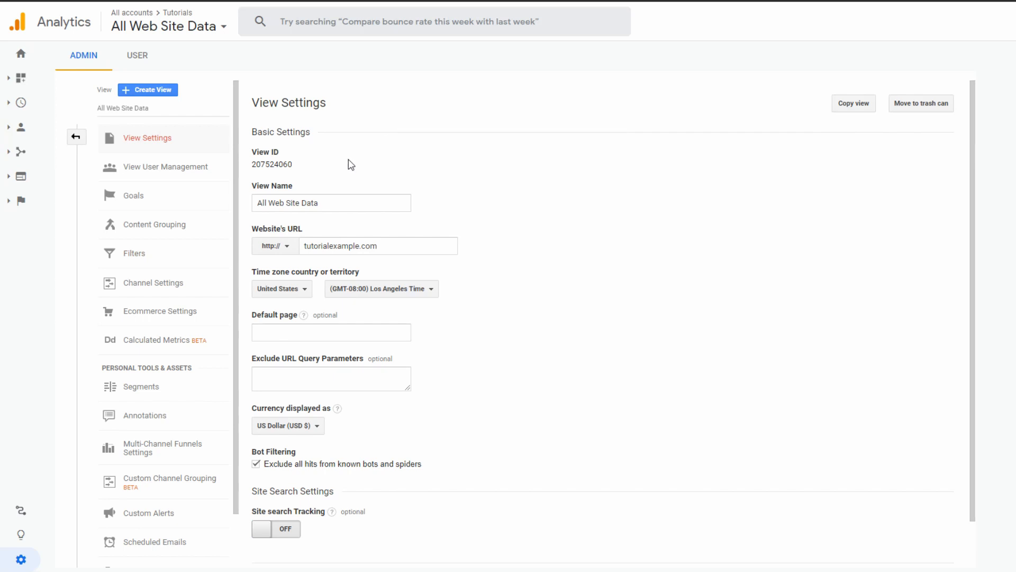
left_click(135, 253)
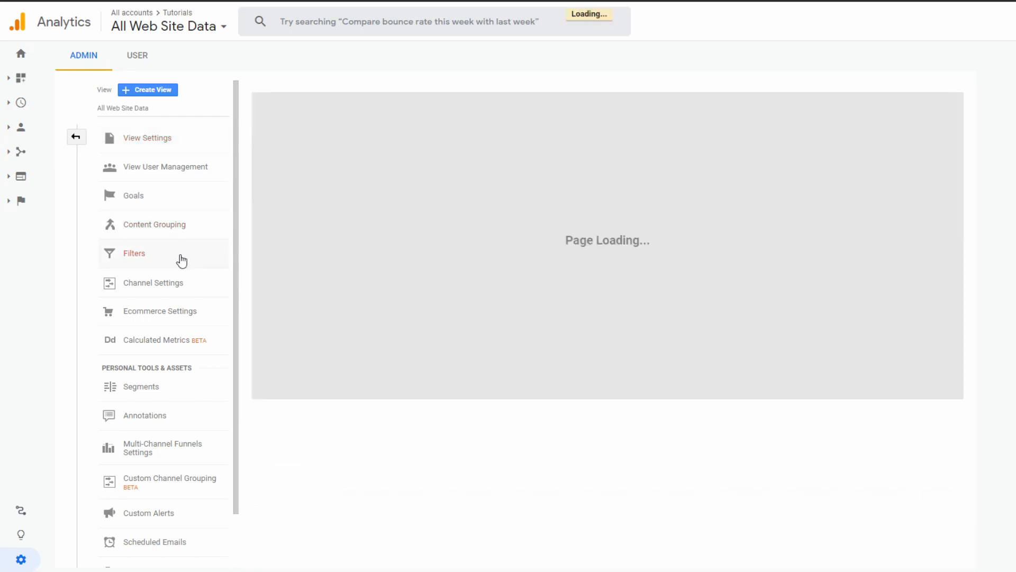
left_click(134, 253)
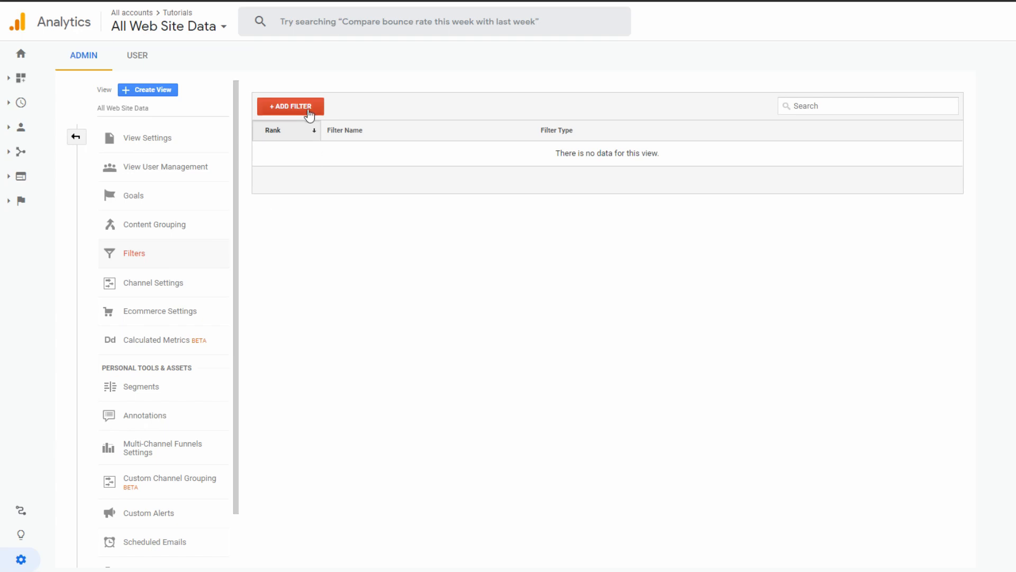
left_click(290, 106)
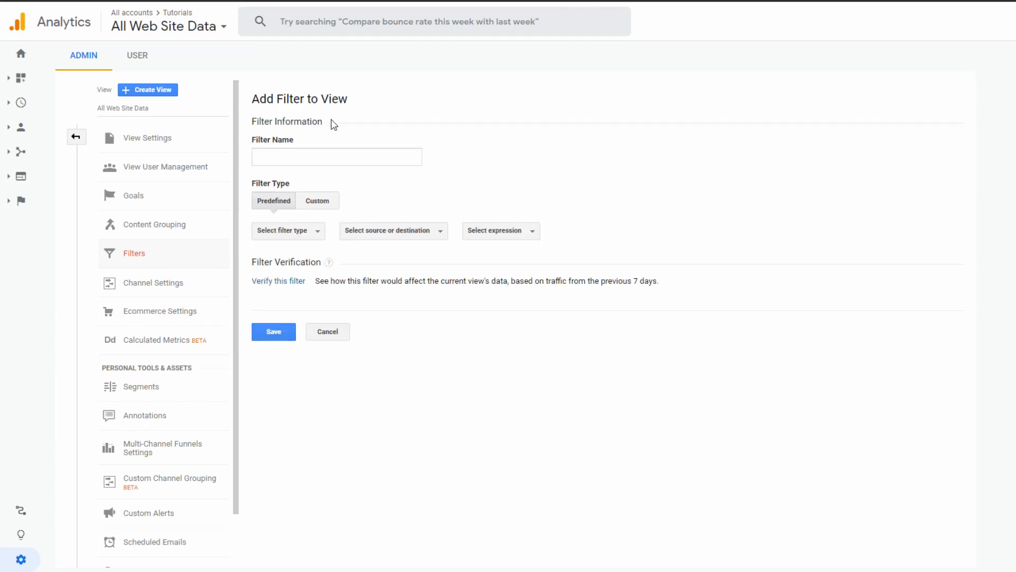
left_click(287, 230)
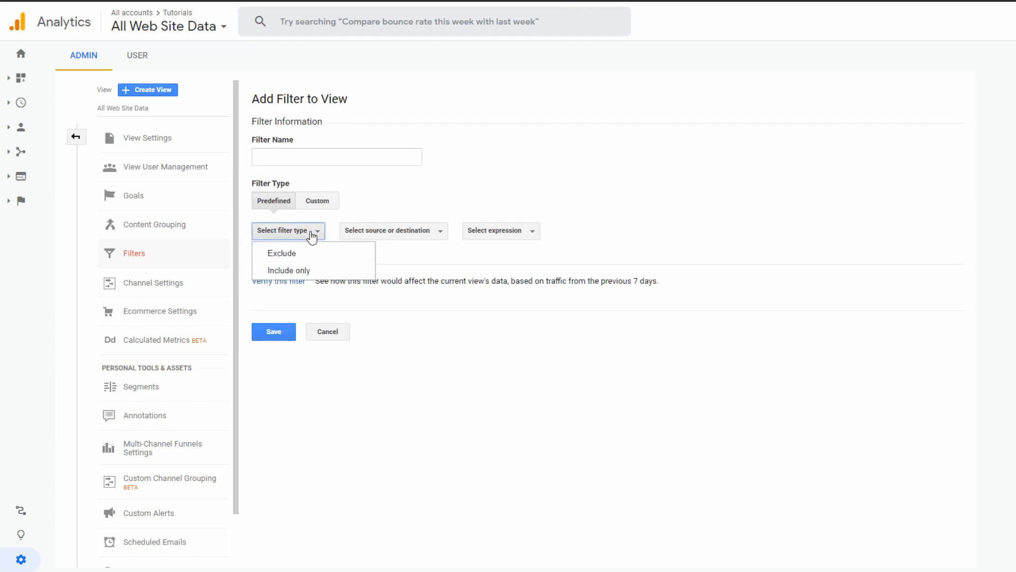
left_click(146, 138)
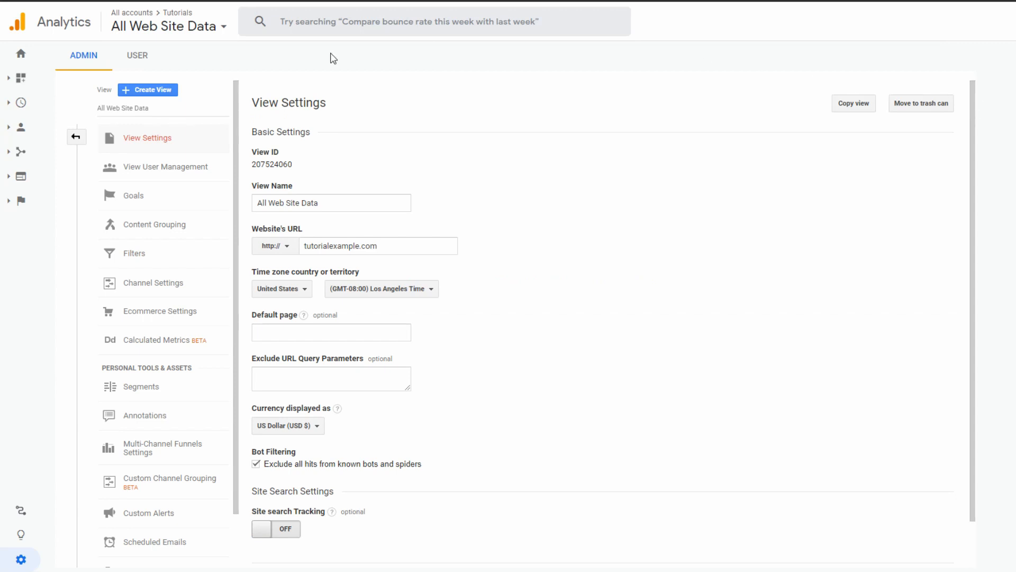
mouse_move(22, 558)
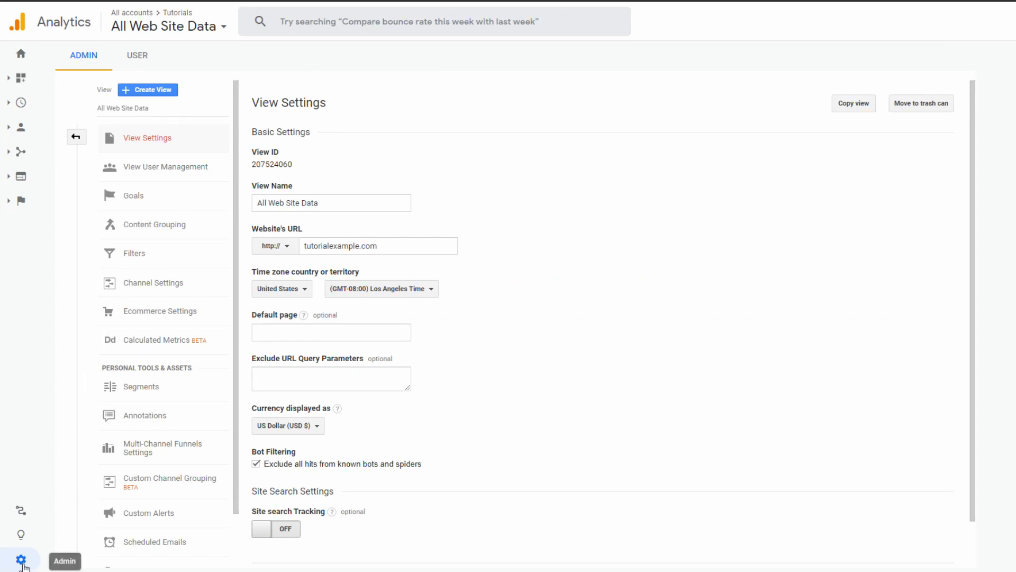
Step: Show the All Web Site Data view's user management list with its one full-access user
left_click(76, 136)
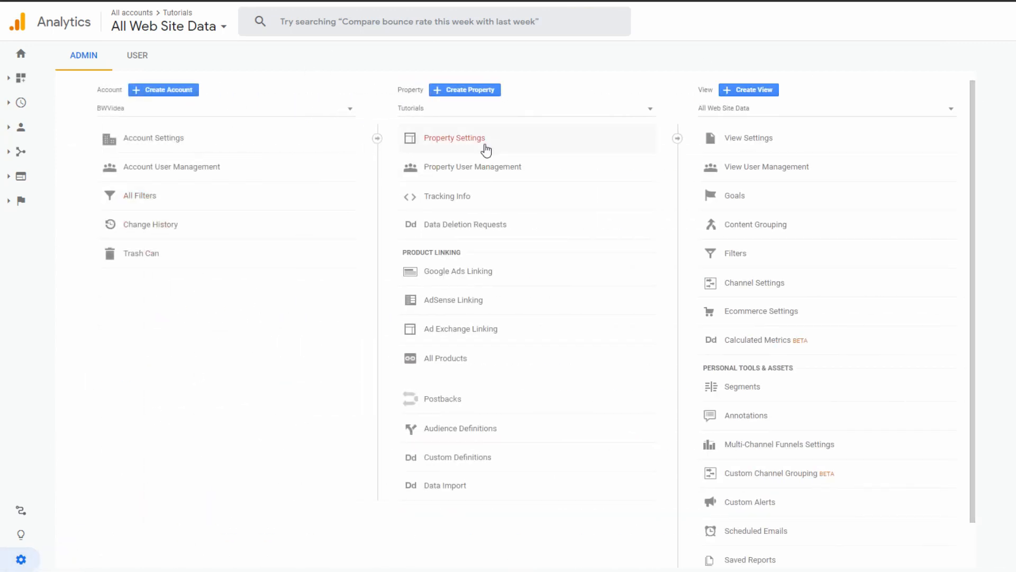
mouse_move(879, 177)
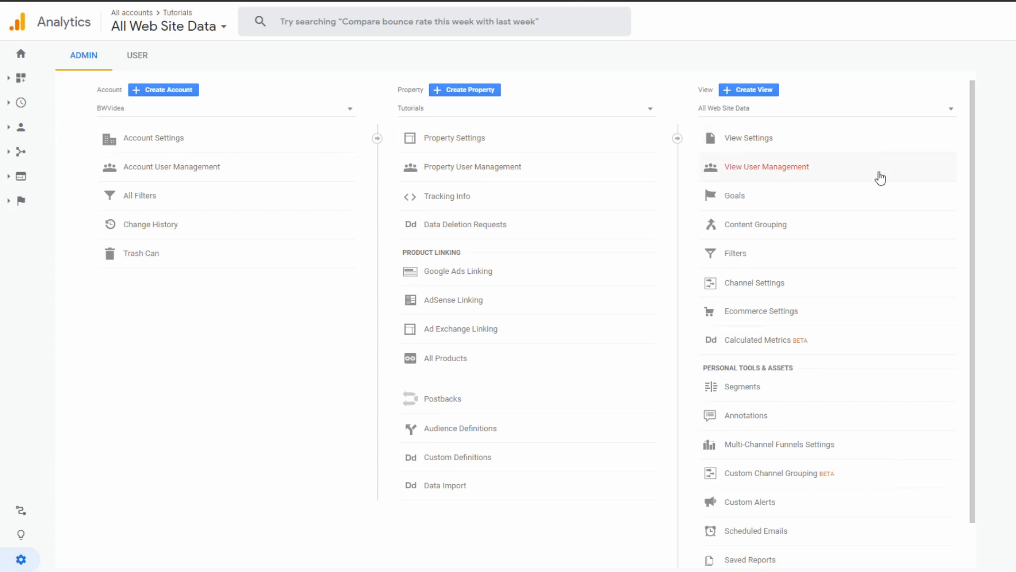
left_click(766, 166)
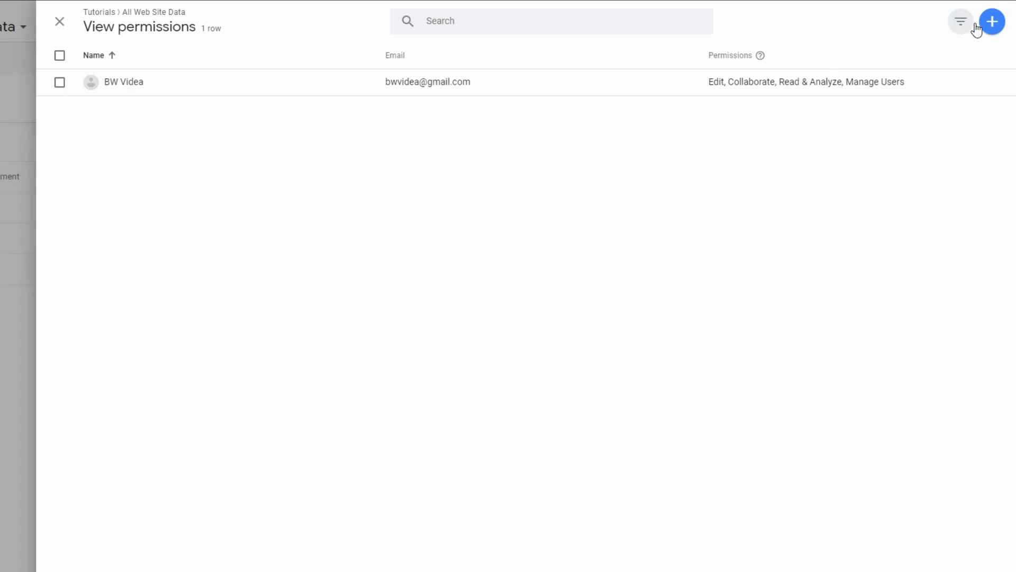
left_click(992, 21)
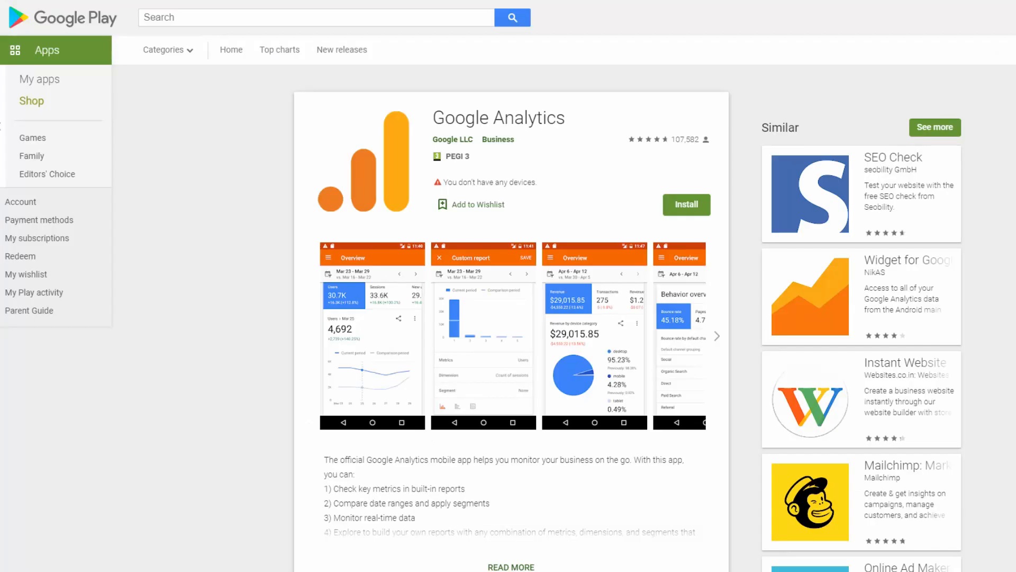
Step: Scroll the Google Analytics app page on Google Play down to its reviews
scroll("down", 3)
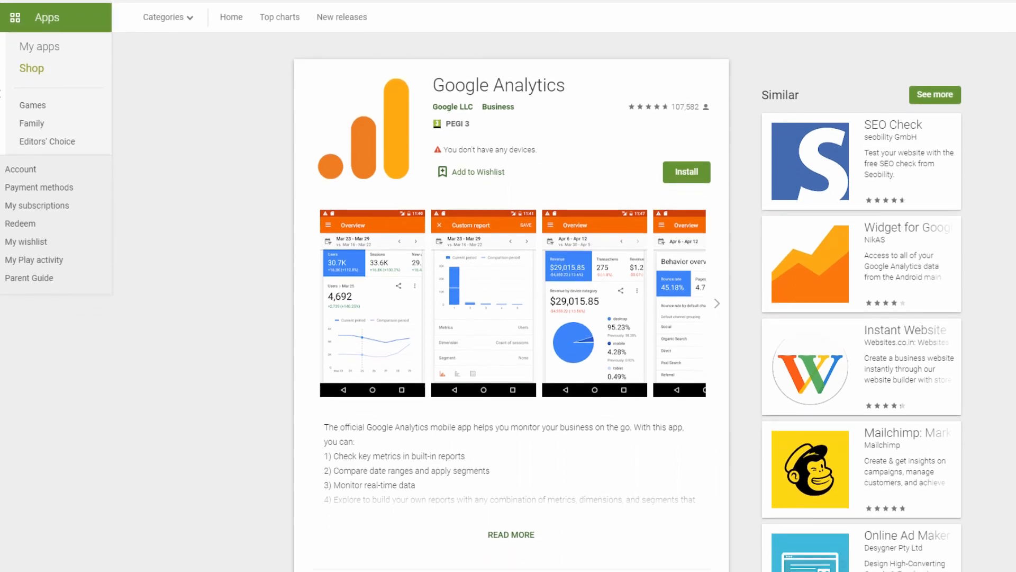
scroll("down", 3)
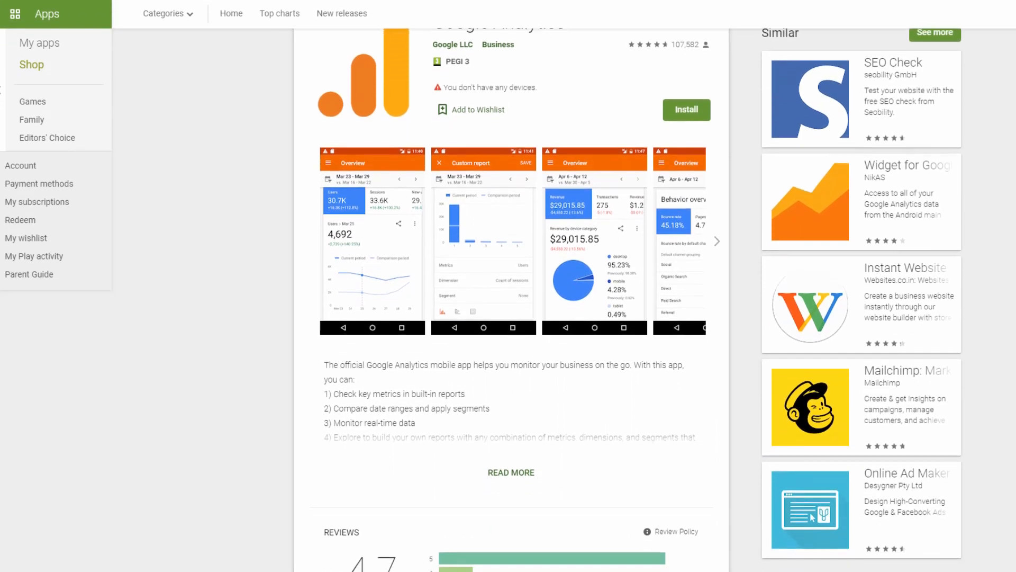
scroll("down", 3)
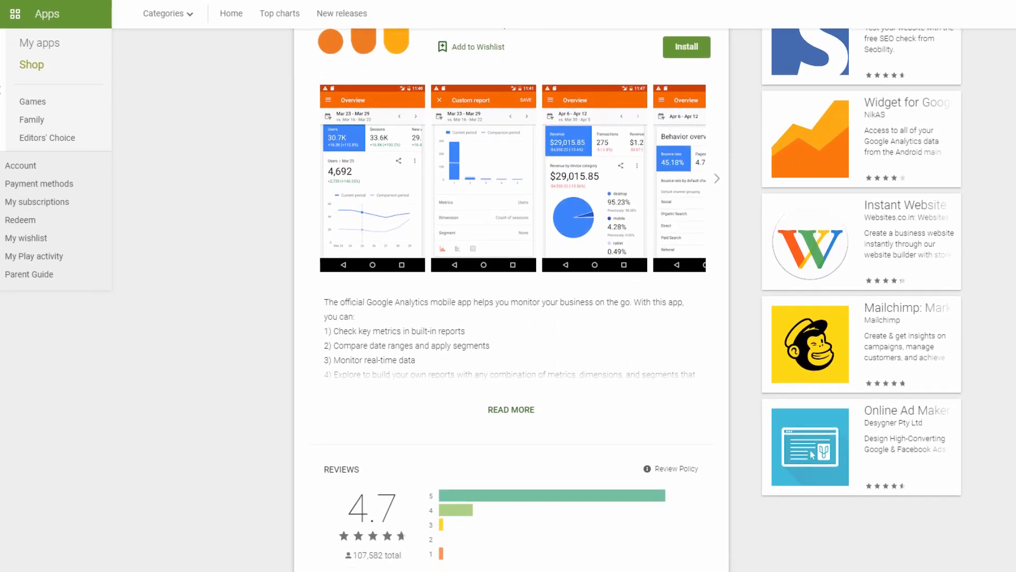
scroll("down", 3)
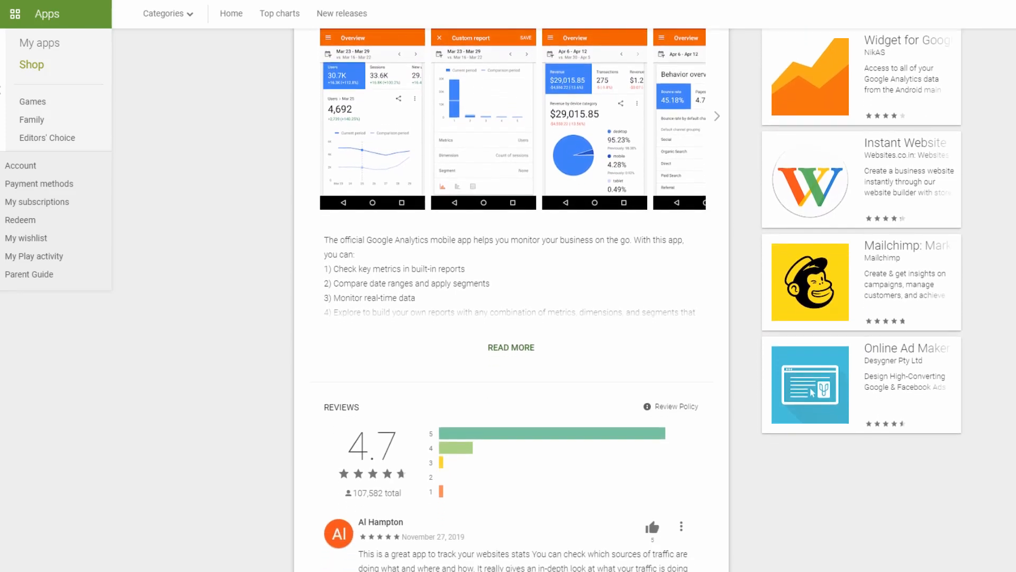
scroll("down", 3)
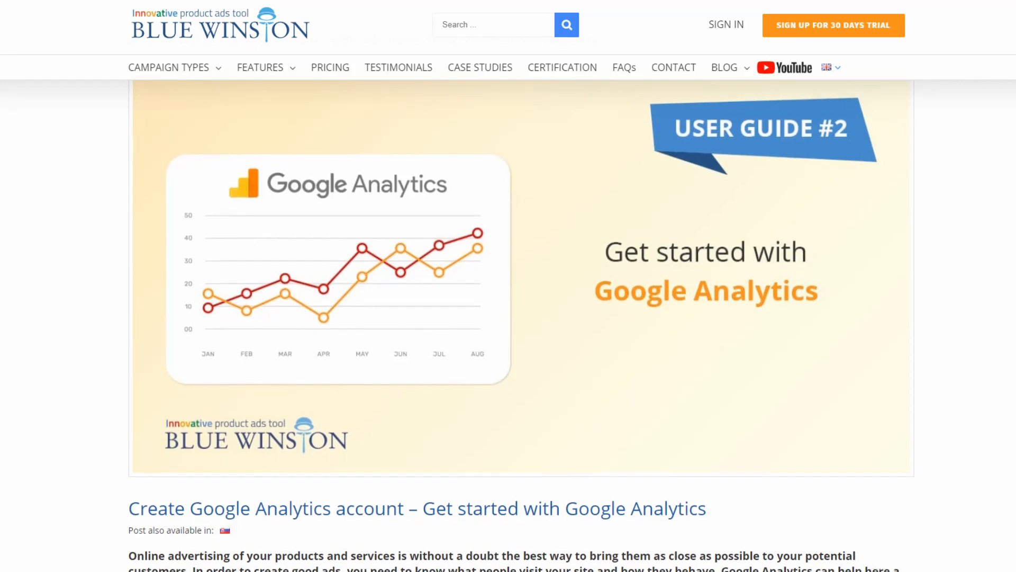
Step: Read through the 'Create Google Analytics account' article and go to the blog post listing
scroll("down", 3)
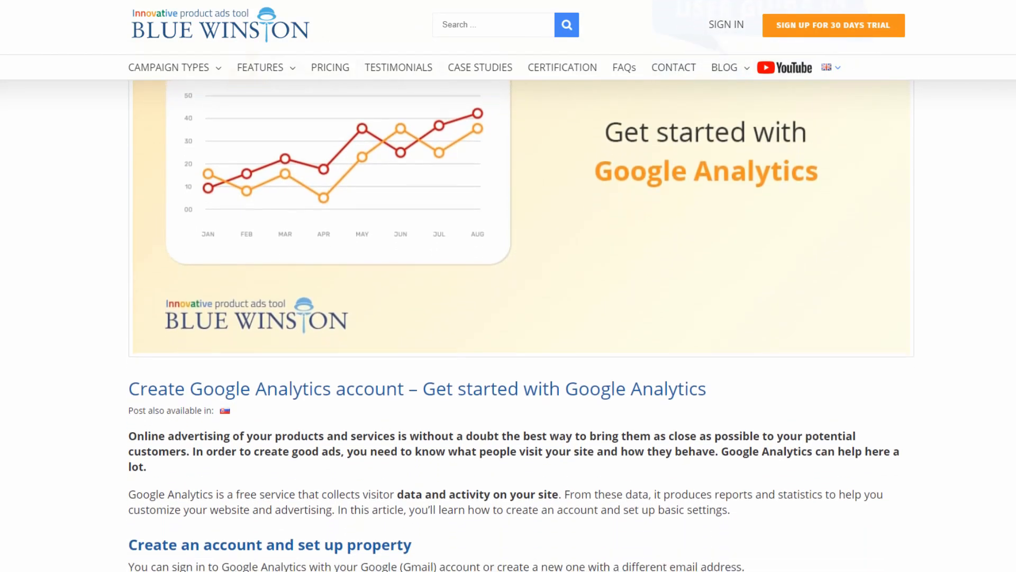
scroll("down", 3)
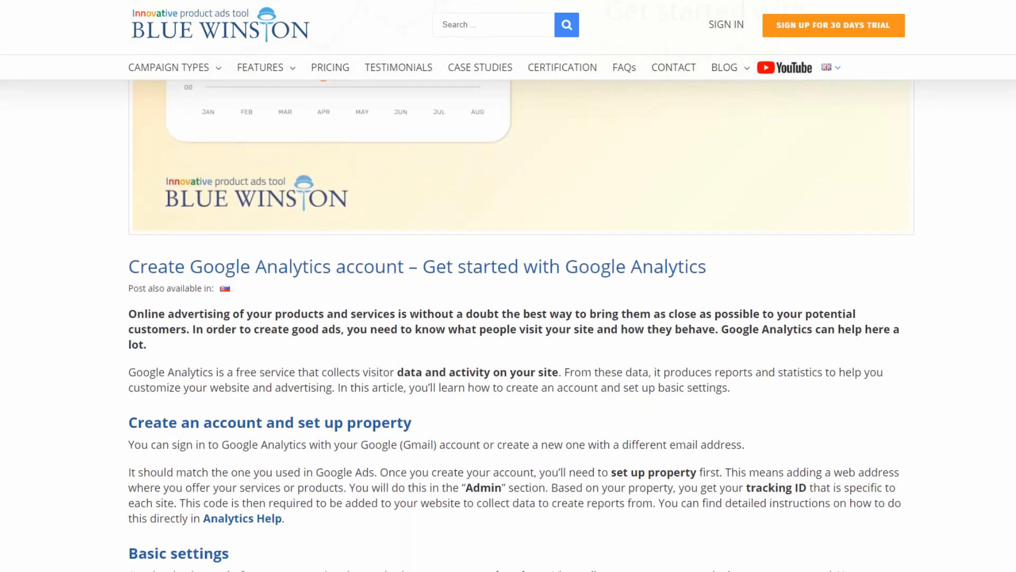
scroll("down", 3)
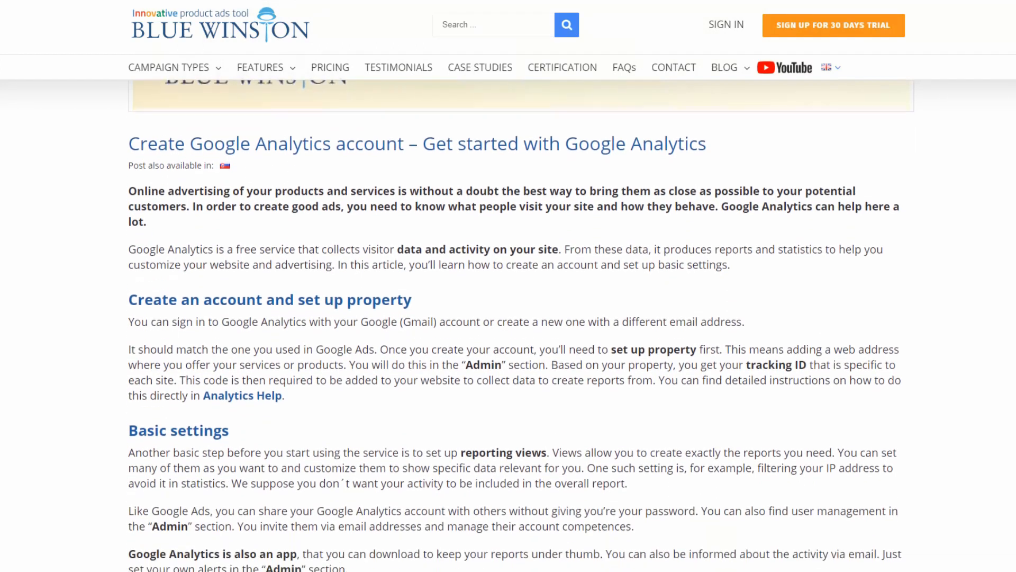
left_click(723, 67)
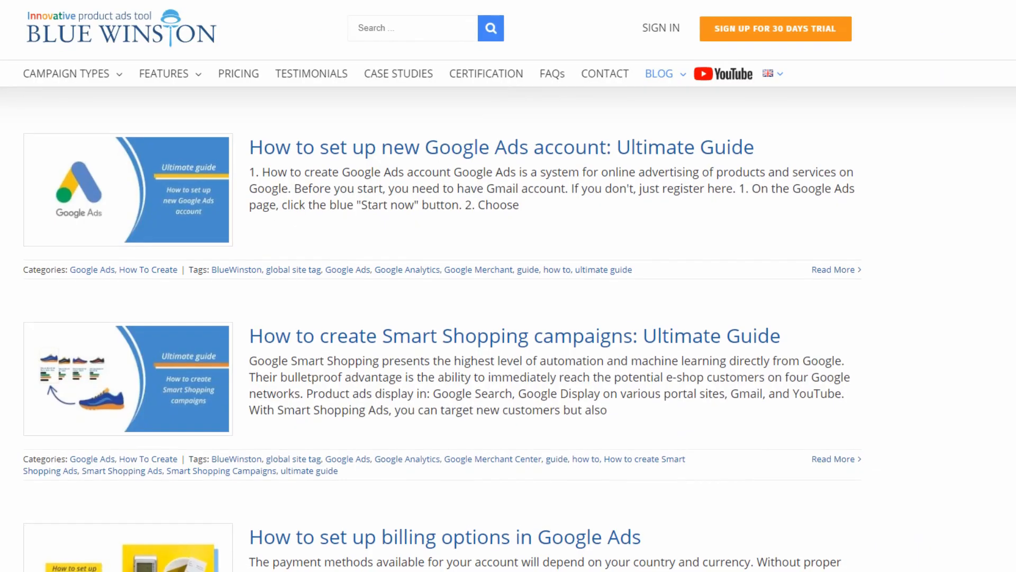
Step: Scroll through the Global Site tag guide down to step 3 with the Admin screenshot
scroll("down", 3)
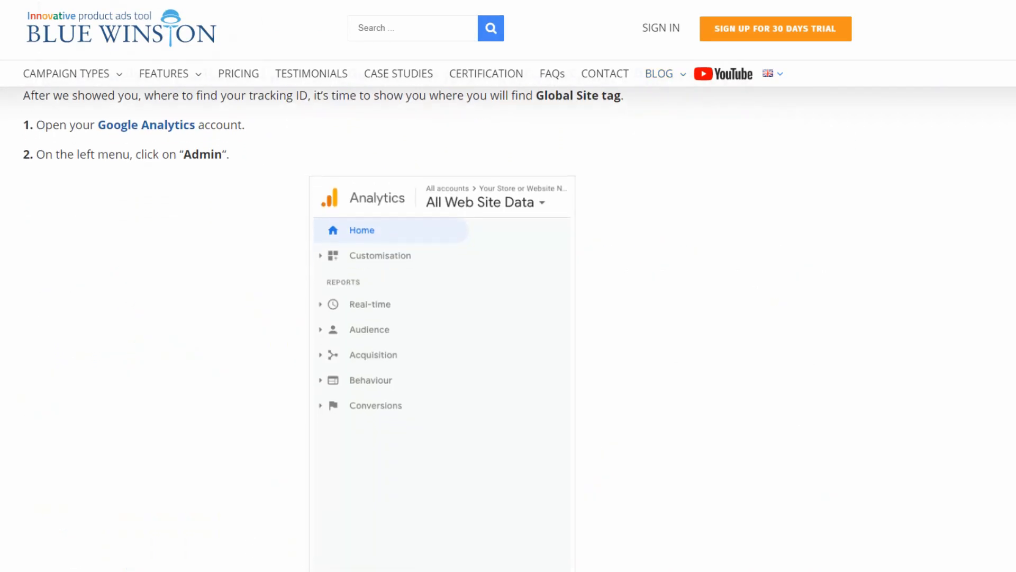
scroll("up", 3)
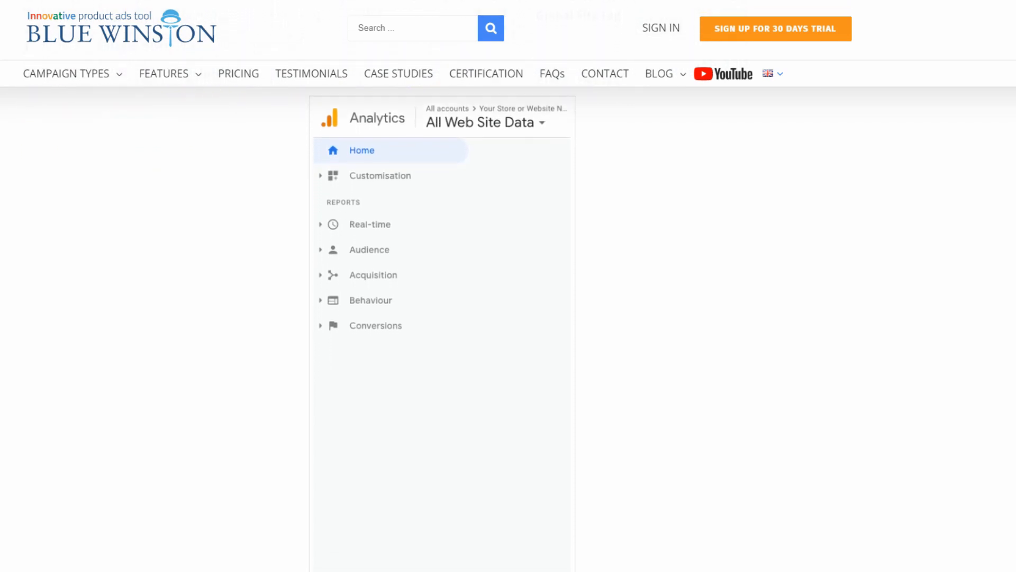
scroll("down", 3)
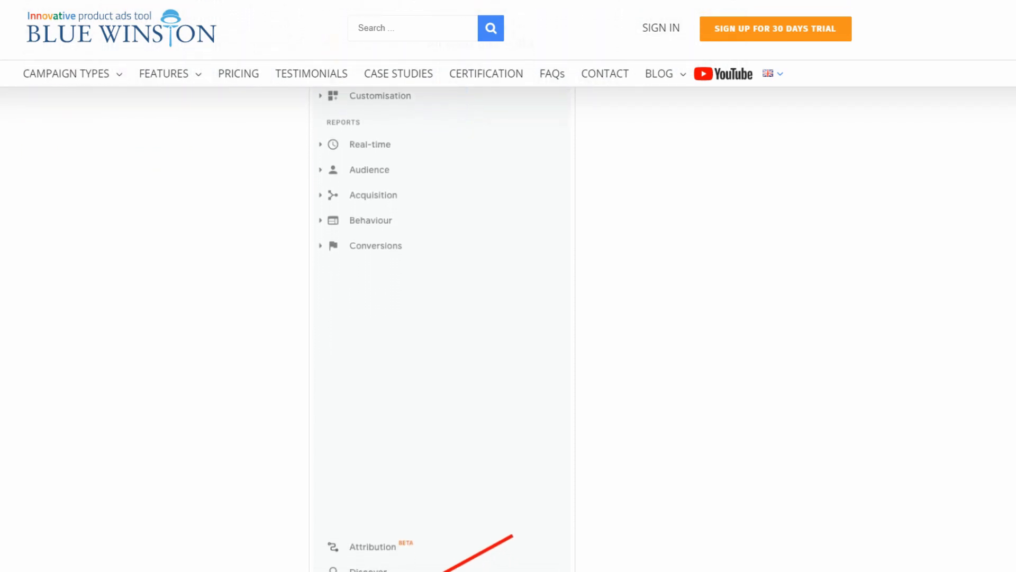
scroll("down", 3)
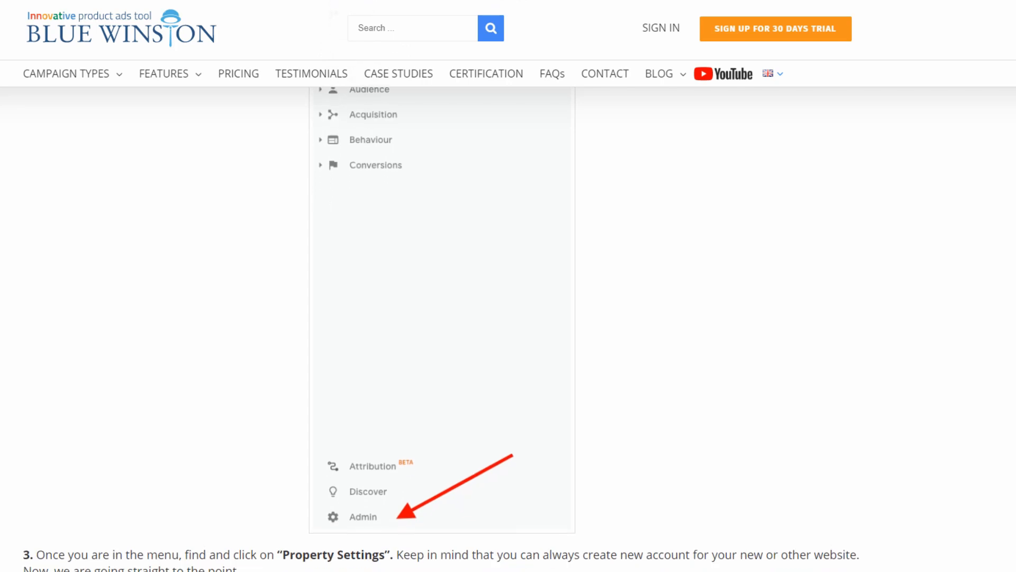
scroll("down", 3)
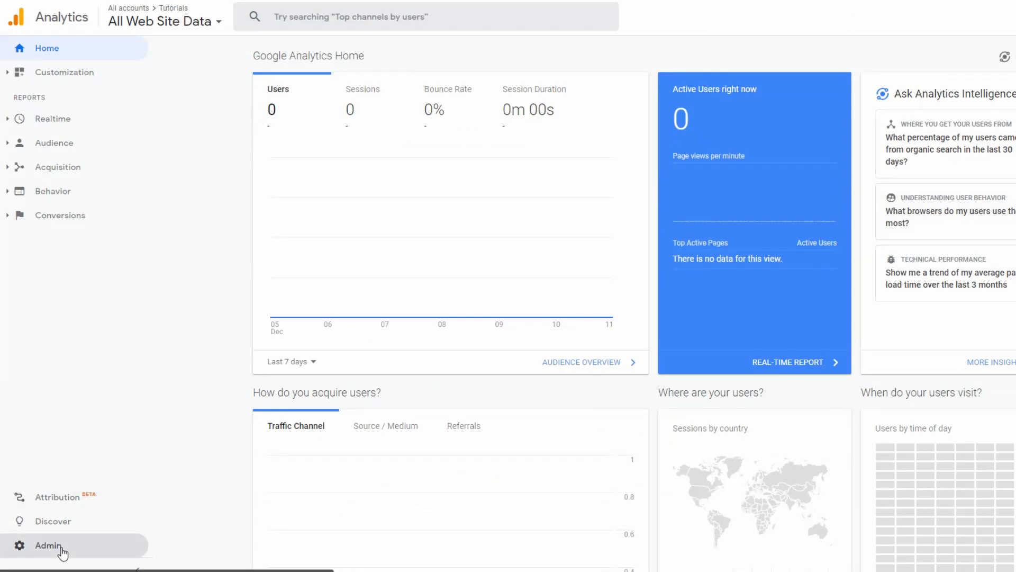
Step: In Admin > Property, expand Tracking Info to show Tracking Code, Data Collection and Data Retention
left_click(48, 545)
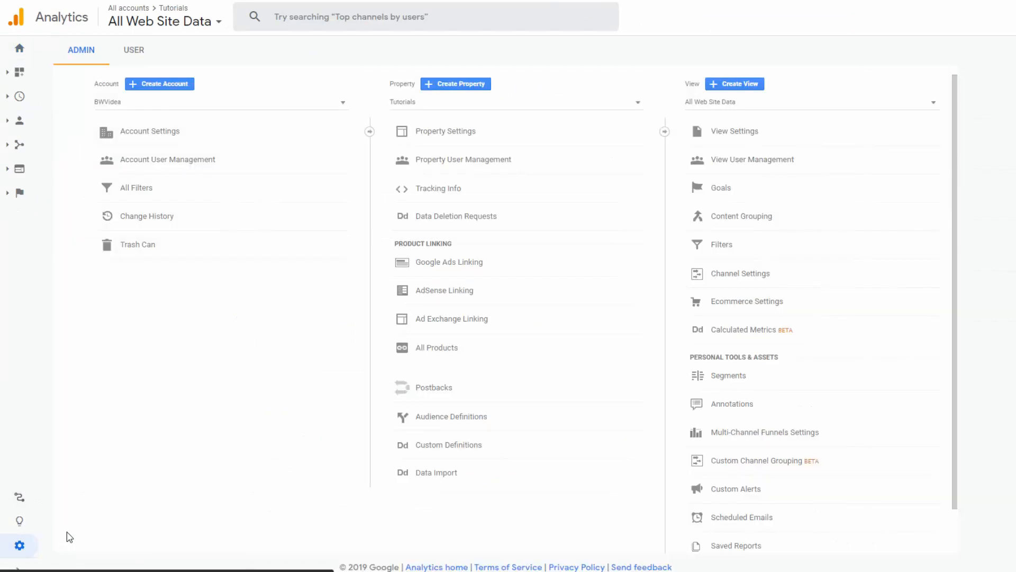
mouse_move(379, 189)
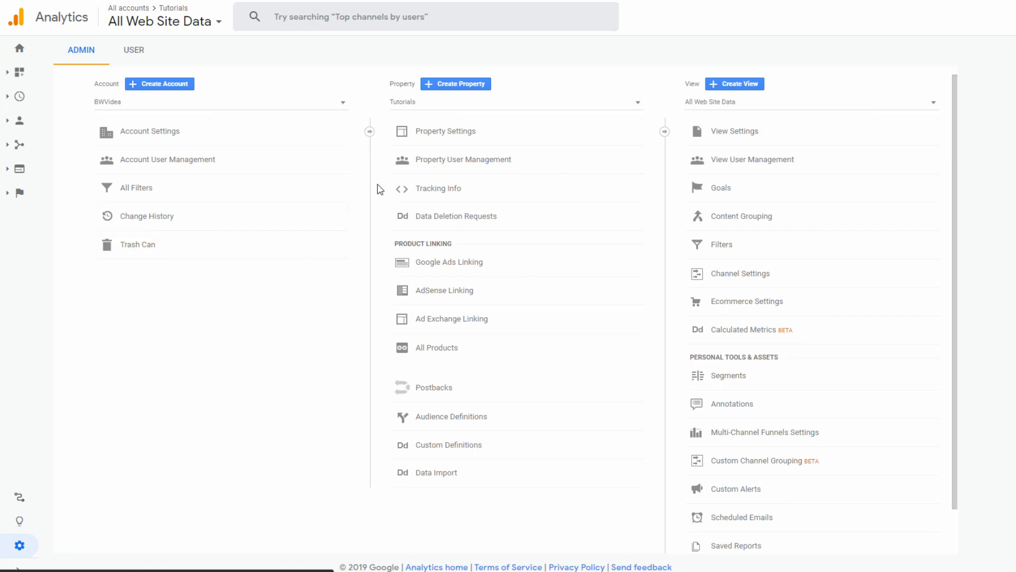
left_click(445, 131)
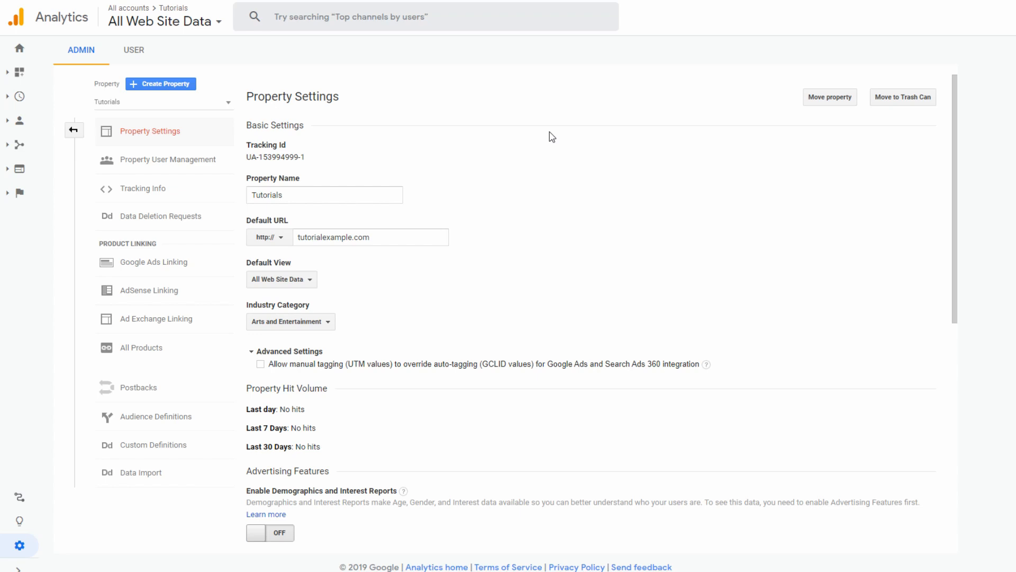
mouse_move(160, 84)
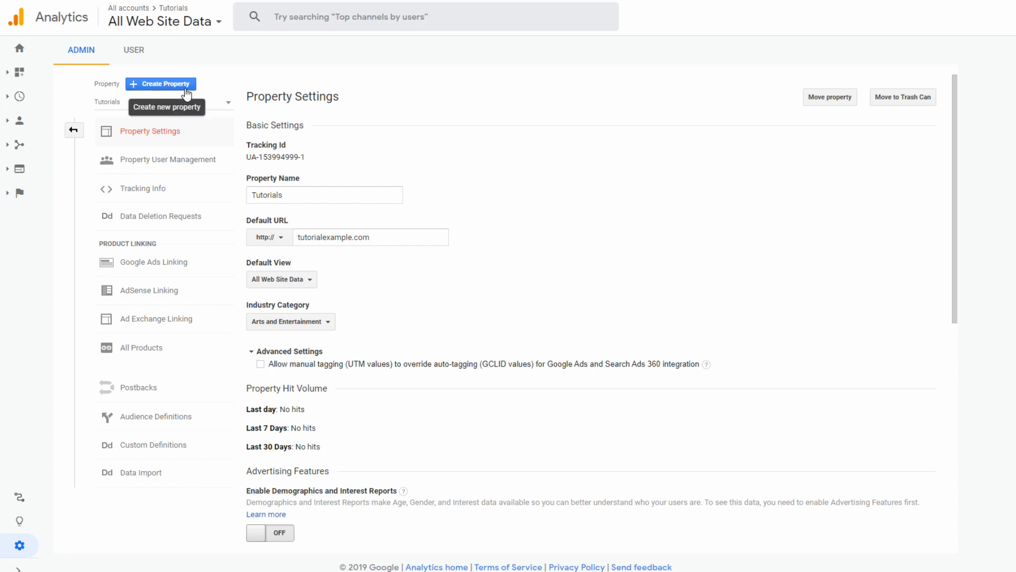
mouse_move(382, 180)
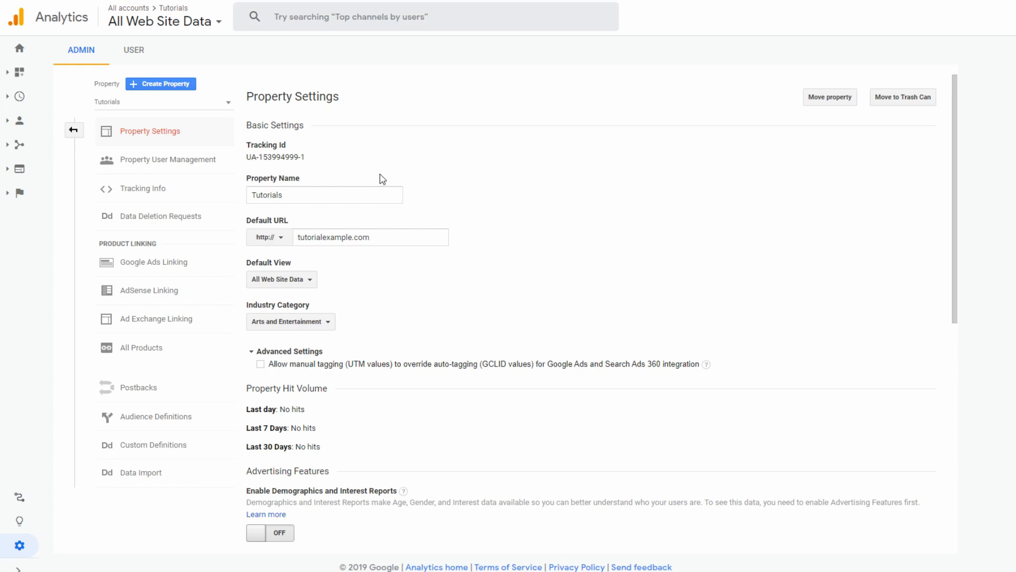
mouse_move(220, 159)
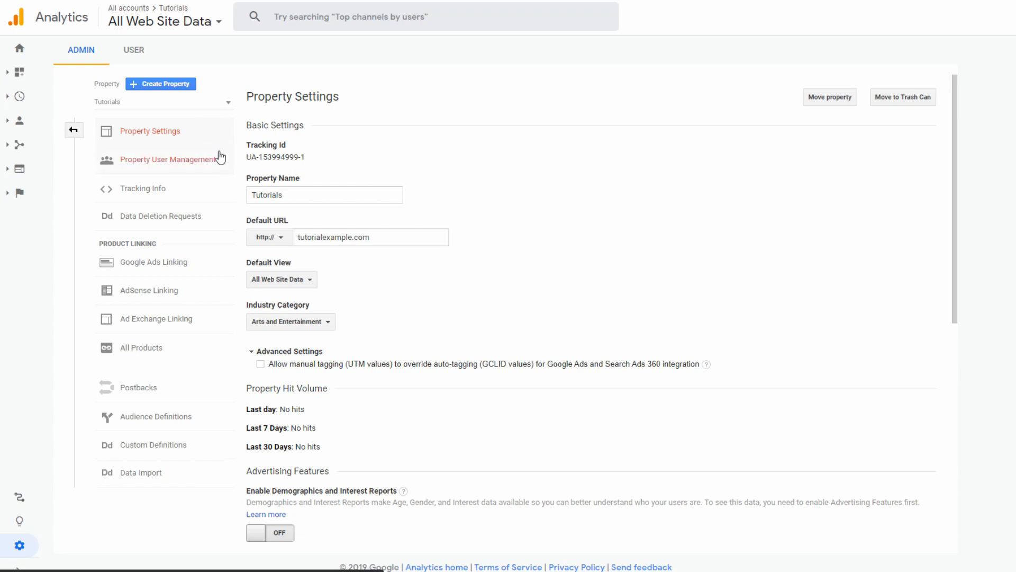
left_click(143, 188)
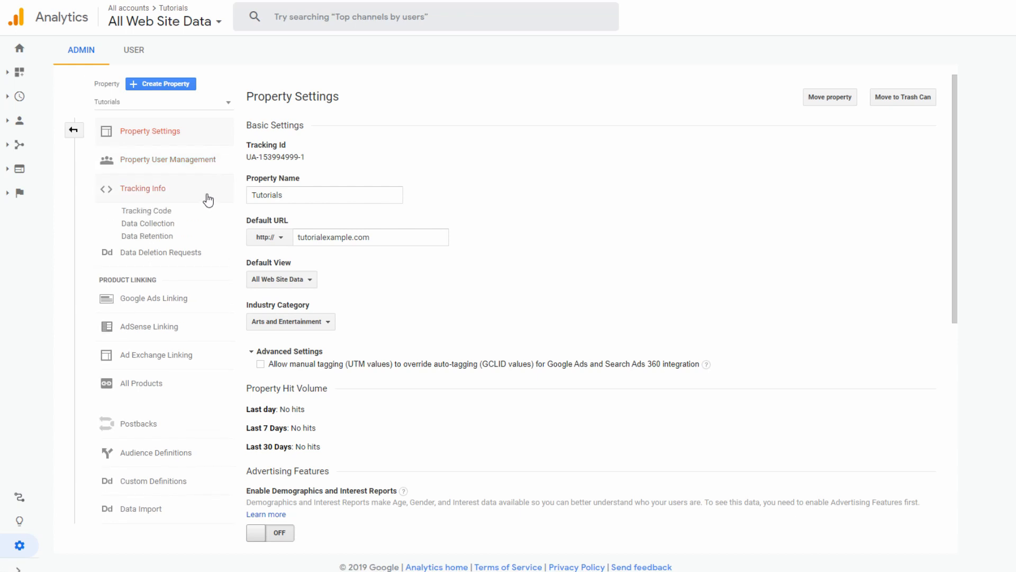
Step: Show the Tutorials property's Tracking Code page with the Global Site Tag snippet, selection cleared
left_click(146, 209)
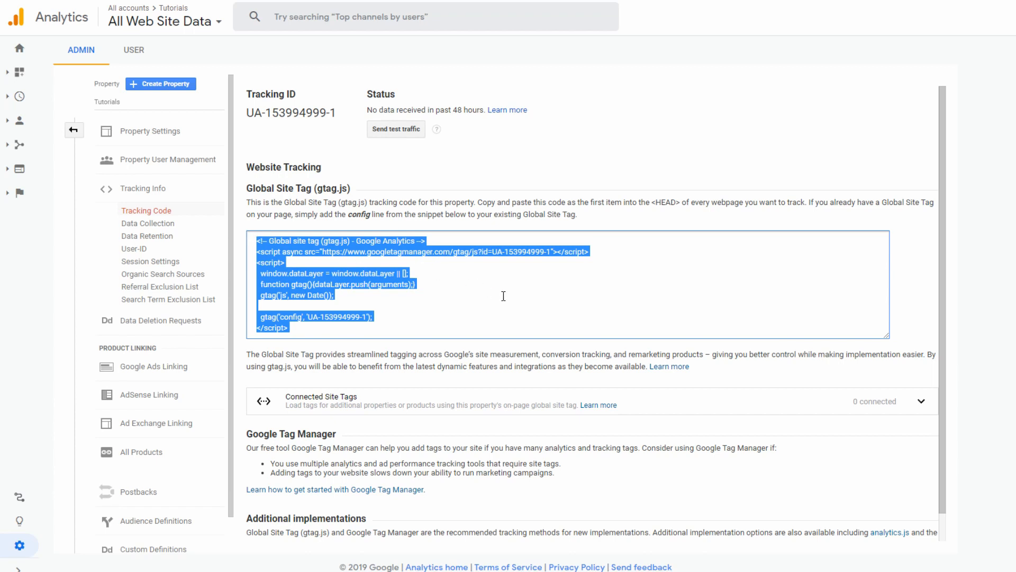
scroll("down", 3)
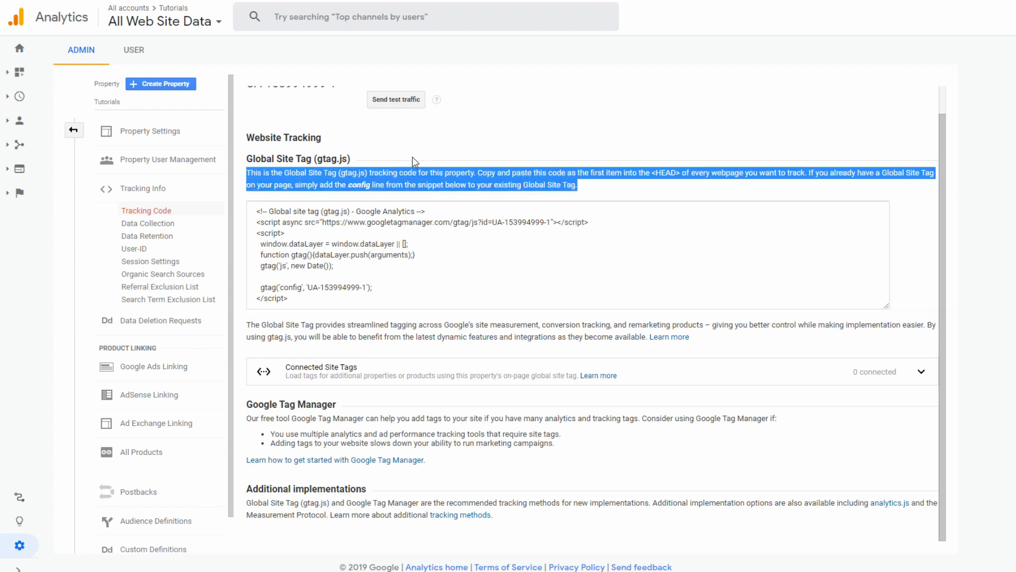
left_click(548, 203)
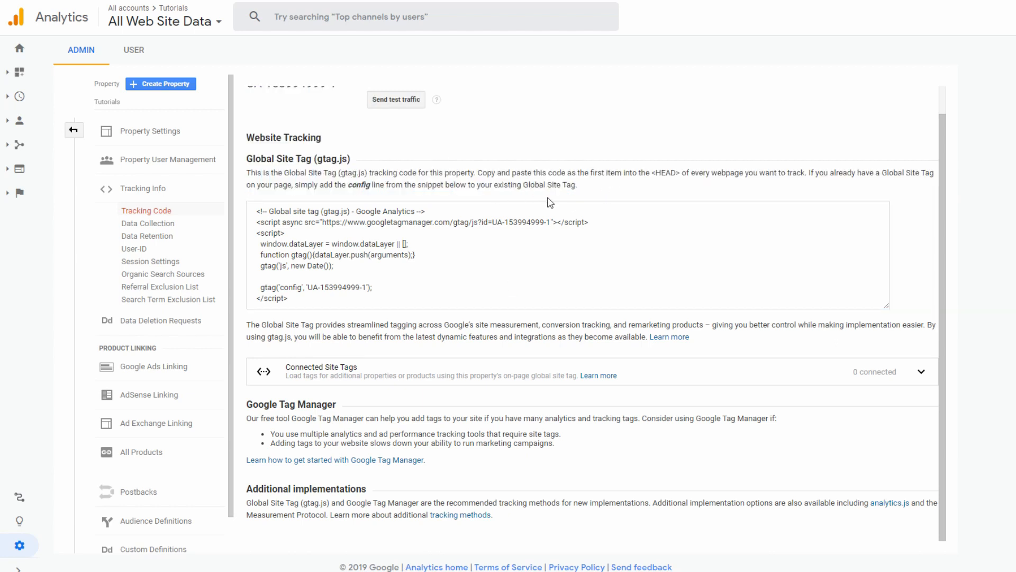
mouse_move(354, 446)
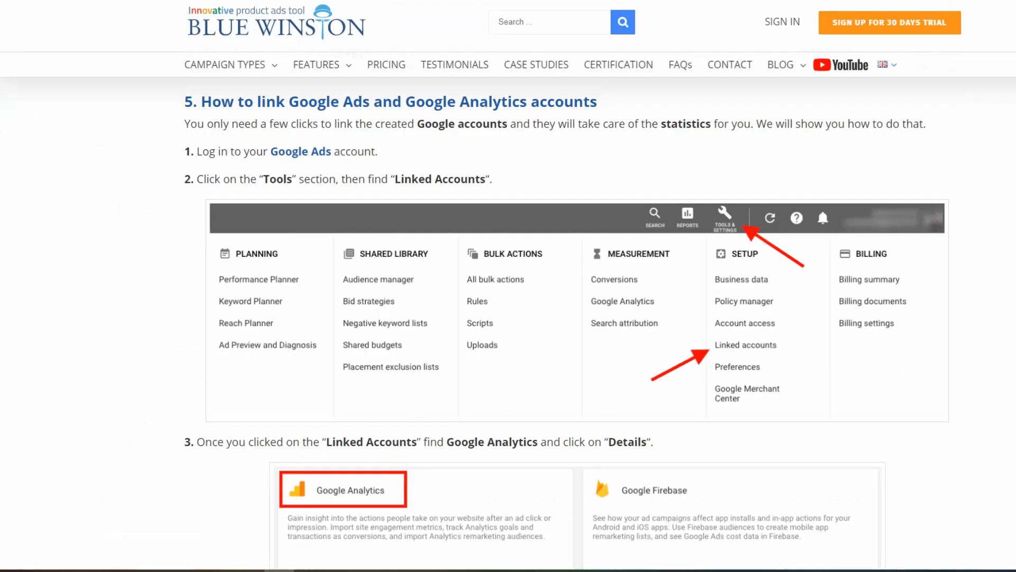
Step: Read section 5 on linking Google Ads and Analytics, then switch to the Google Ads account
scroll("down", 3)
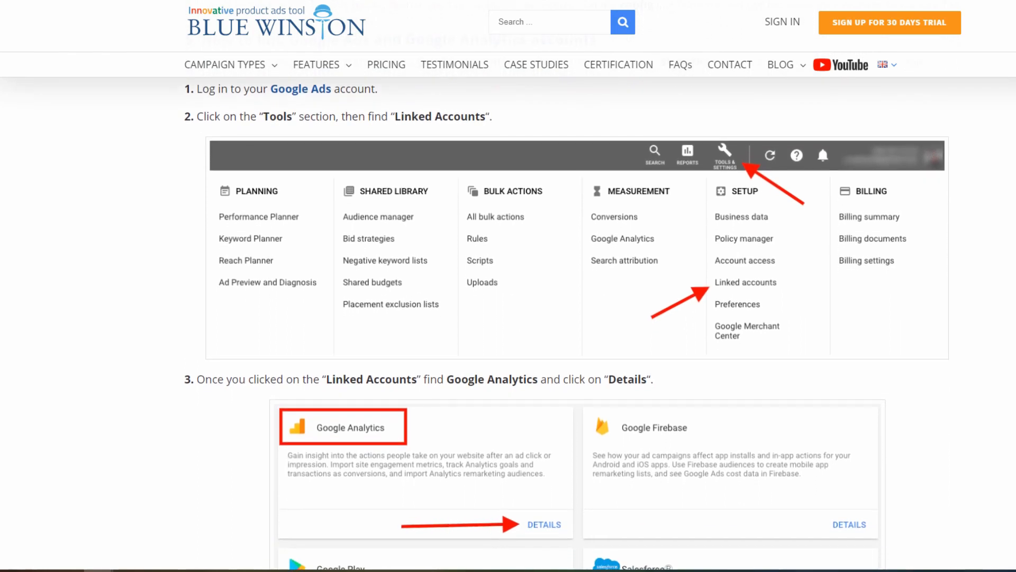
scroll("down", 3)
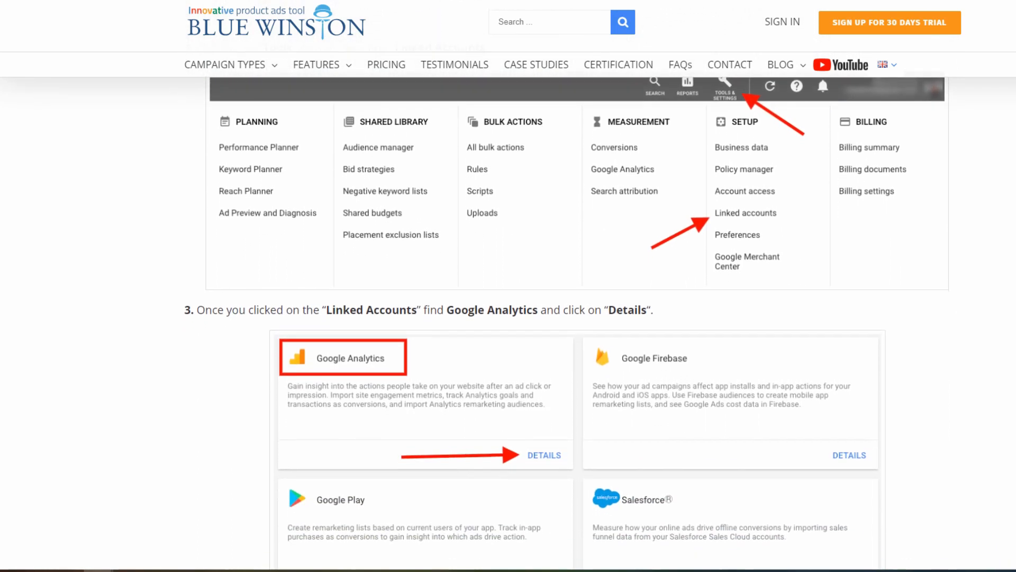
scroll("down", 3)
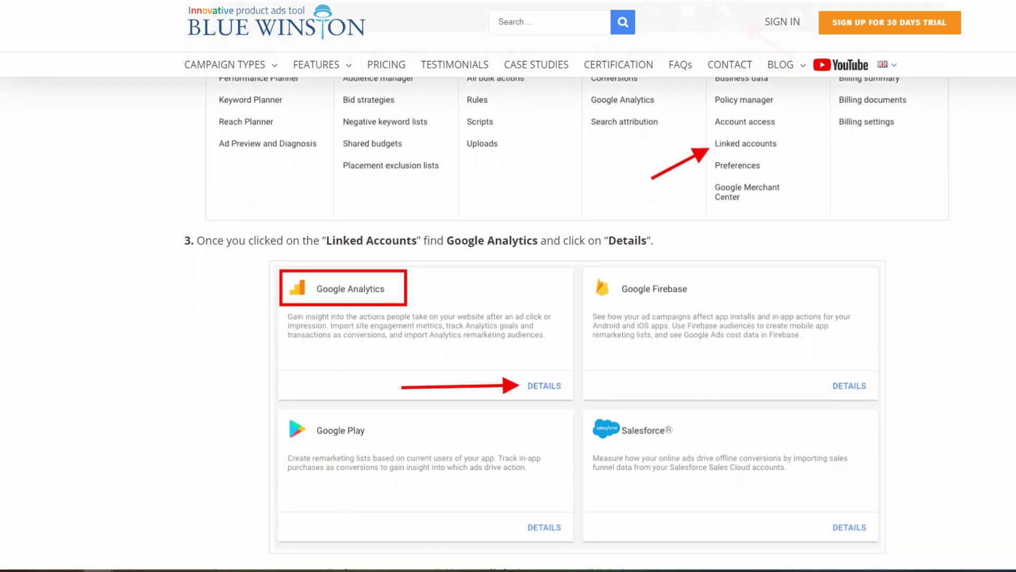
scroll("down", 3)
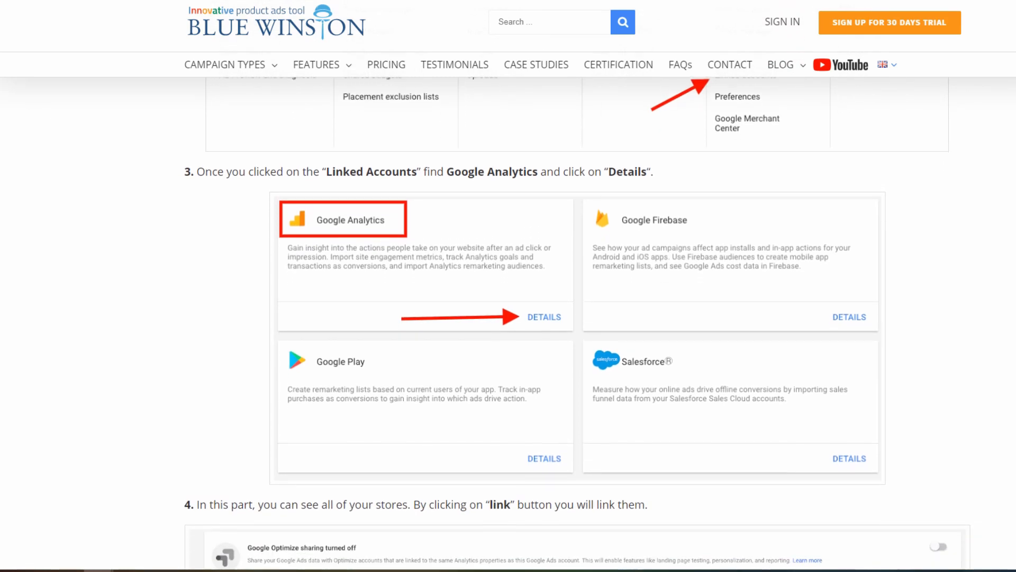
scroll("down", 3)
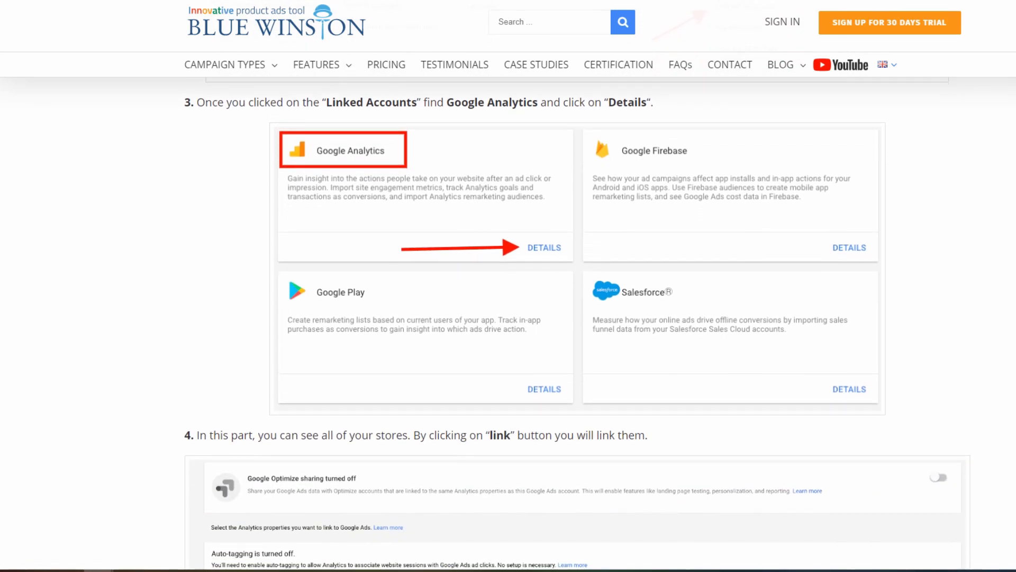
left_click(544, 247)
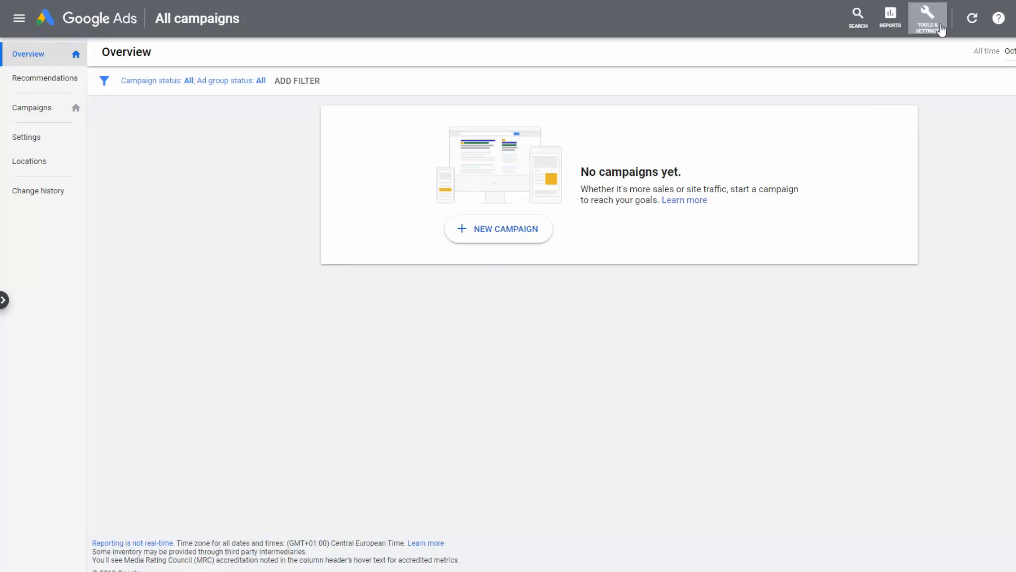
left_click(926, 18)
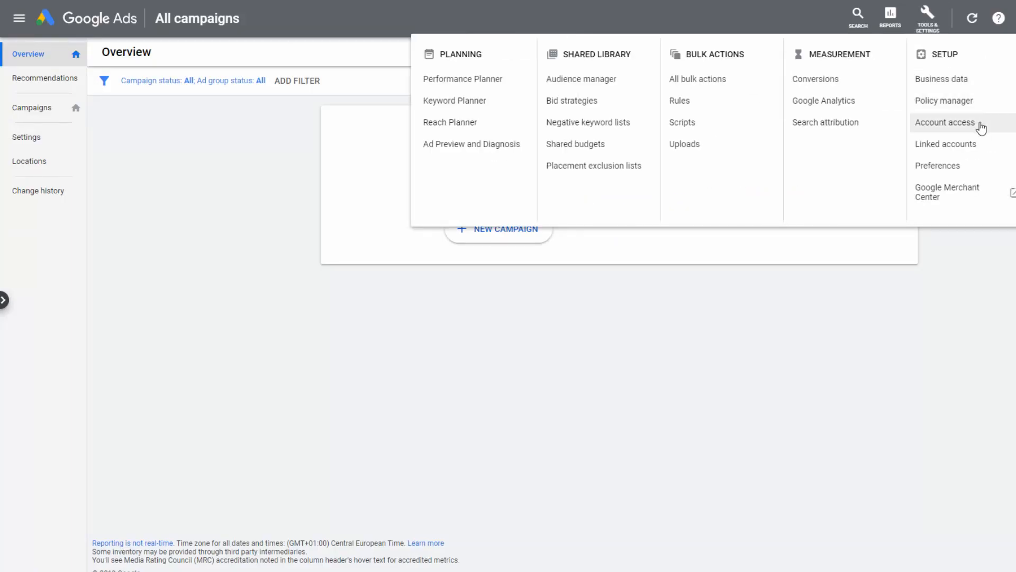
left_click(946, 144)
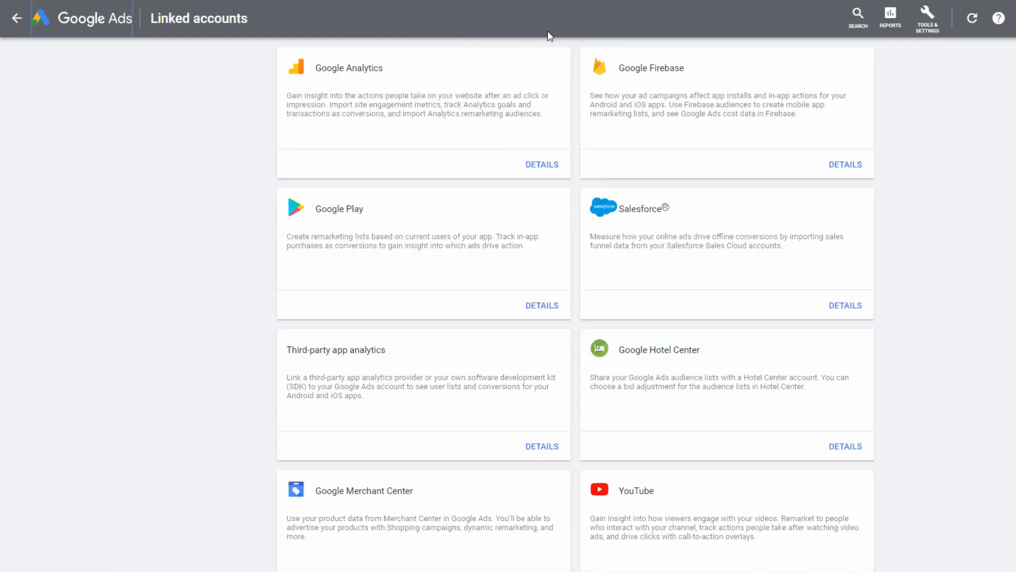
mouse_move(311, 71)
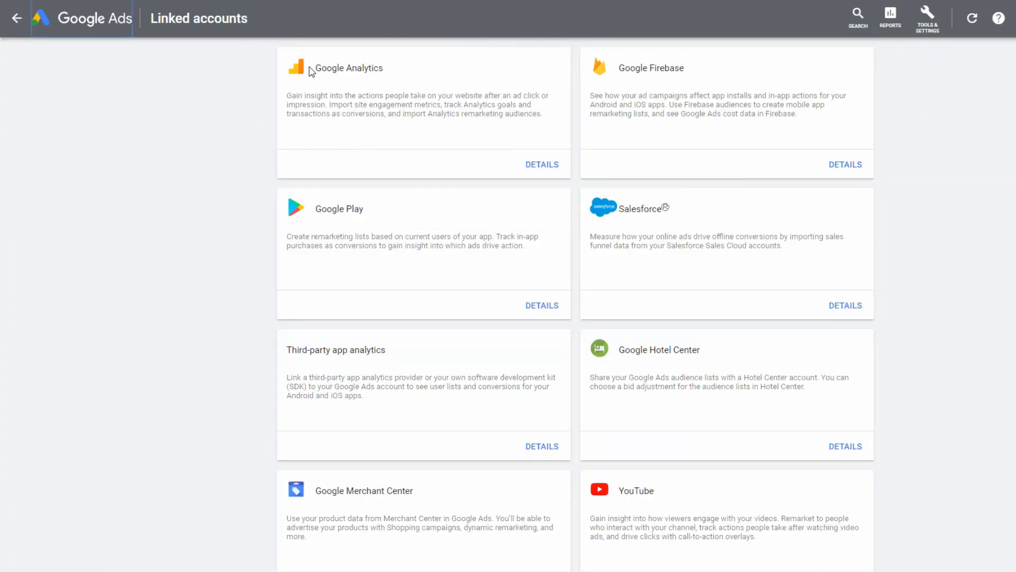
left_click(542, 164)
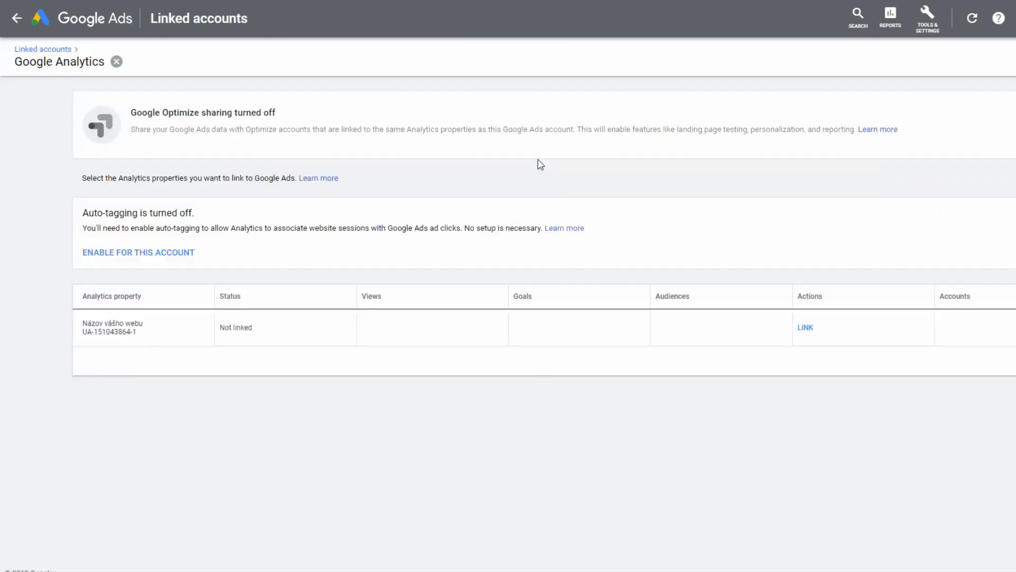
mouse_move(614, 248)
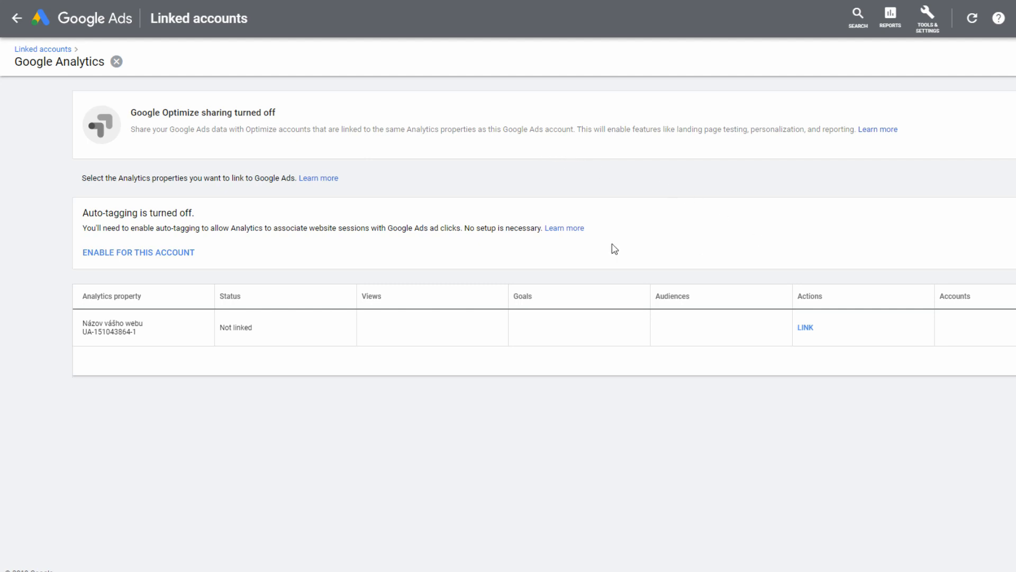
mouse_move(804, 331)
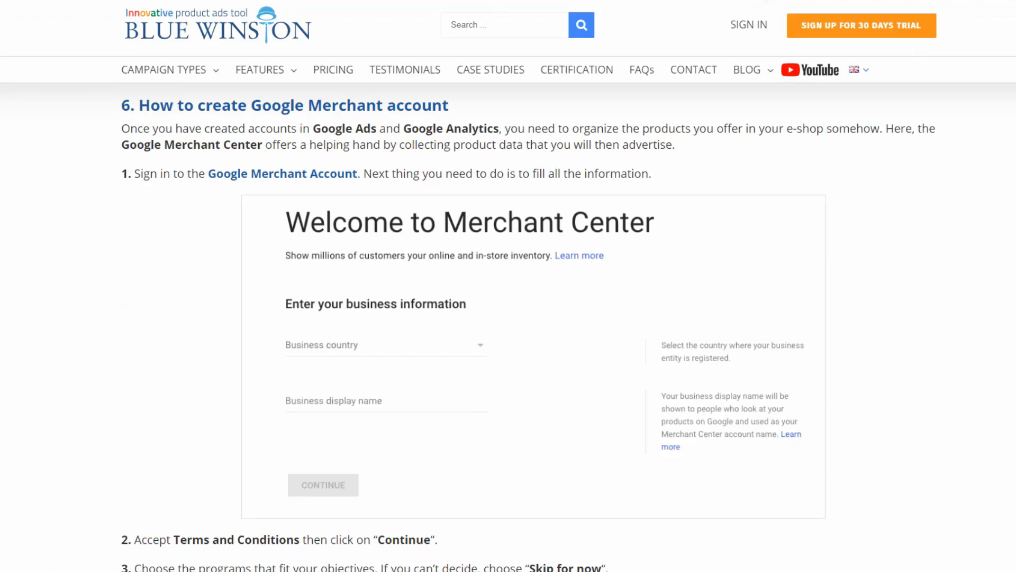
Step: Scroll through section 6, How to create Google Merchant account, in the blog guide
scroll("down", 3)
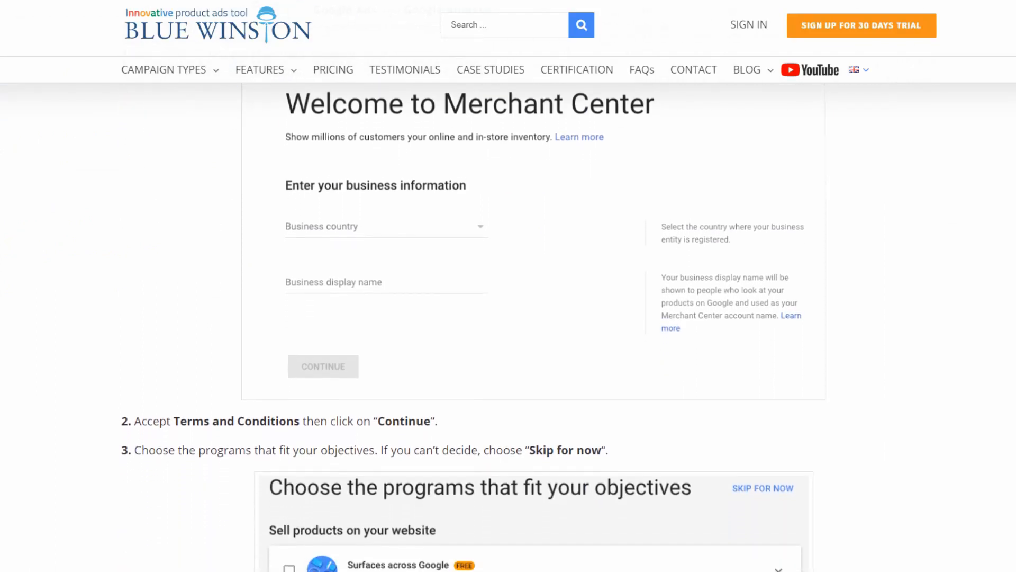
scroll("down", 3)
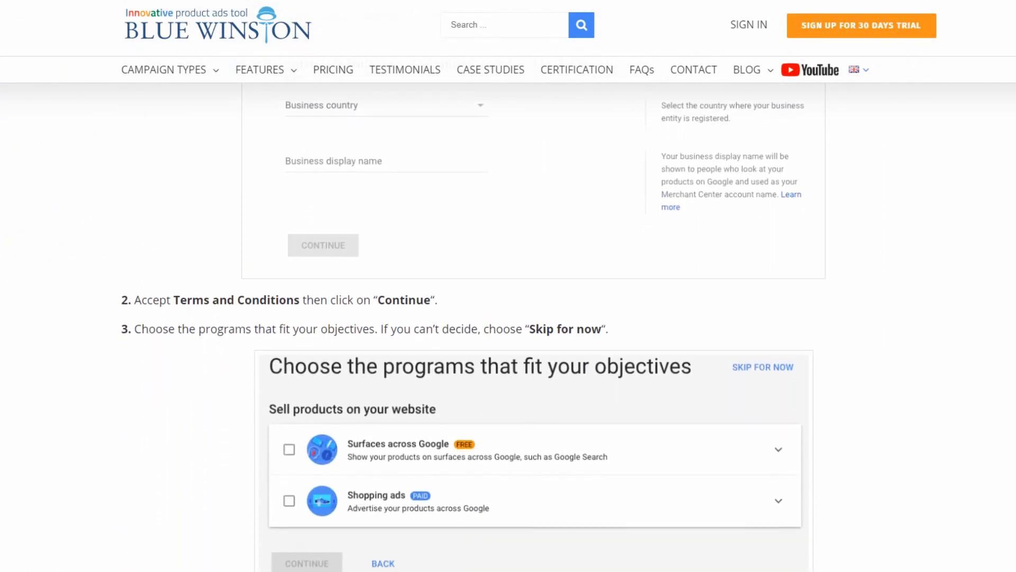
scroll("down", 3)
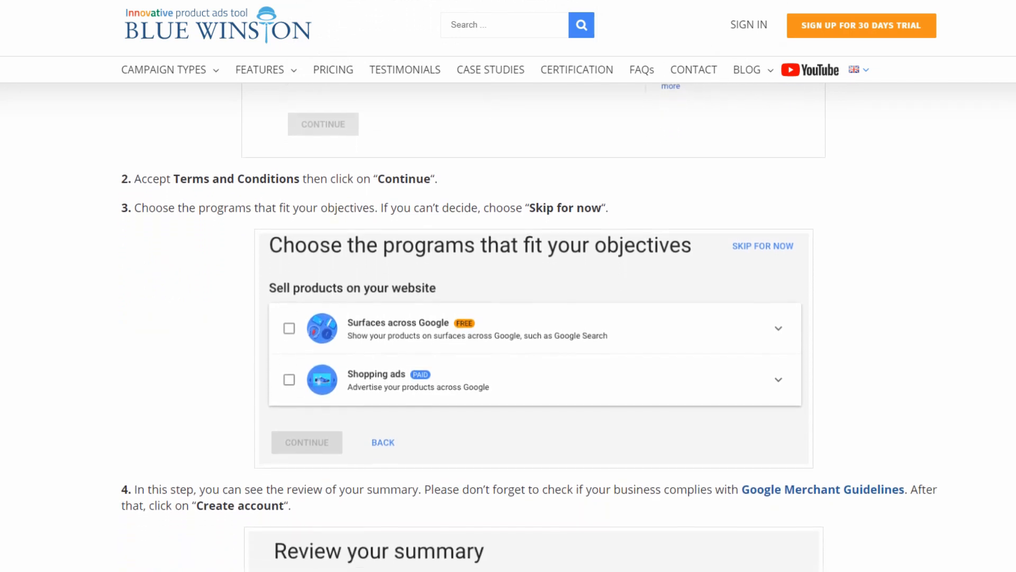
scroll("down", 3)
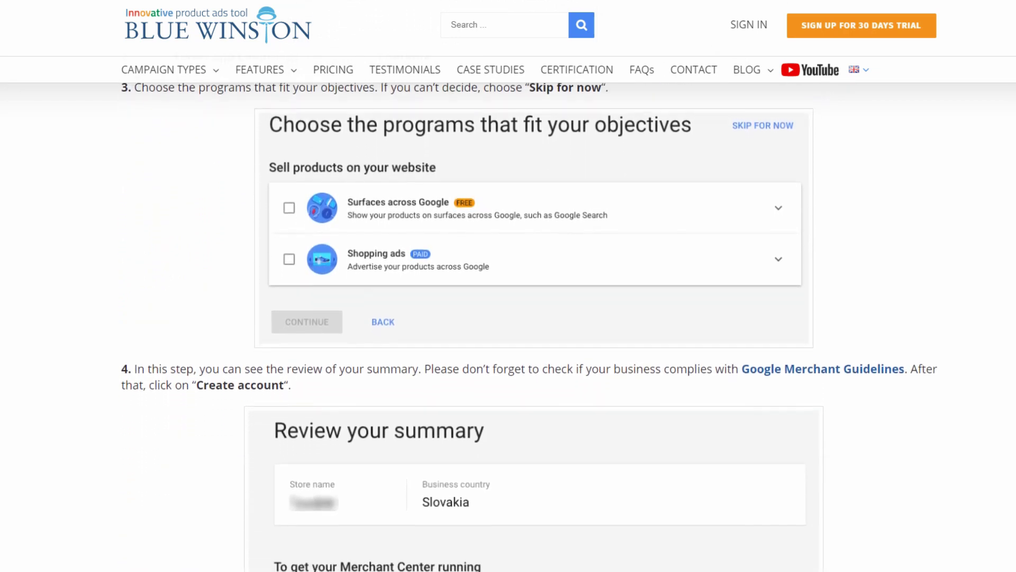
scroll("down", 3)
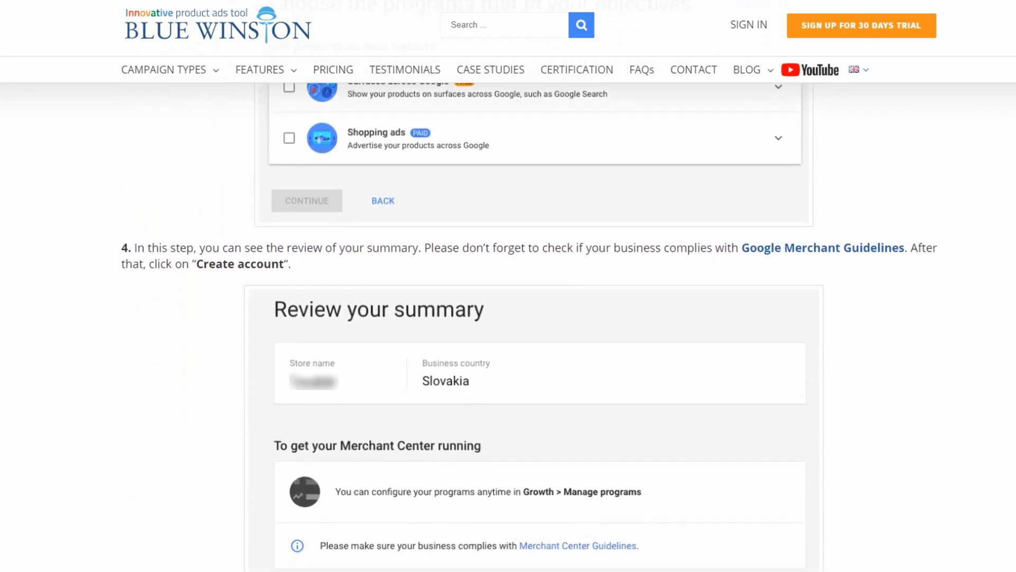
scroll("down", 3)
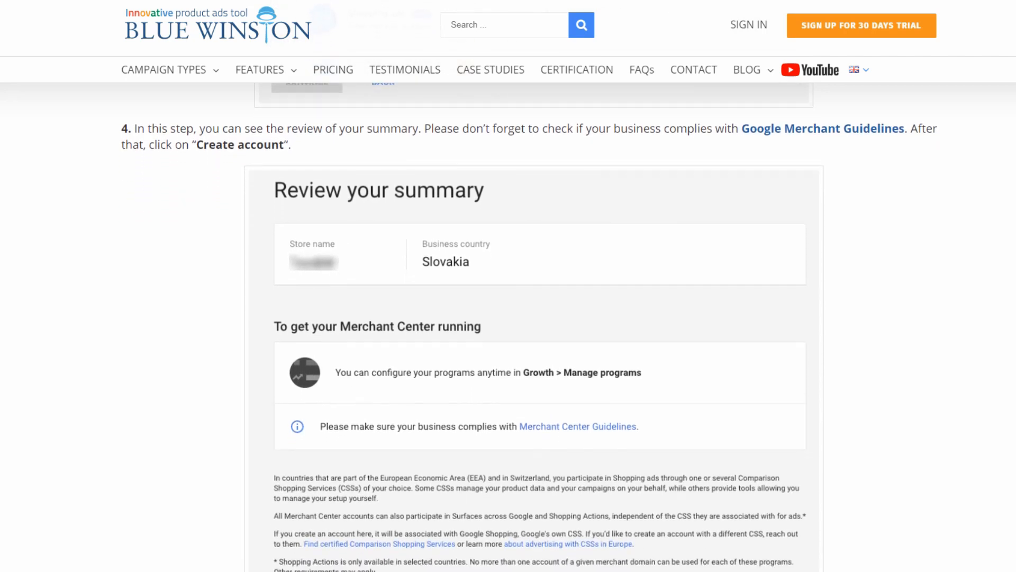
scroll("down", 3)
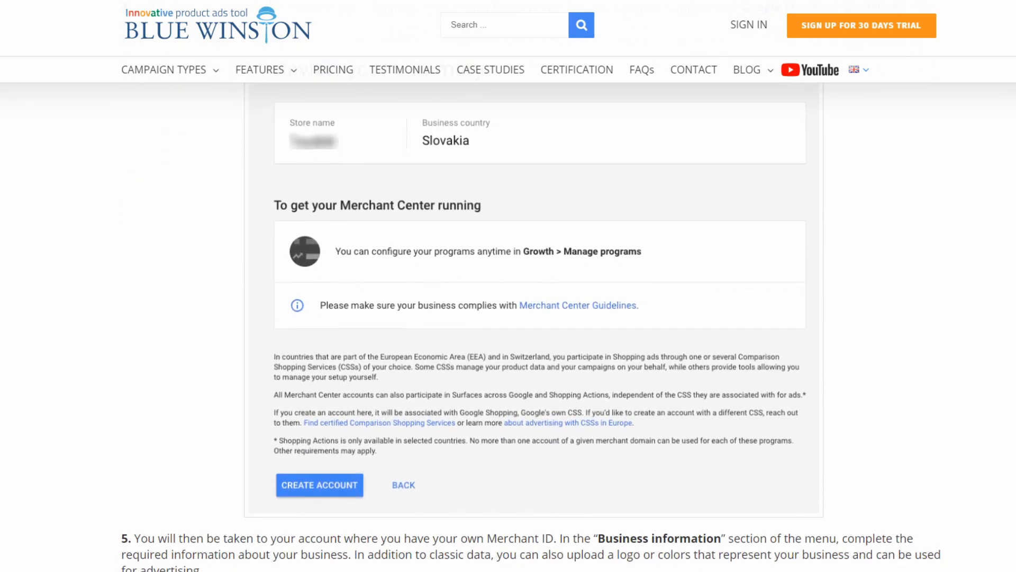
scroll("down", 3)
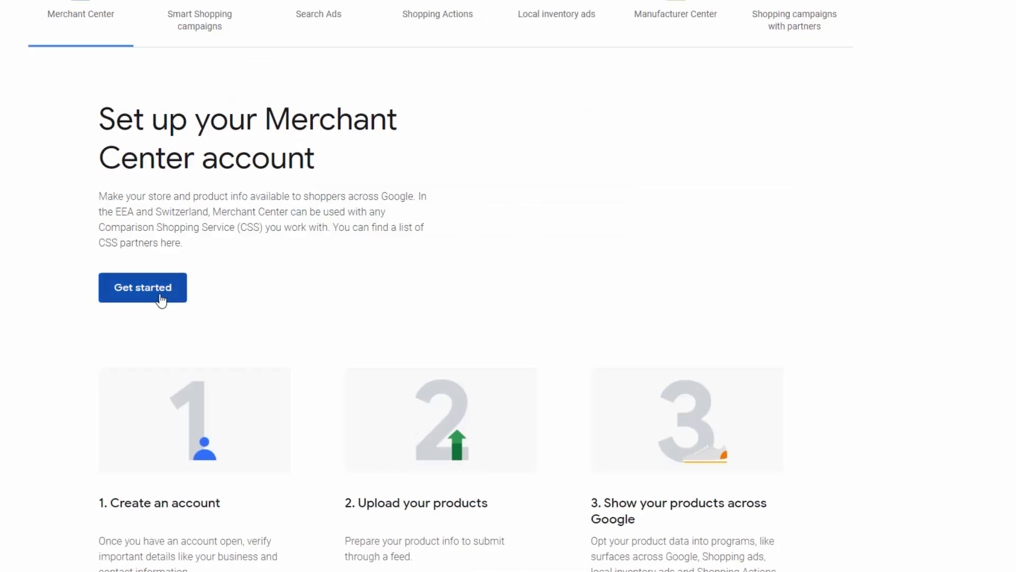
Step: Start Merchant Center setup, tick the Terms and Conditions and continue
left_click(142, 287)
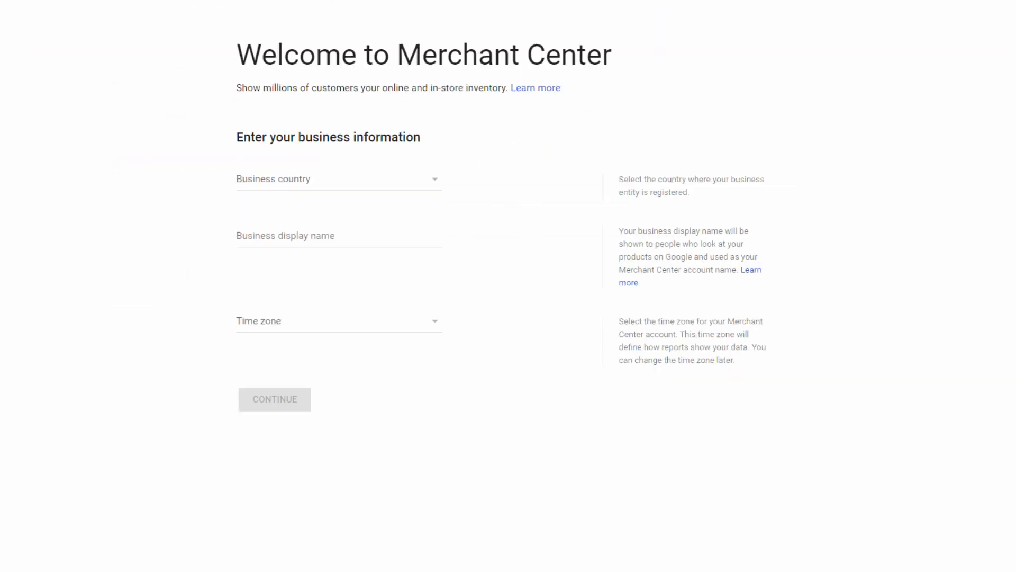
left_click(337, 179)
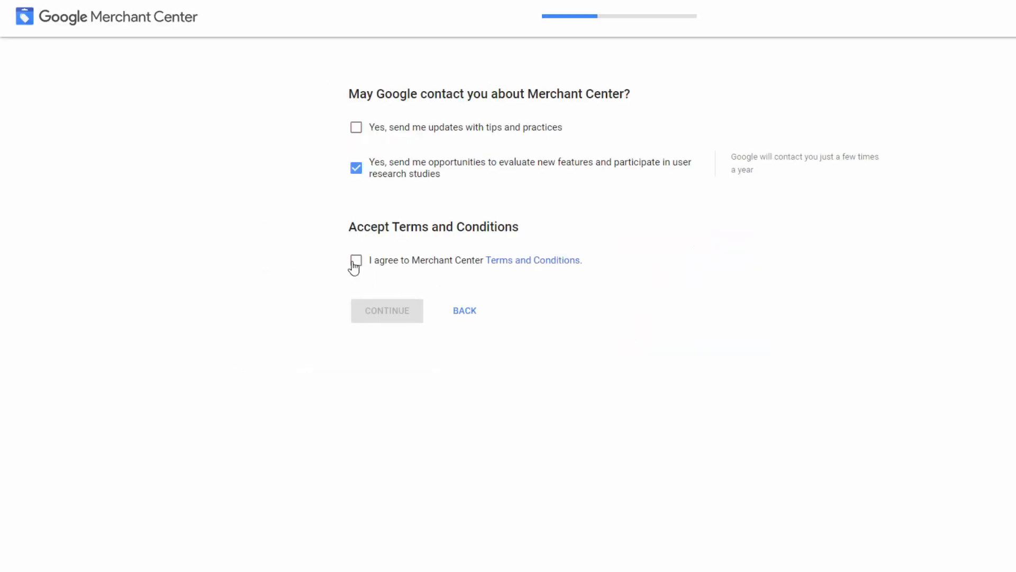
left_click(356, 261)
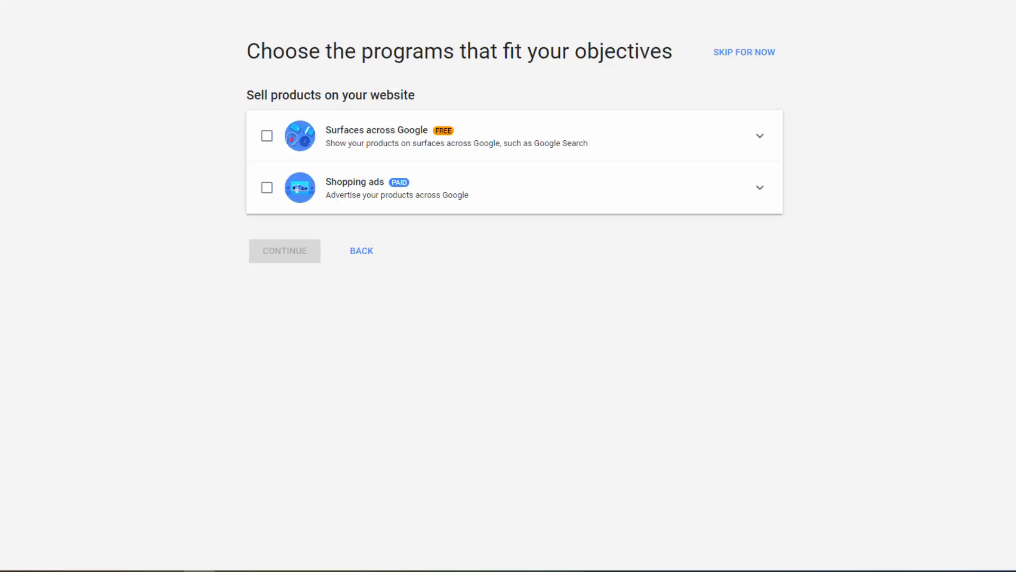
mouse_move(389, 136)
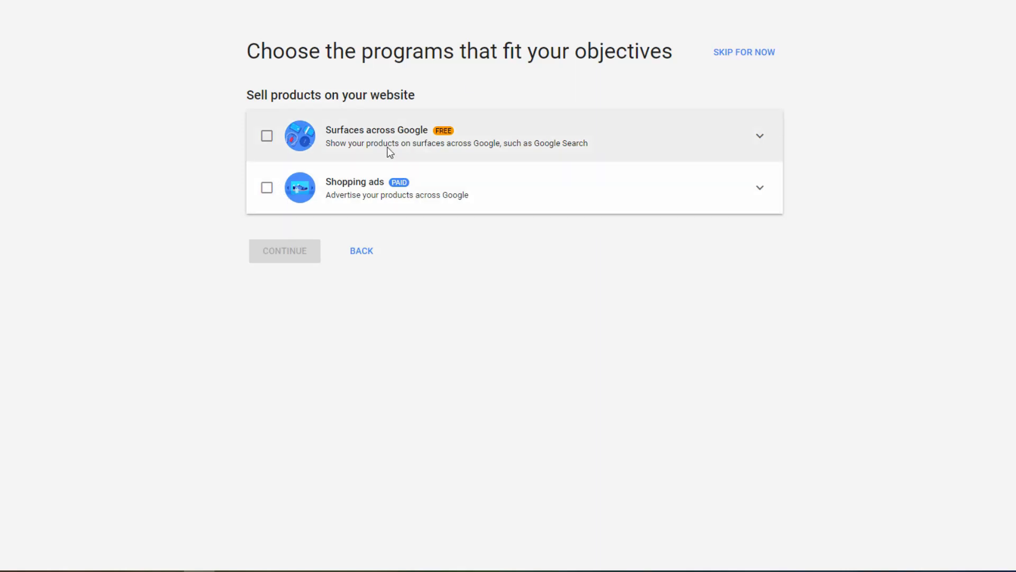
mouse_move(744, 53)
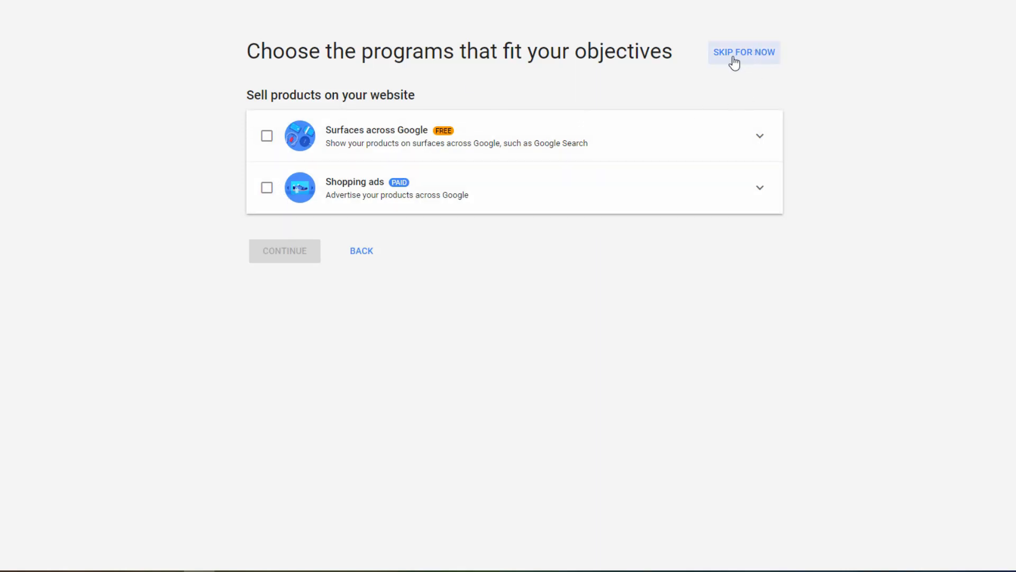
Step: Skip choosing programs, check the guidelines link and return to Review your summary
left_click(744, 52)
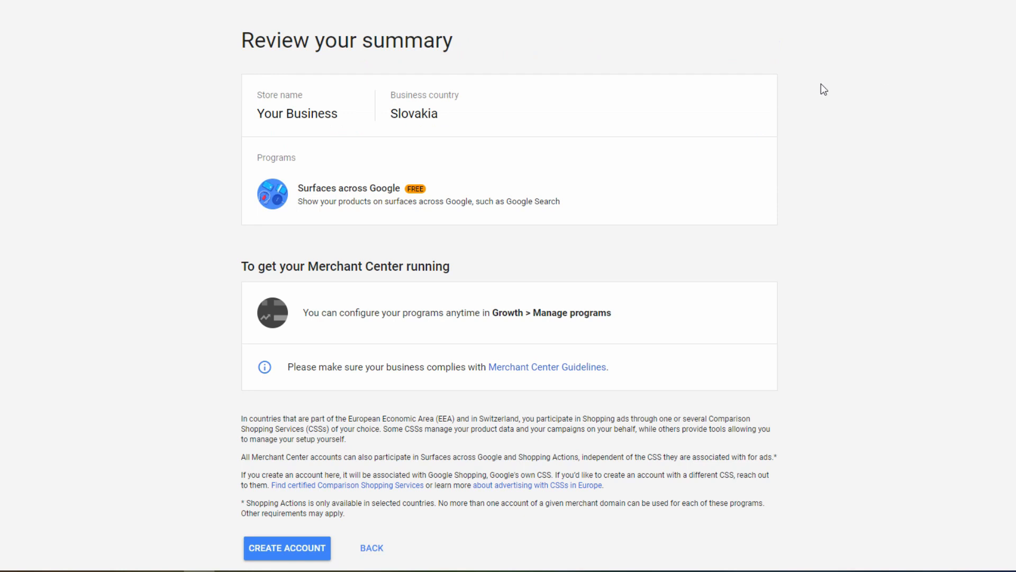
mouse_move(520, 311)
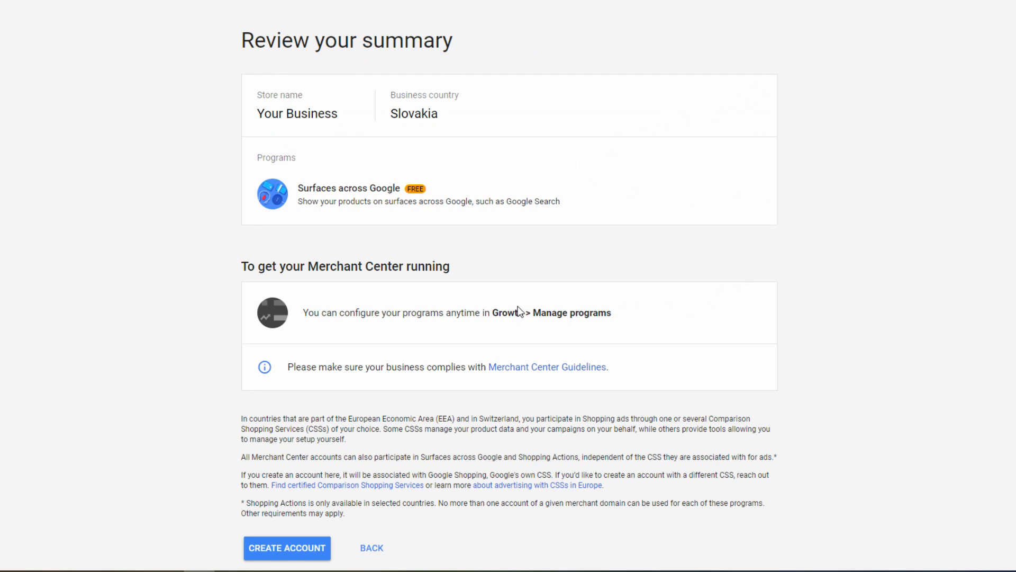
left_click(547, 368)
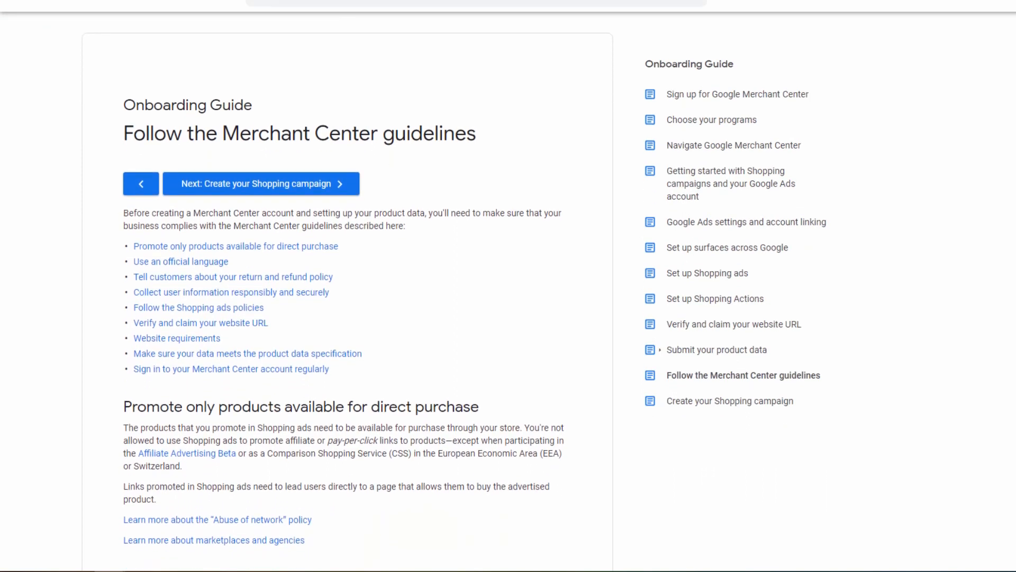
left_click(262, 183)
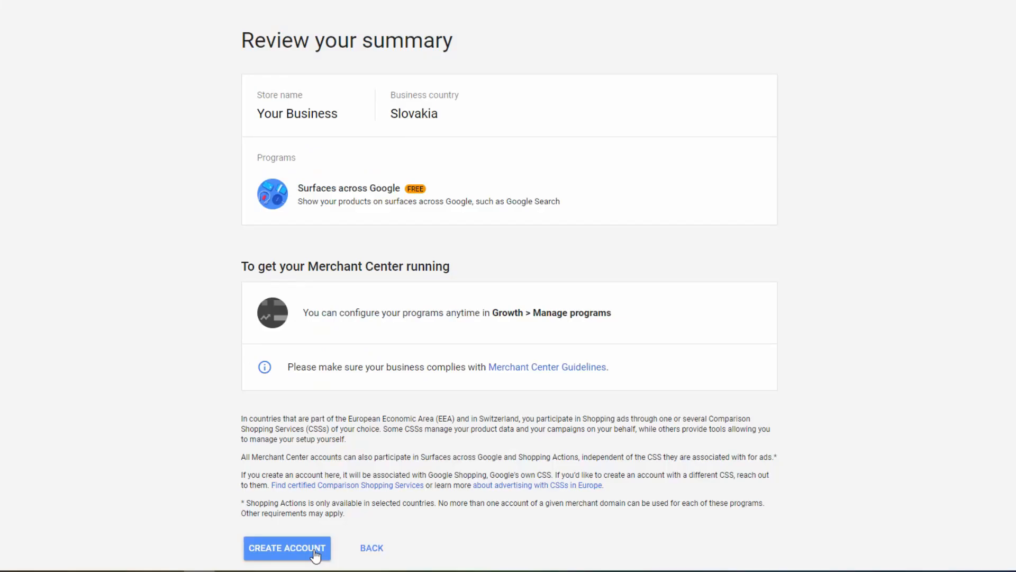
Step: Create the Merchant Center account and review Business information from the wrench Tools menu
left_click(287, 547)
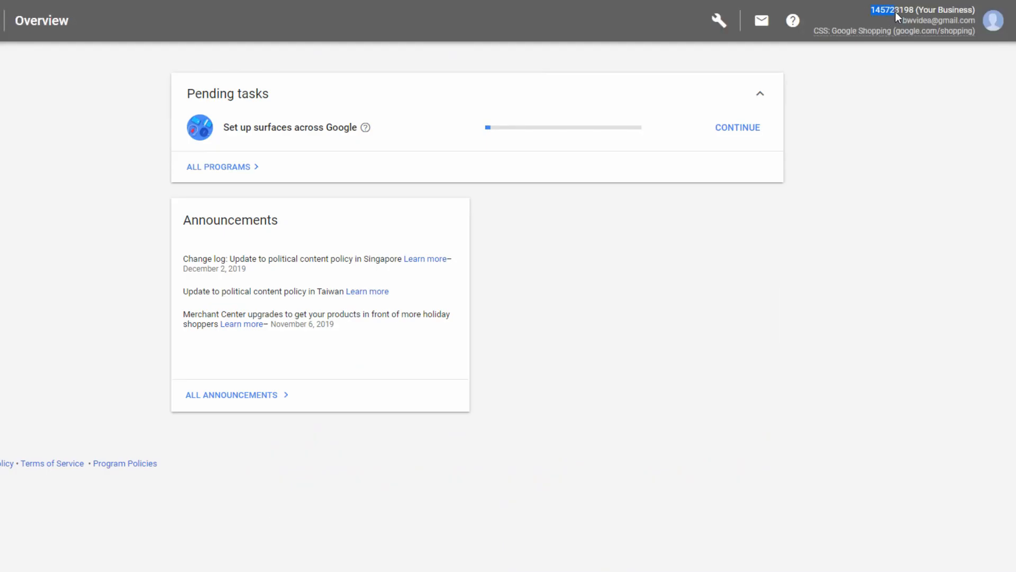
mouse_move(900, 12)
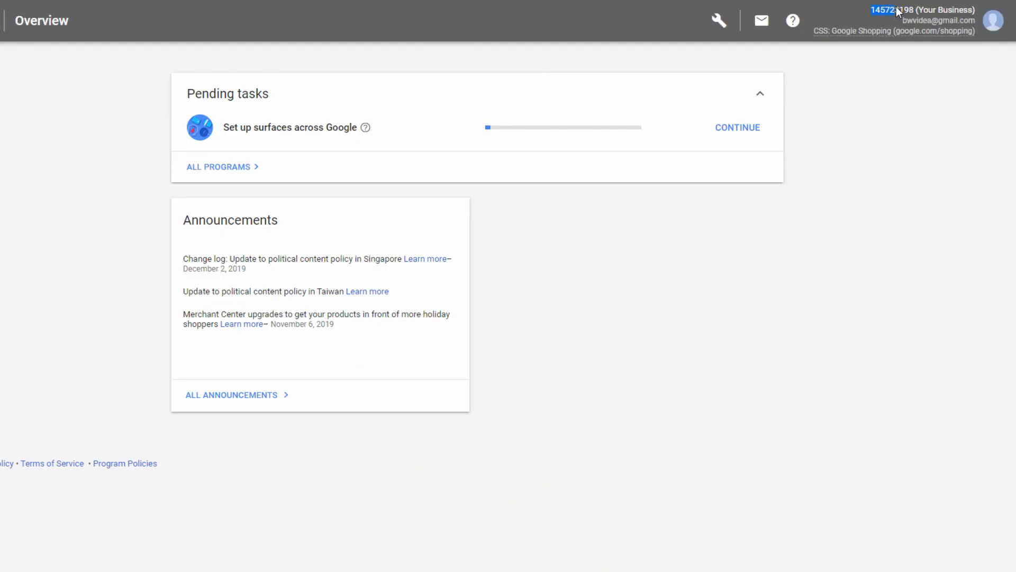
left_click(716, 20)
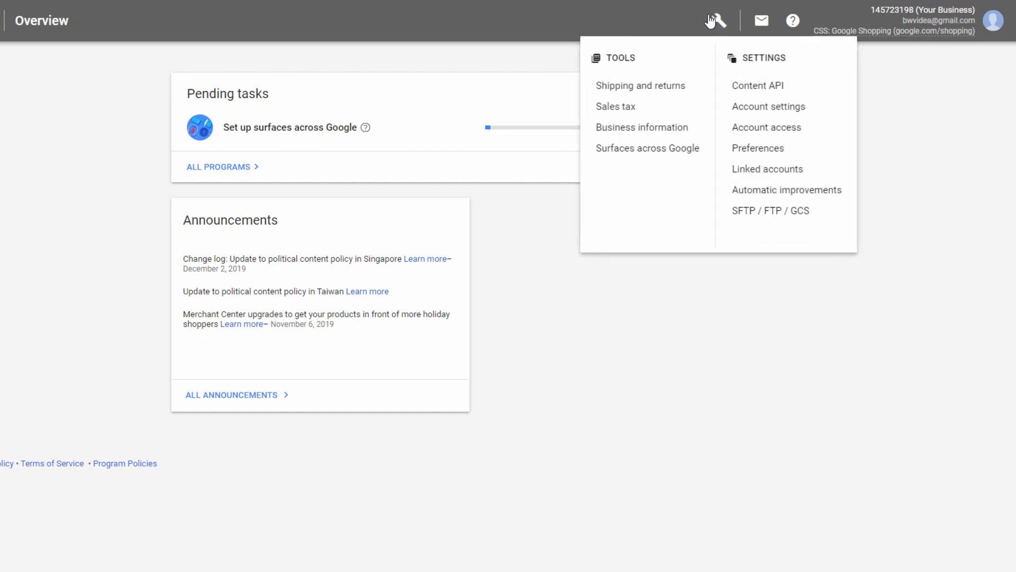
mouse_move(604, 136)
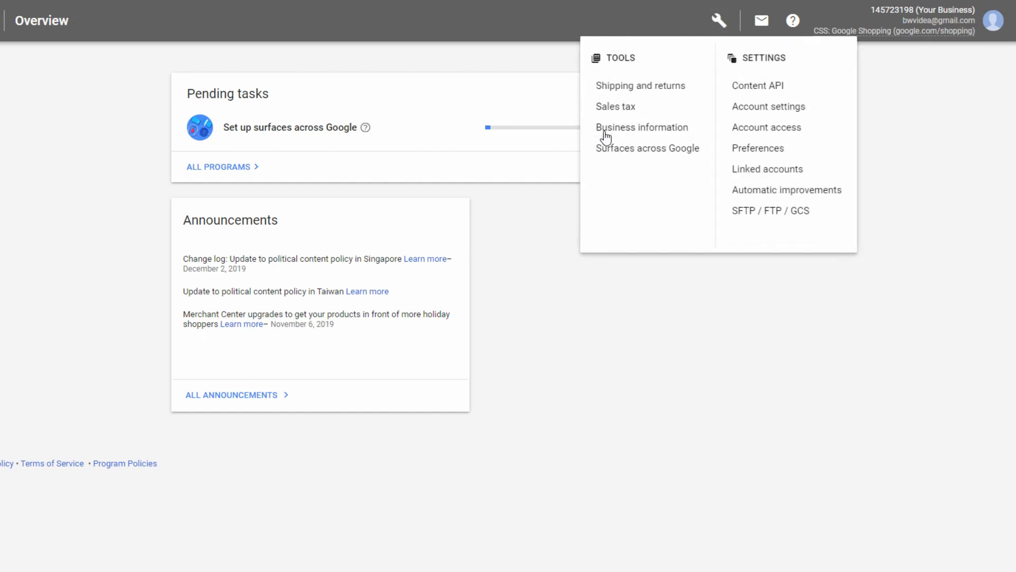
left_click(642, 127)
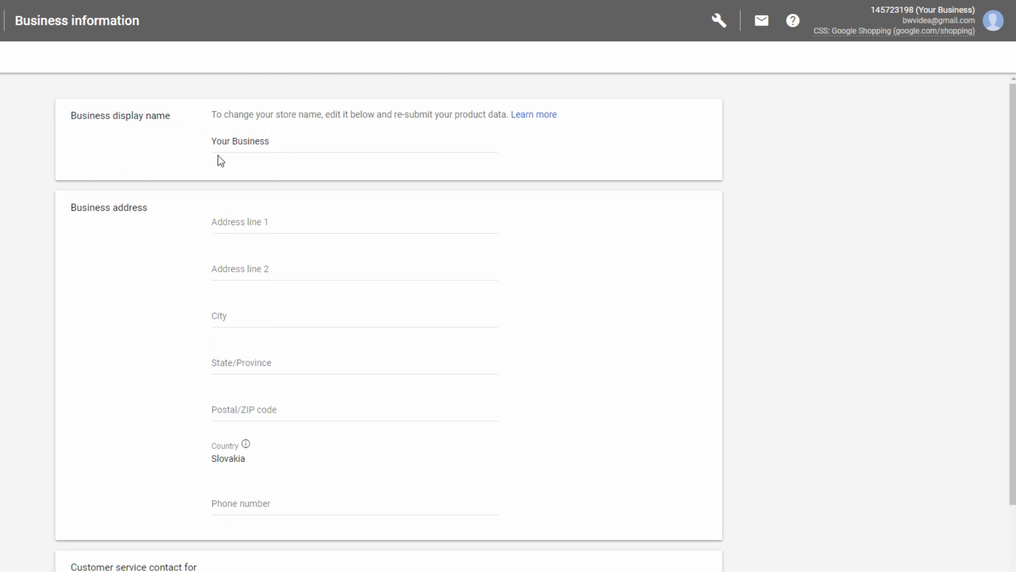
mouse_move(326, 160)
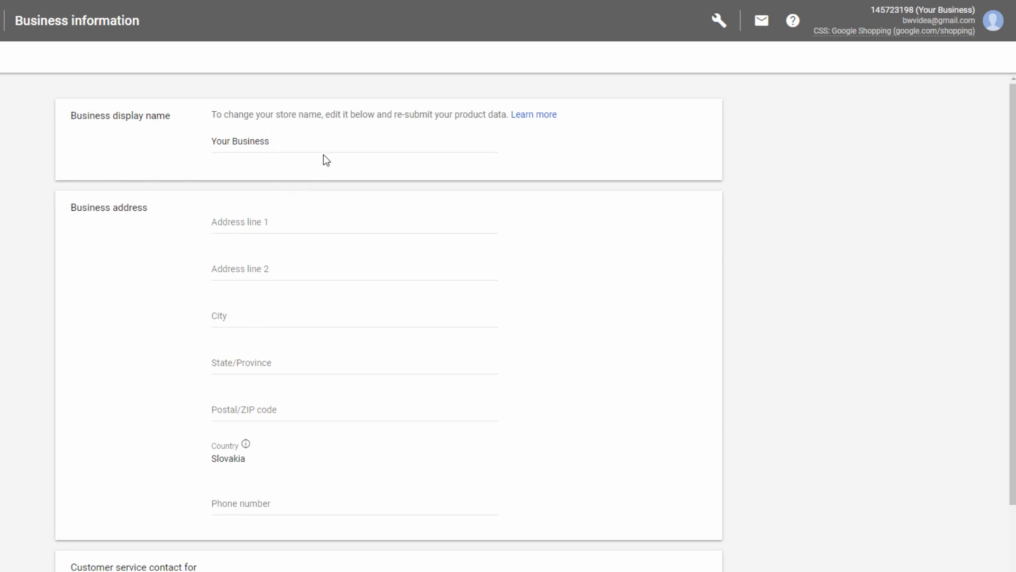
scroll("down", 3)
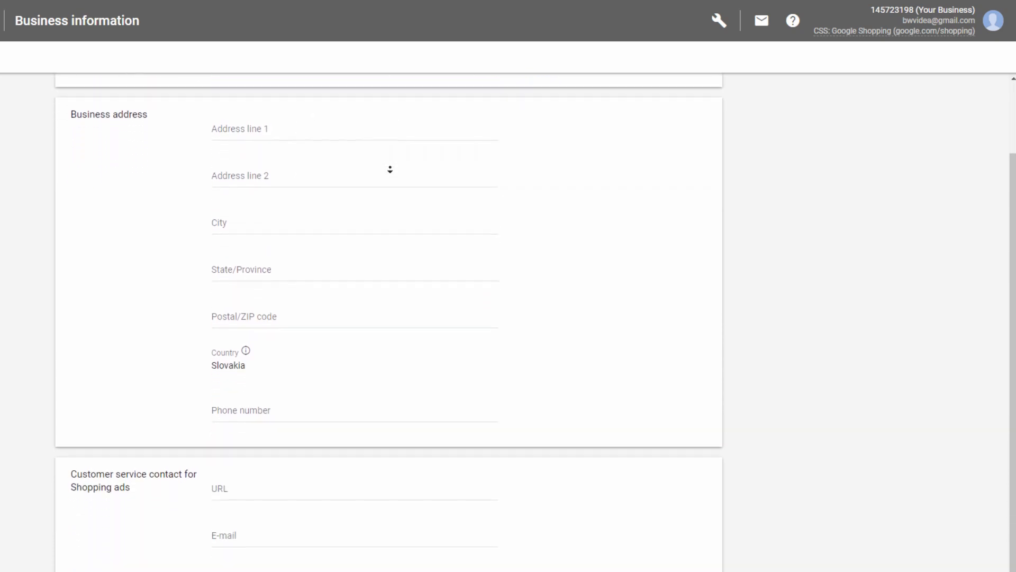
scroll("down", 3)
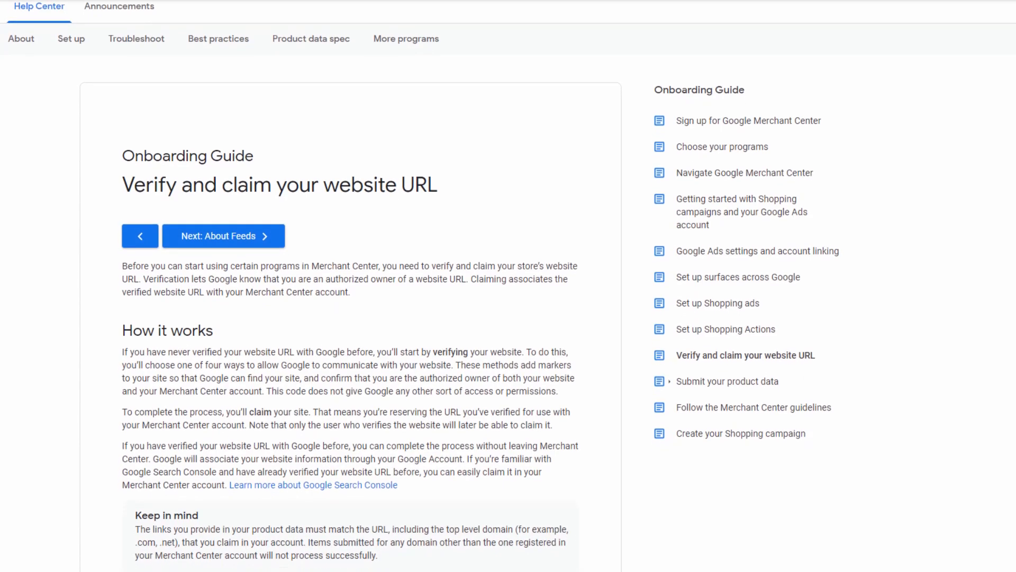
Step: Scroll the 'Verify and claim your website URL' article down through its Step 2 verification methods
scroll("down", 3)
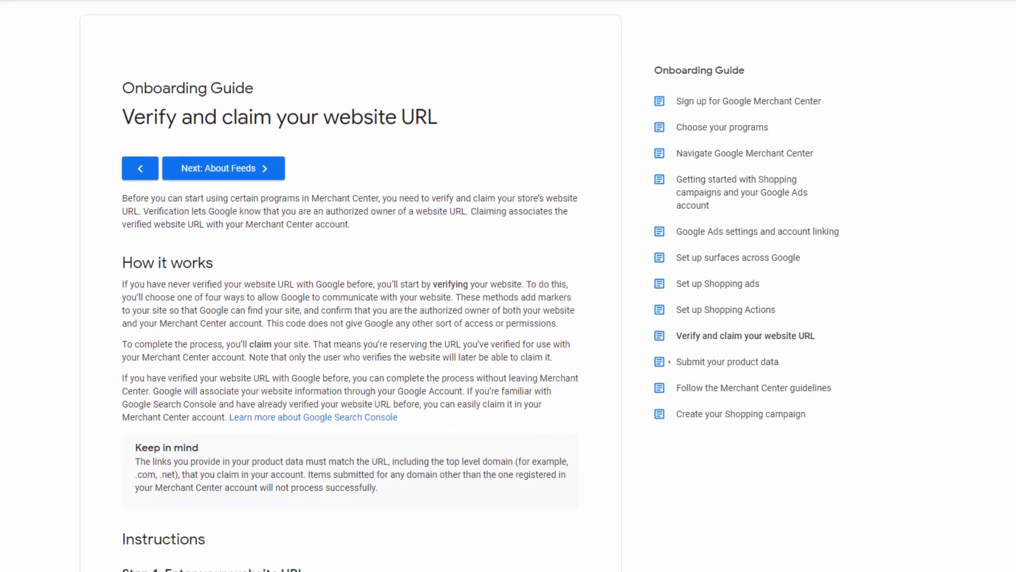
scroll("down", 3)
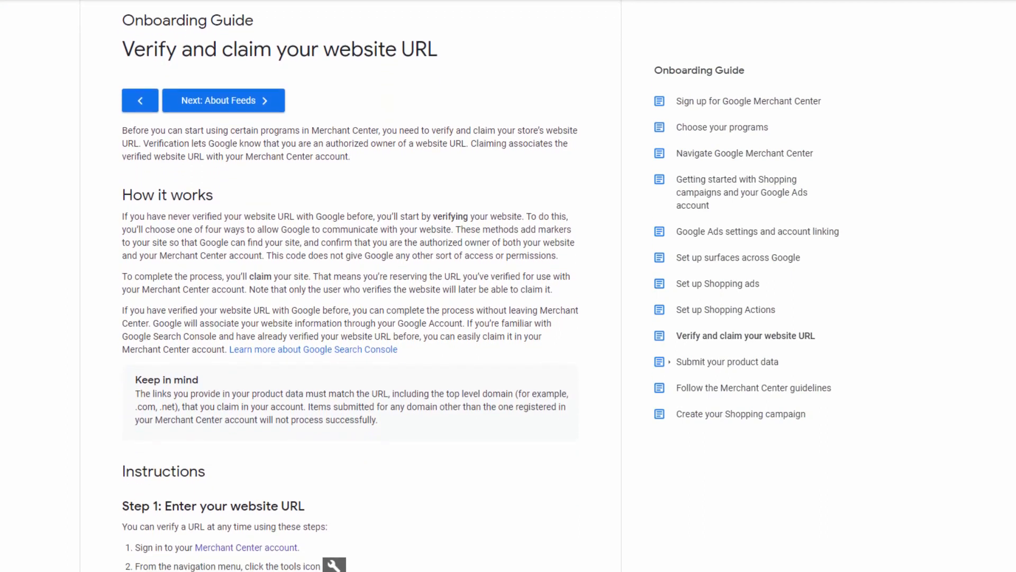
scroll("down", 3)
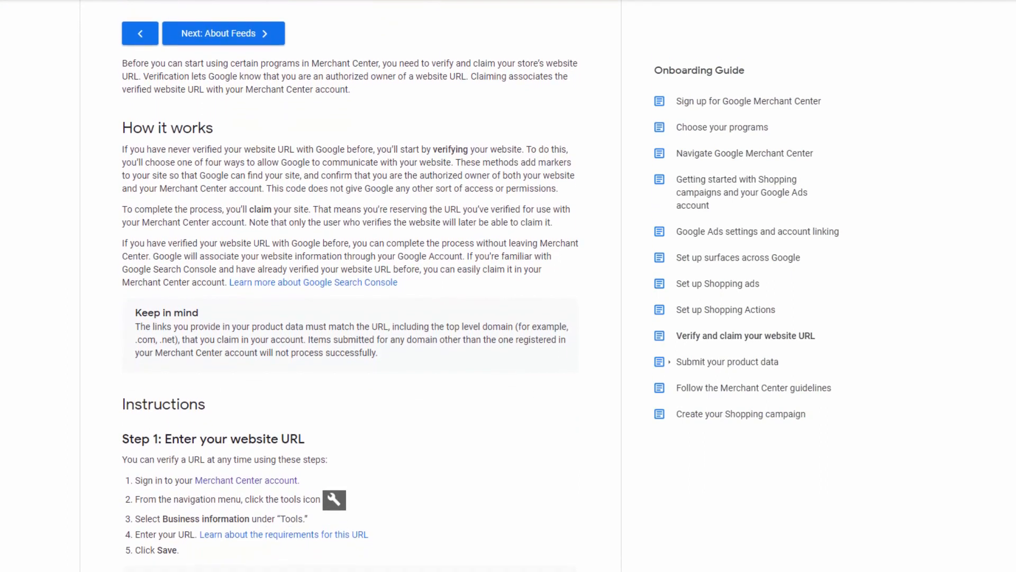
scroll("down", 3)
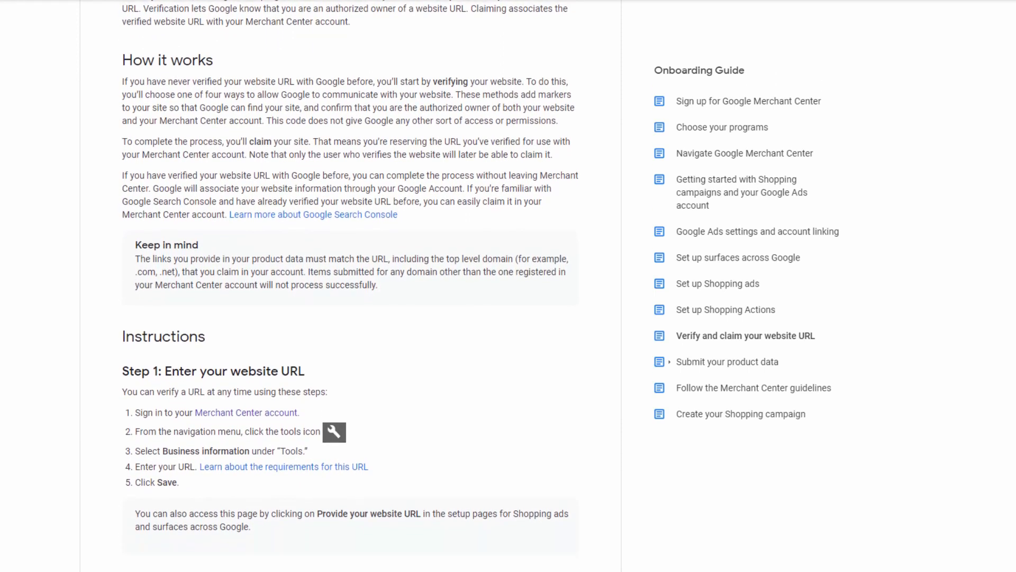
scroll("down", 3)
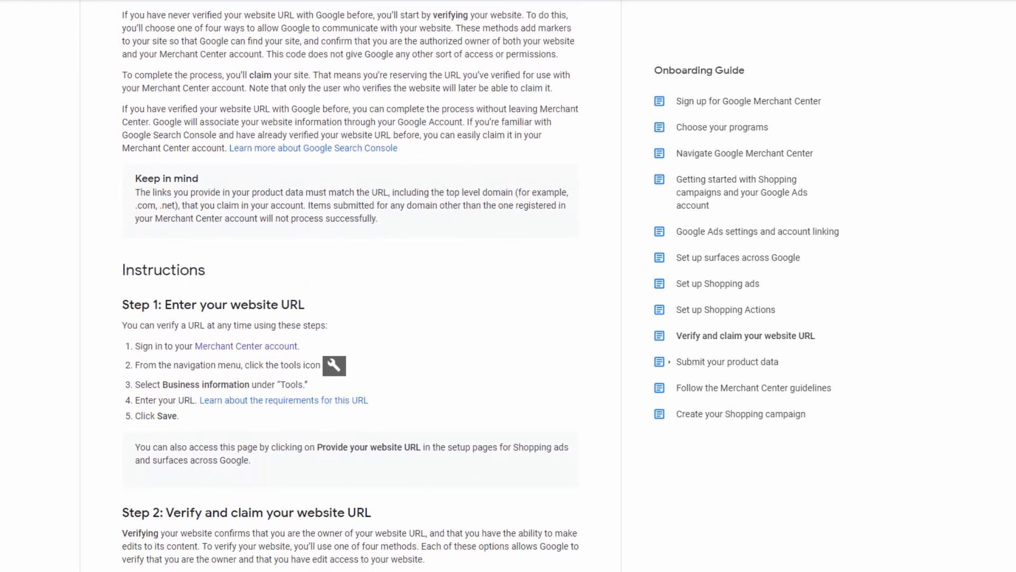
scroll("down", 3)
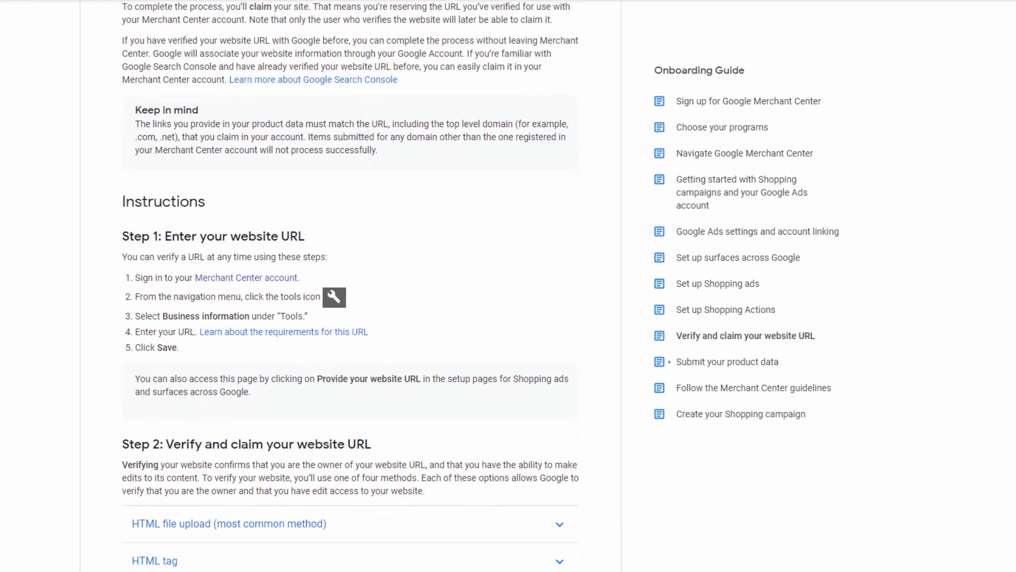
scroll("down", 3)
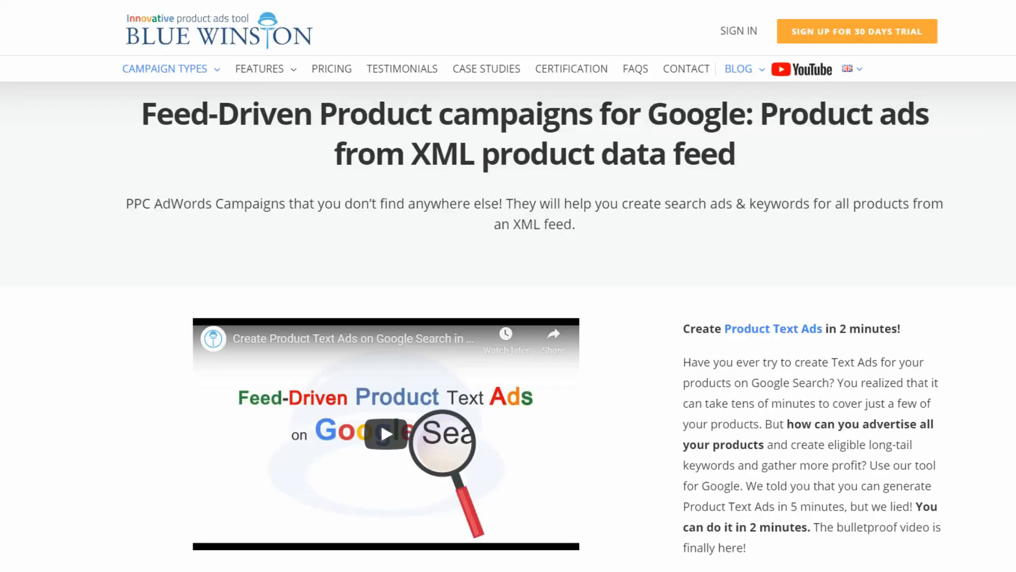
Step: Scroll the Blue Winston site down to the Product campaign section and its benefits list
scroll("down", 3)
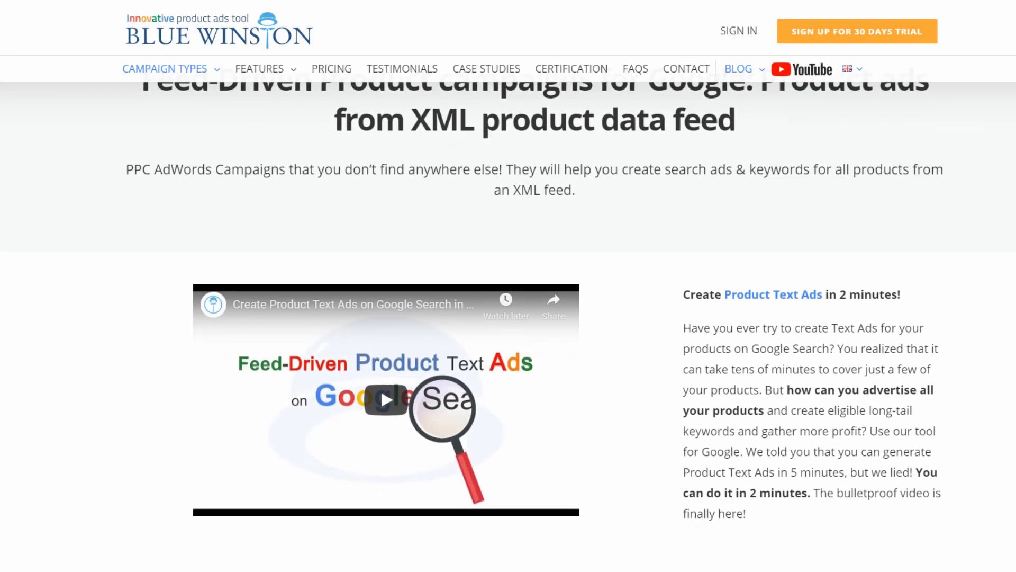
scroll("down", 3)
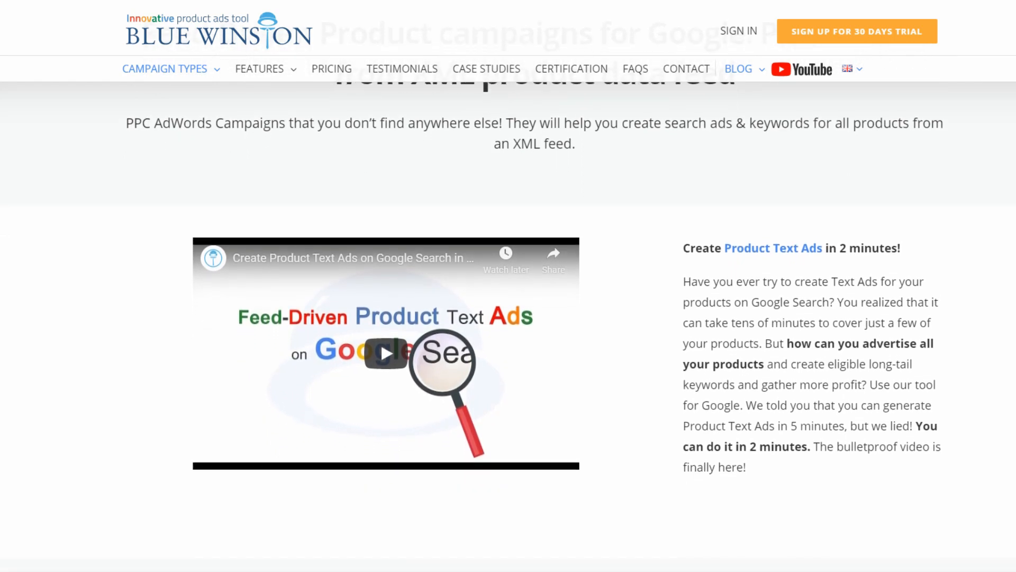
scroll("down", 3)
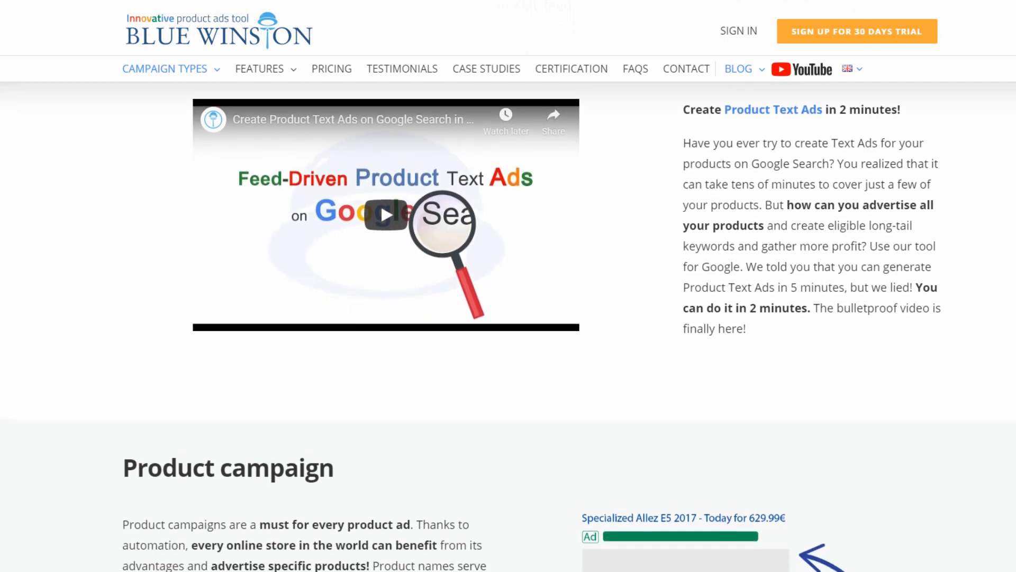
scroll("down", 3)
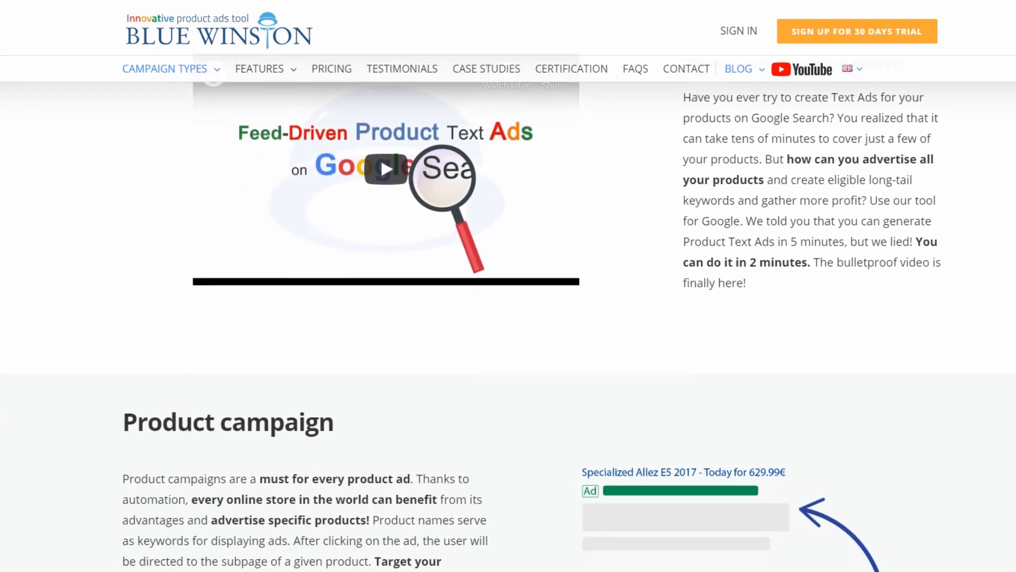
scroll("down", 3)
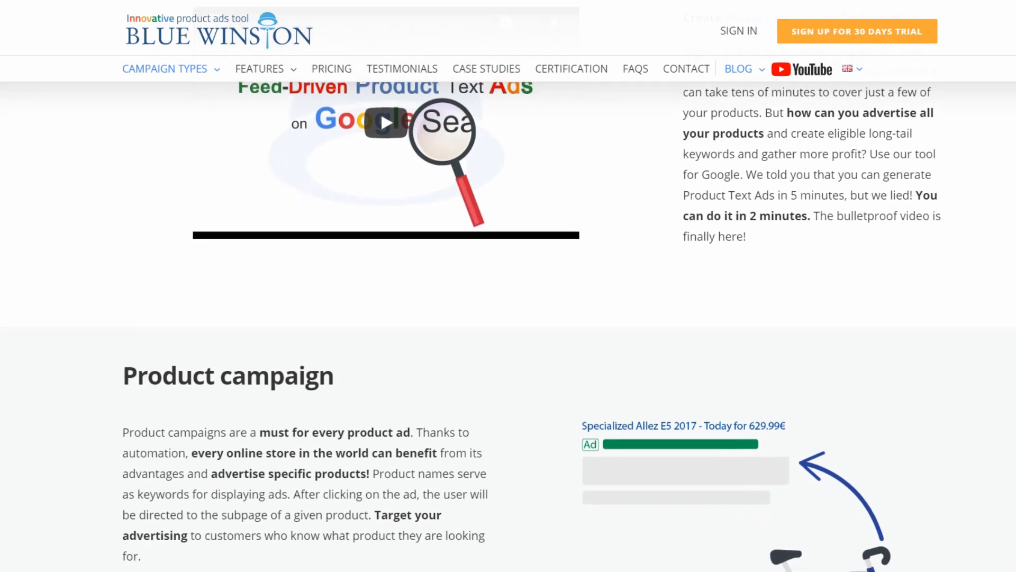
scroll("down", 3)
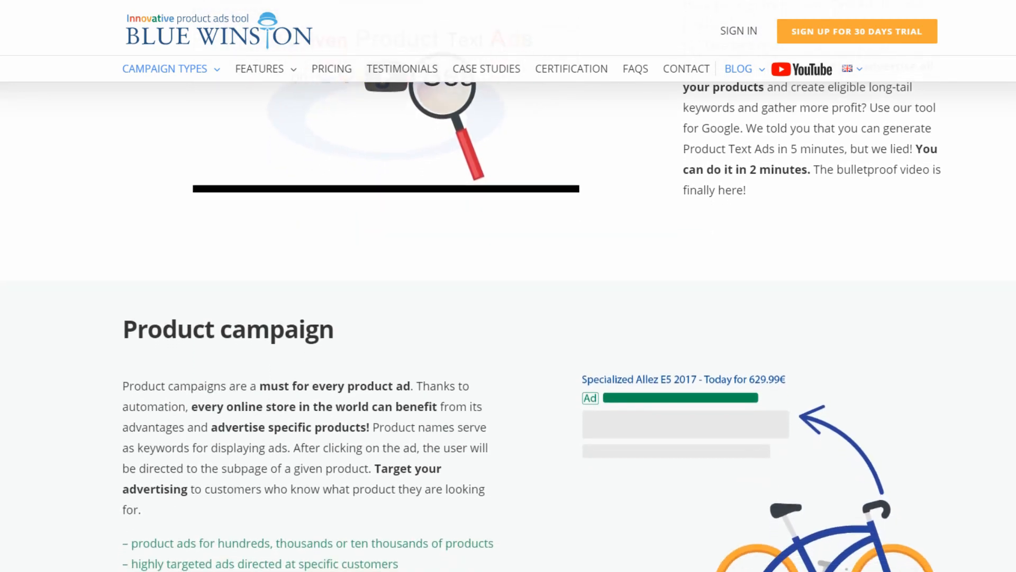
scroll("down", 3)
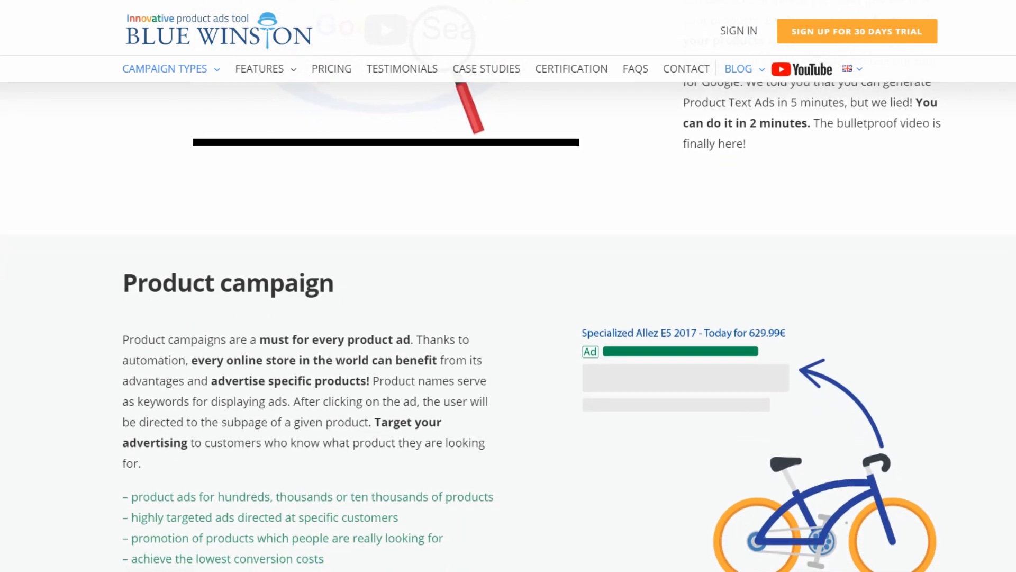
scroll("down", 3)
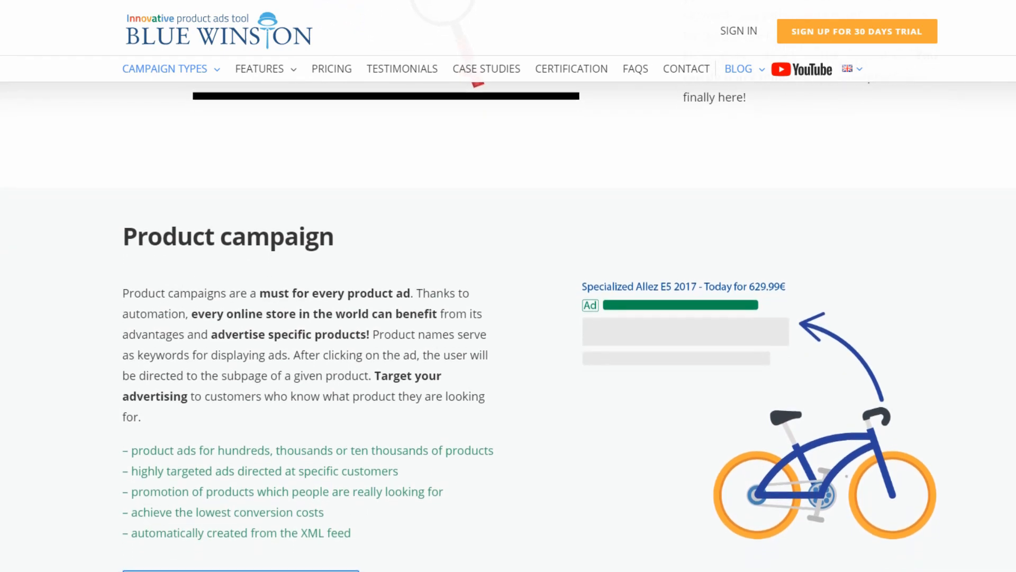
scroll("up", 3)
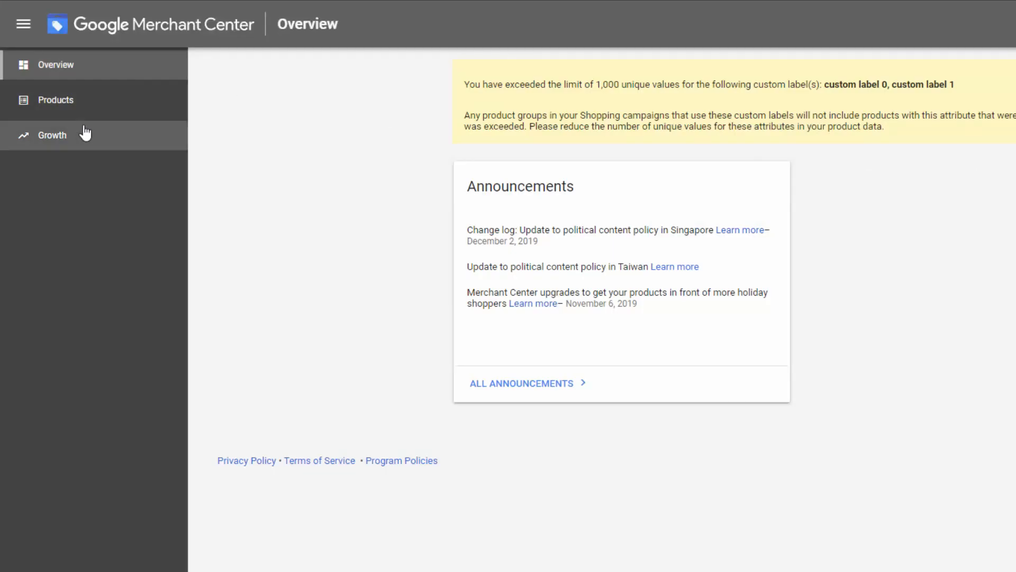
Step: Switch back to the Merchant Center Overview page with its announcements
left_click(53, 134)
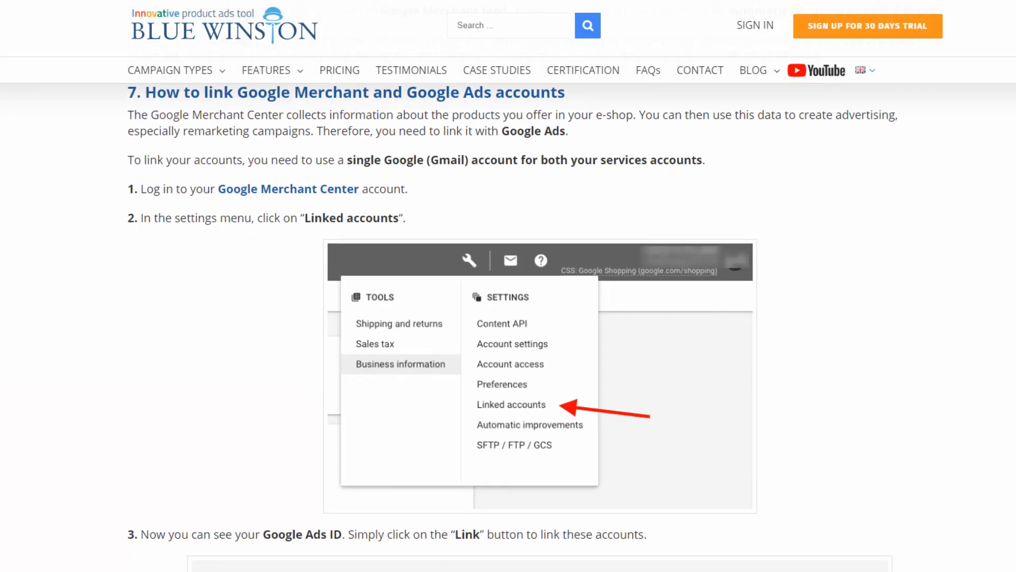
Step: Scroll through section 7 of the guide on linking Merchant Center and Google Ads accounts
scroll("down", 3)
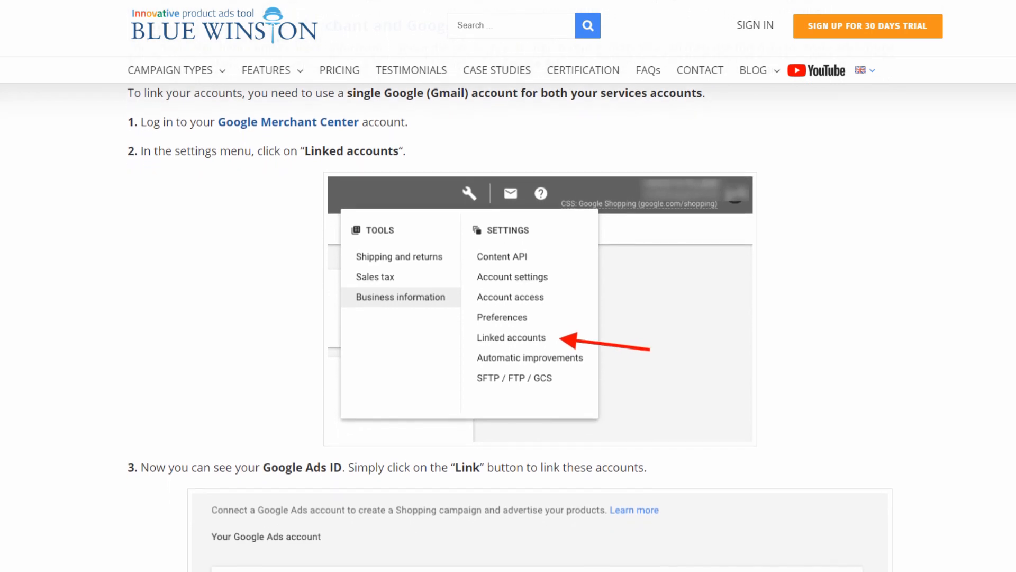
scroll("down", 3)
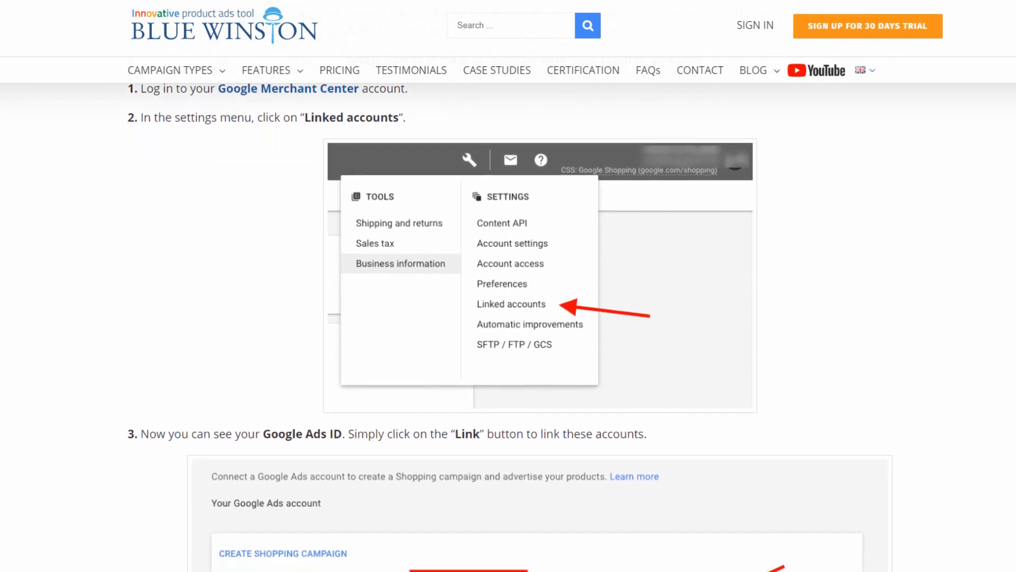
scroll("down", 3)
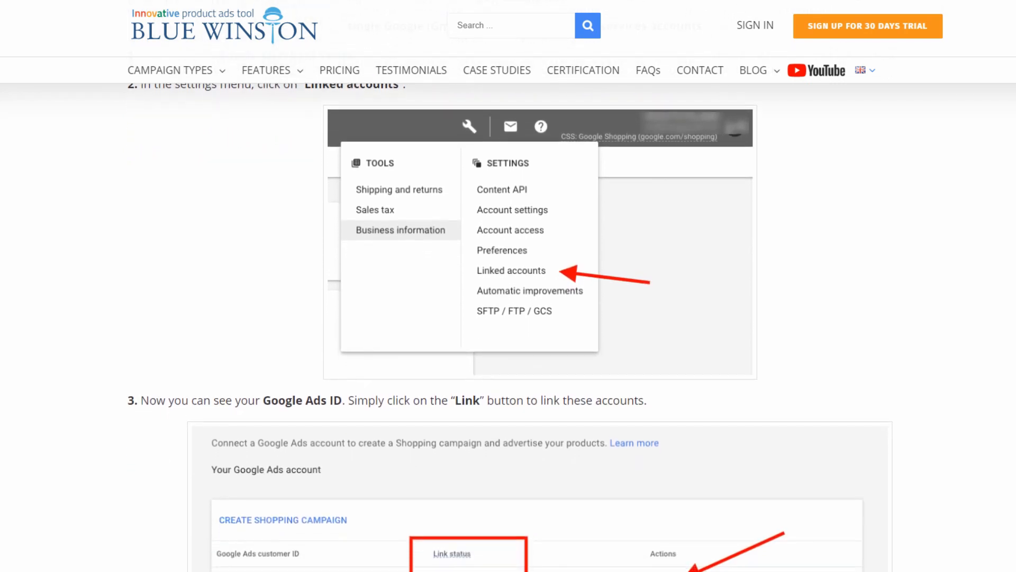
scroll("down", 3)
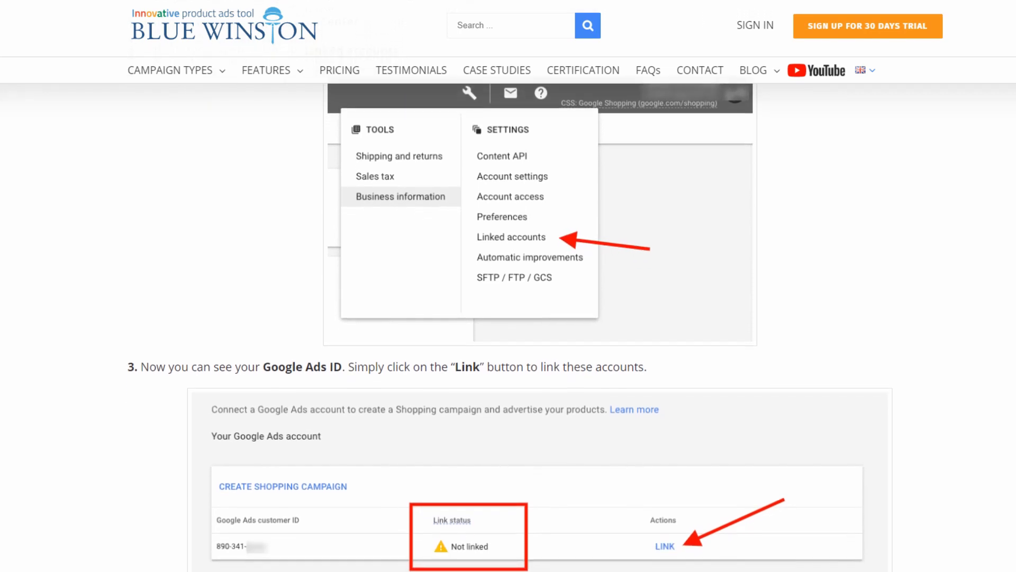
scroll("down", 3)
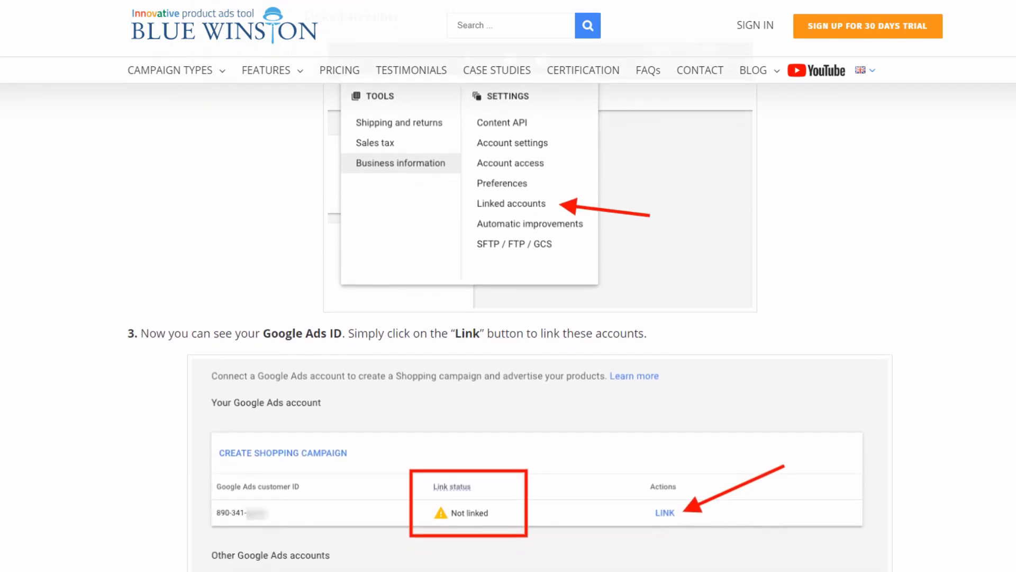
scroll("down", 3)
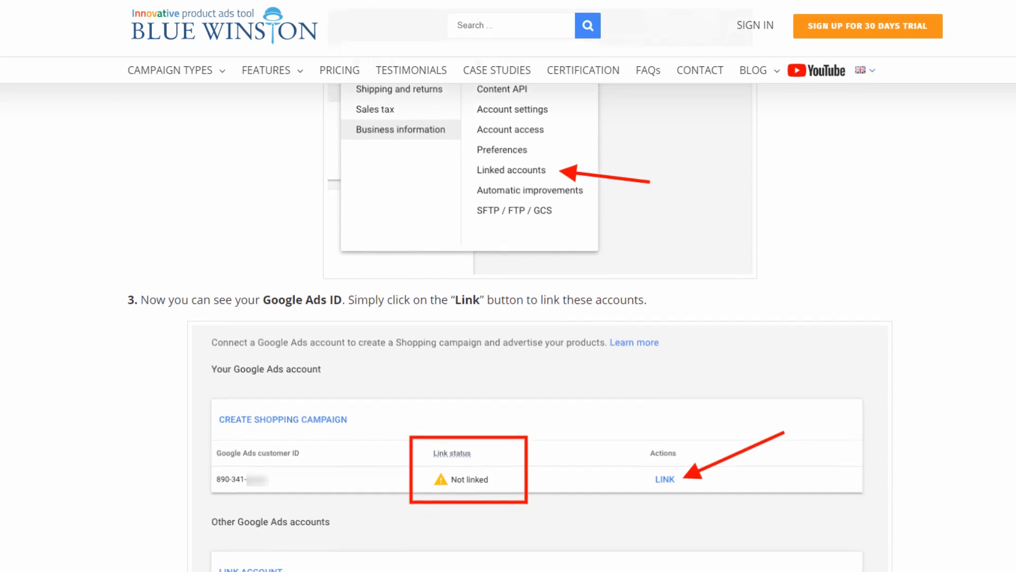
scroll("down", 3)
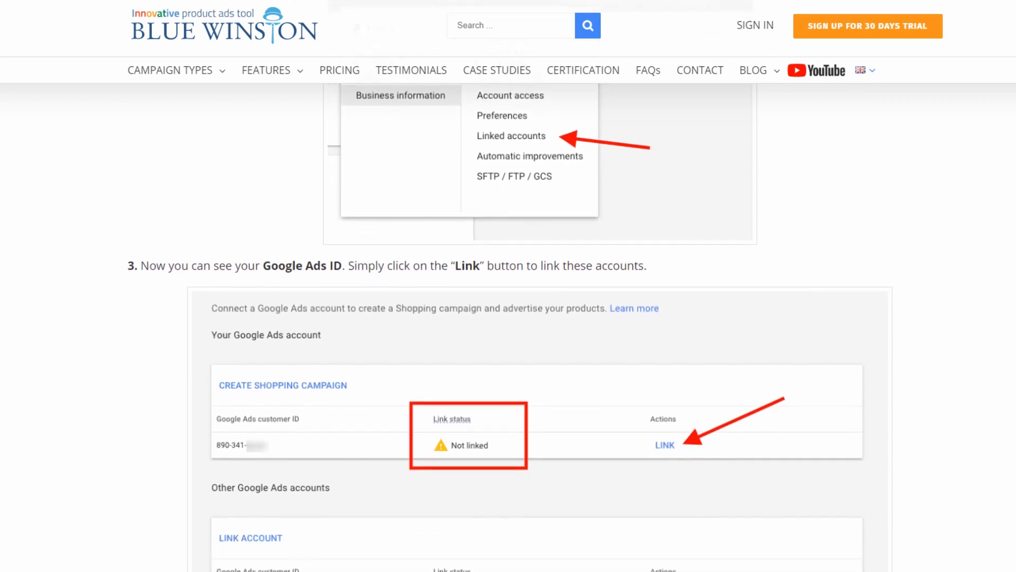
scroll("down", 3)
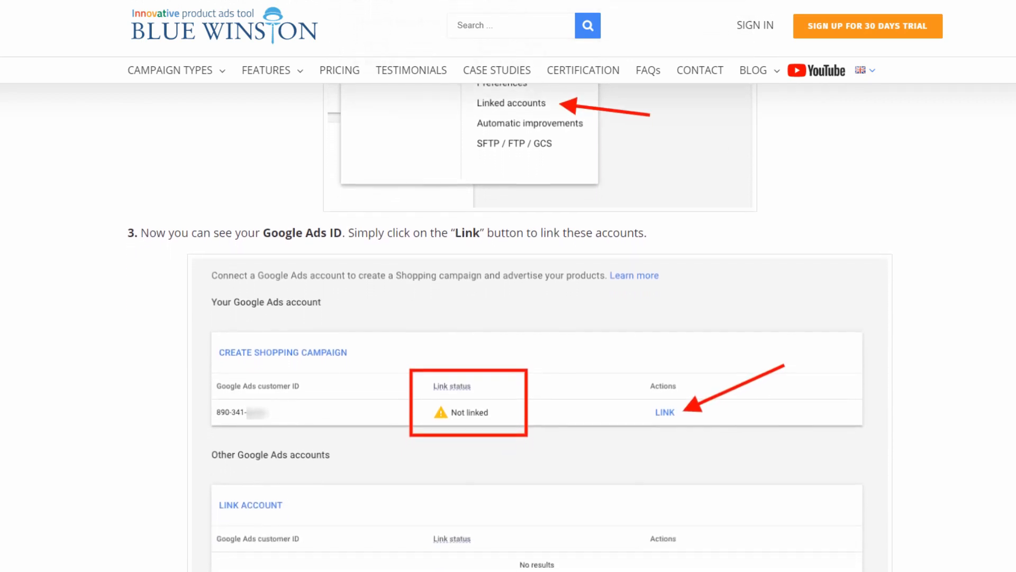
scroll("down", 3)
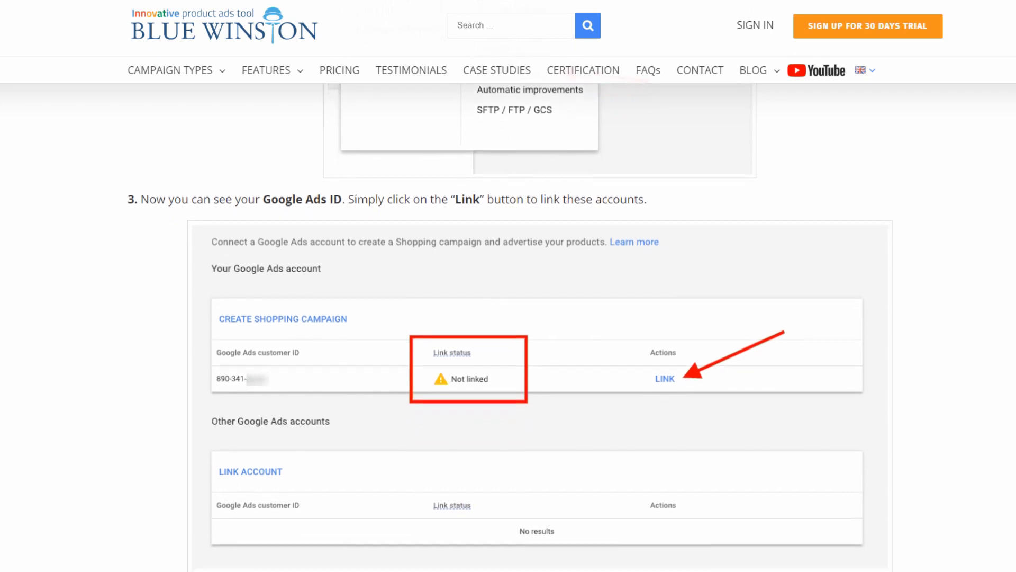
scroll("down", 3)
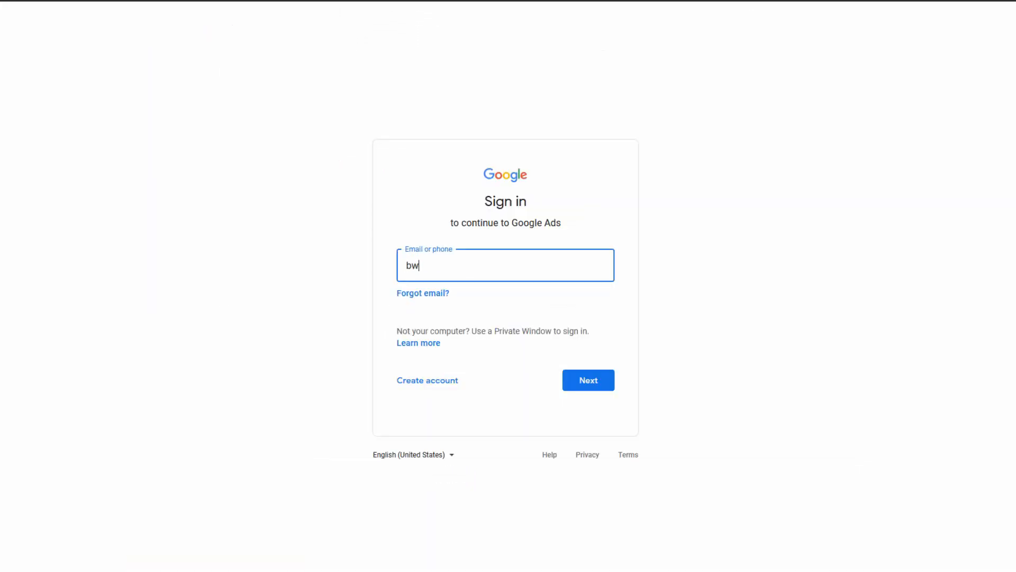
Step: From Linked accounts settings, request a link to the Google Ads customer ID
left_click(897, 14)
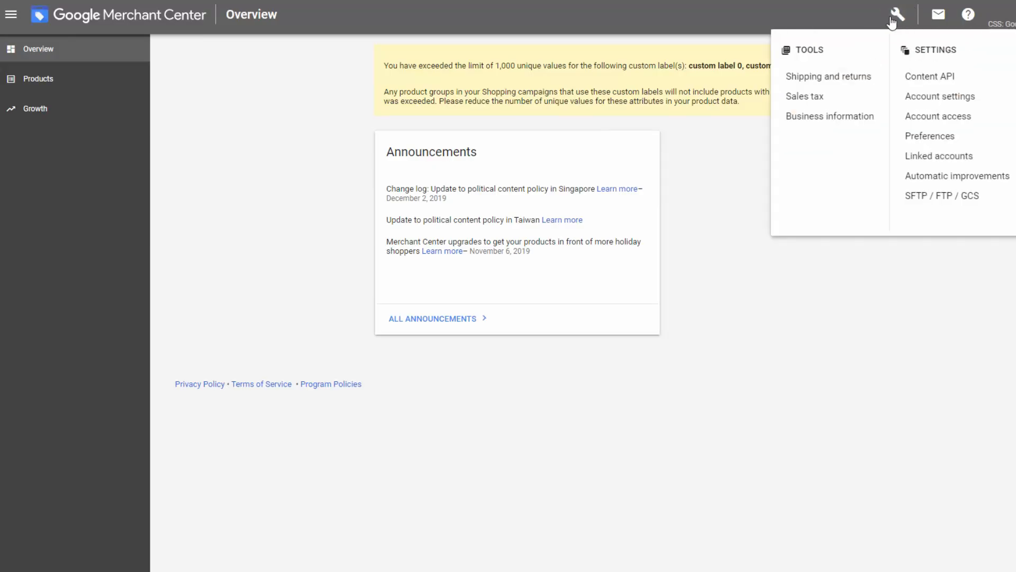
left_click(938, 155)
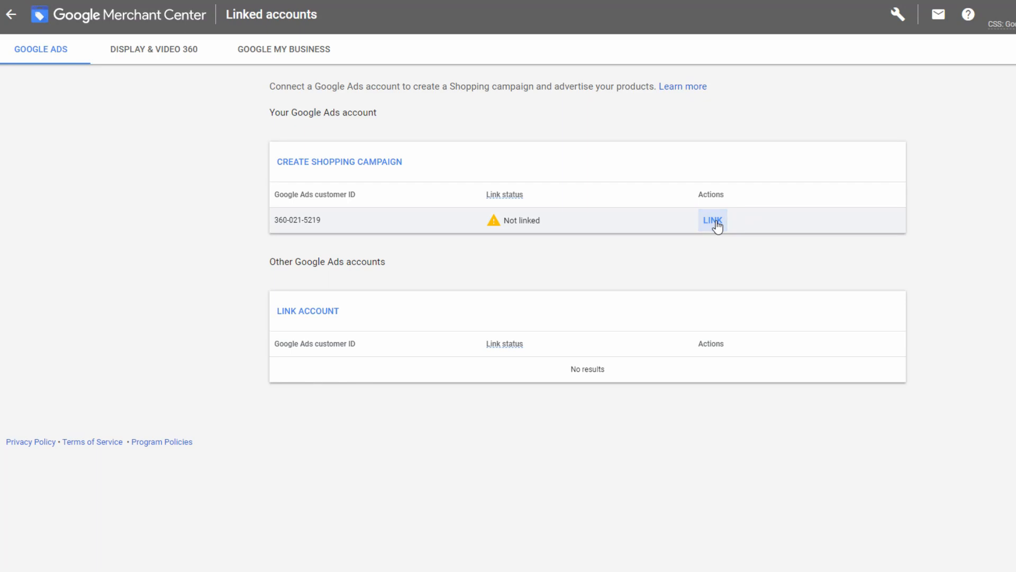
left_click(712, 220)
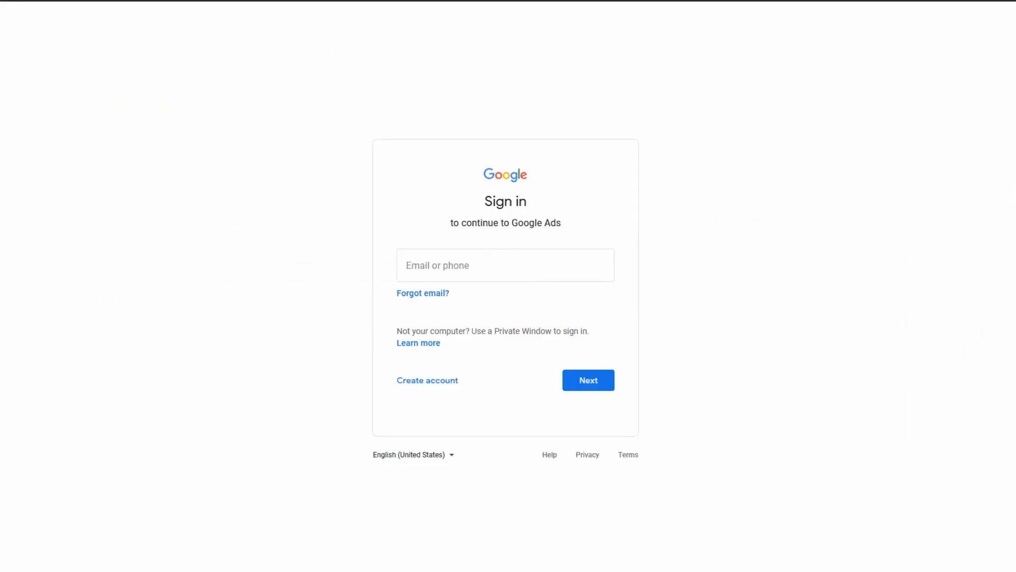
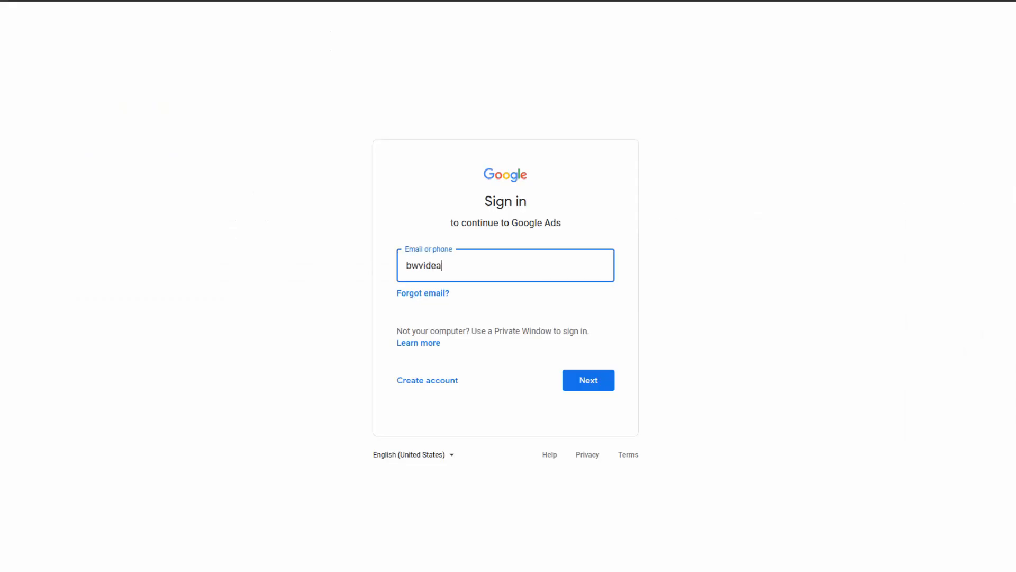
left_click(588, 380)
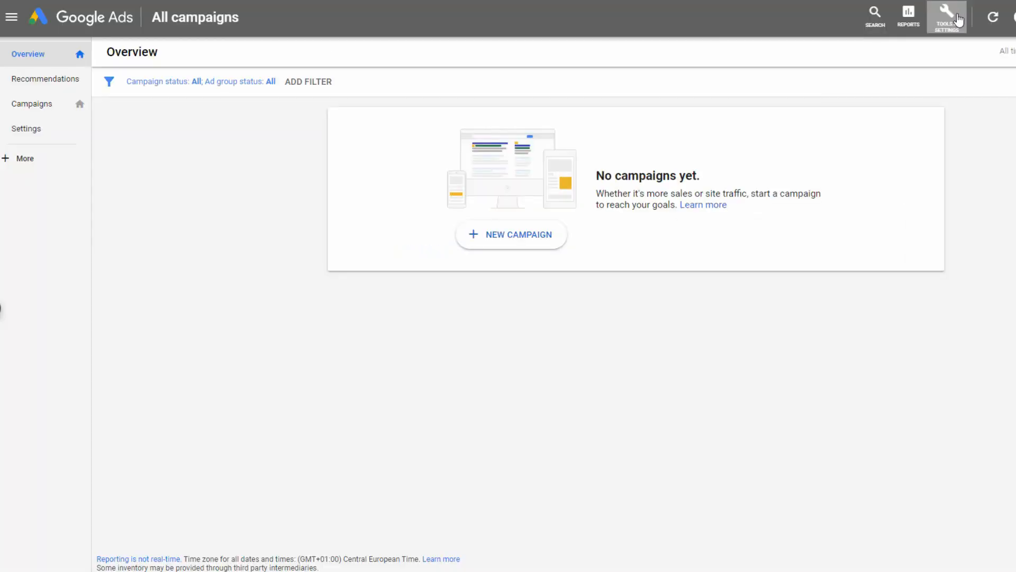
Step: Show the Google Merchant Center linked-account details with the Test account's pending request
left_click(946, 16)
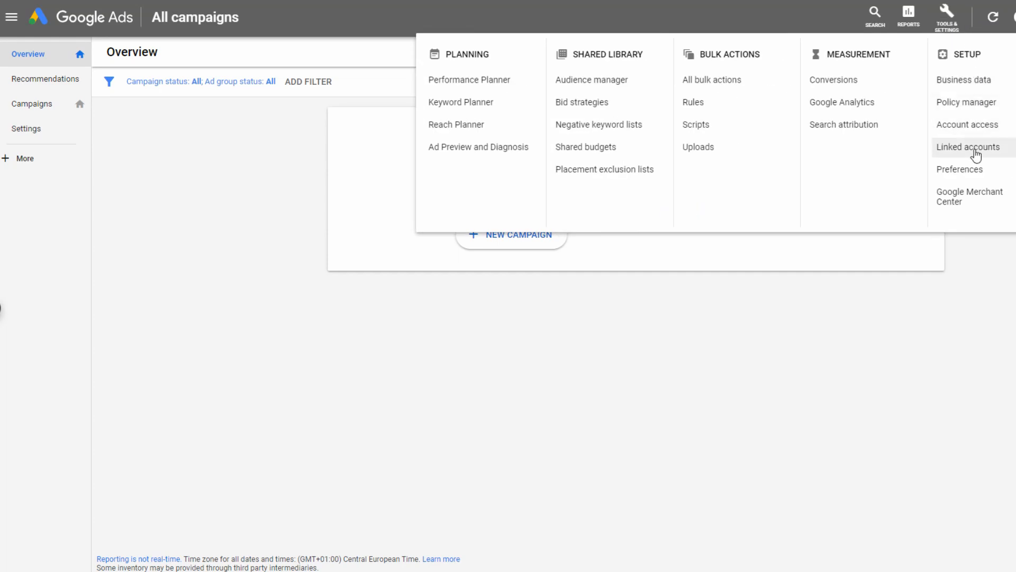
left_click(969, 147)
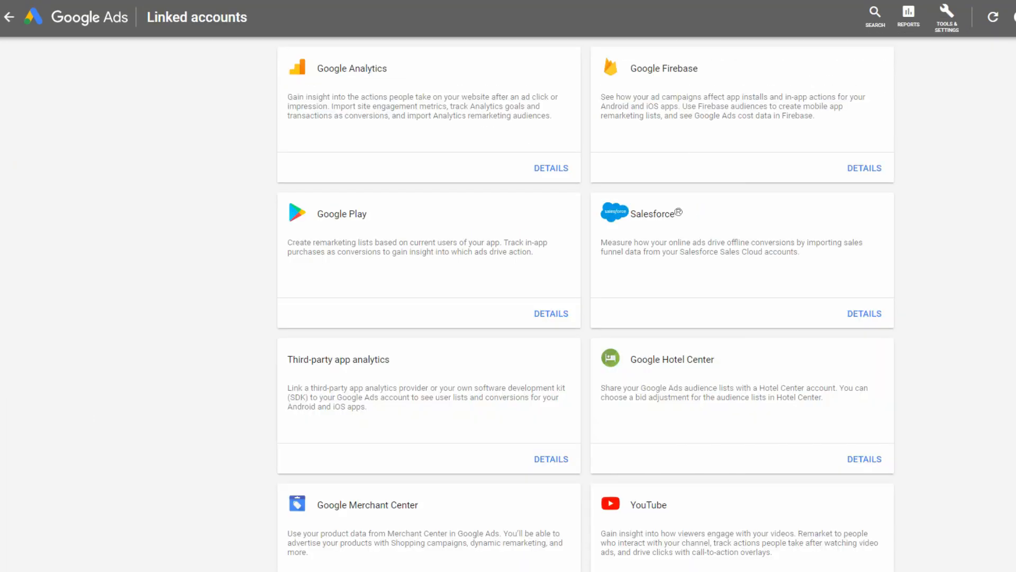
scroll("down", 3)
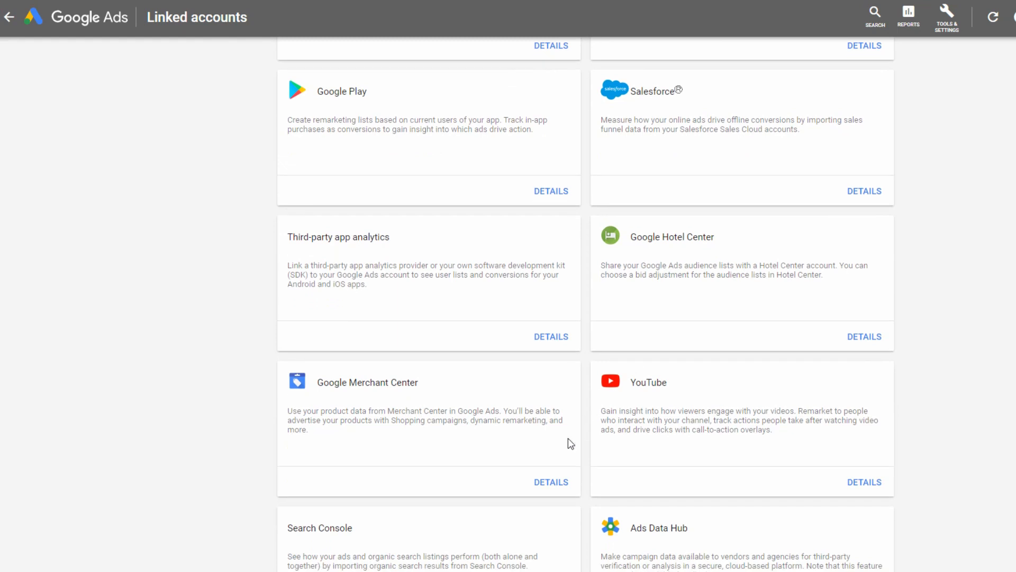
left_click(550, 482)
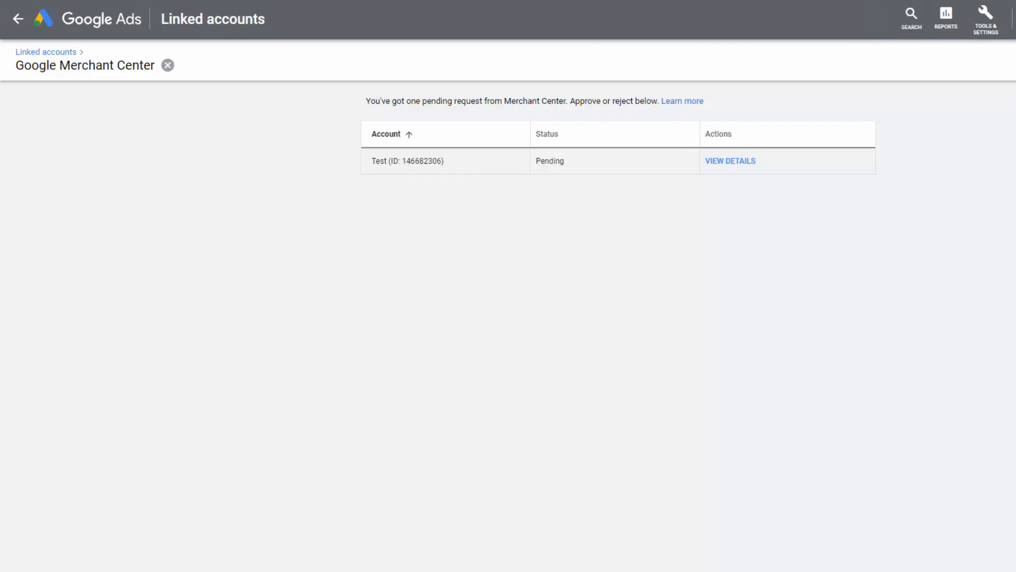
left_click(729, 161)
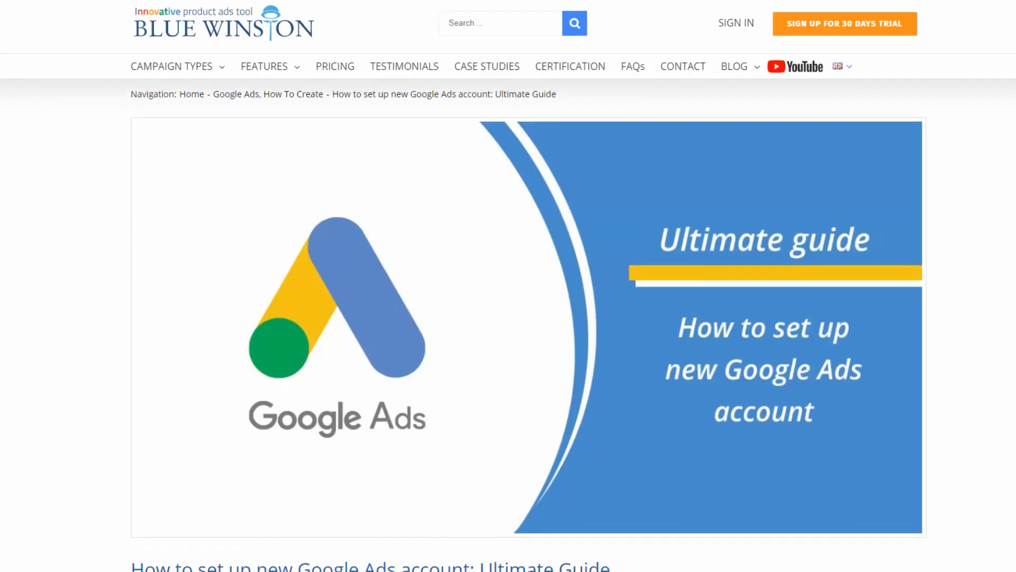
Step: Scroll the Google Ads setup guide to section 1 on creating an account
scroll("down", 3)
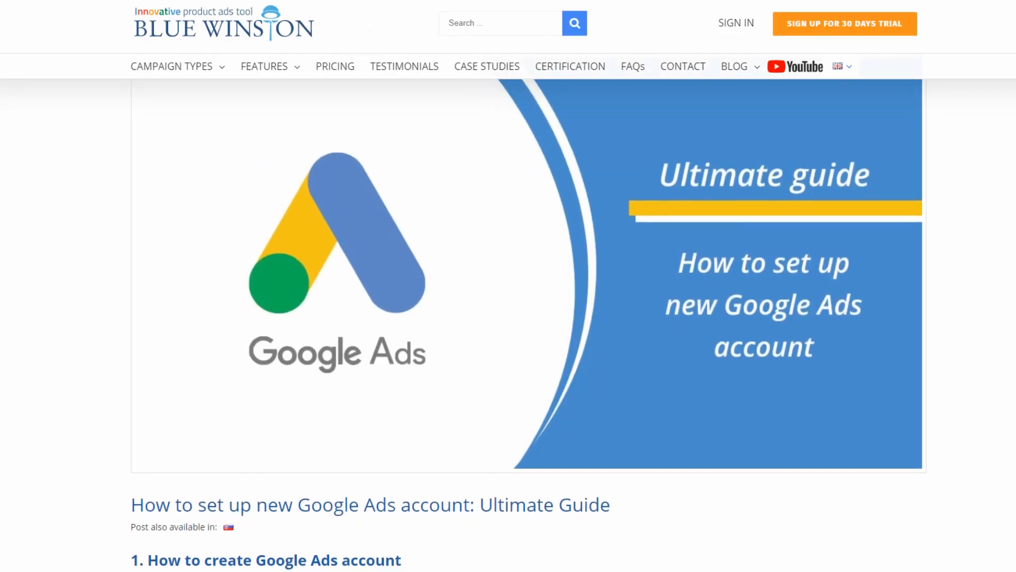
scroll("down", 3)
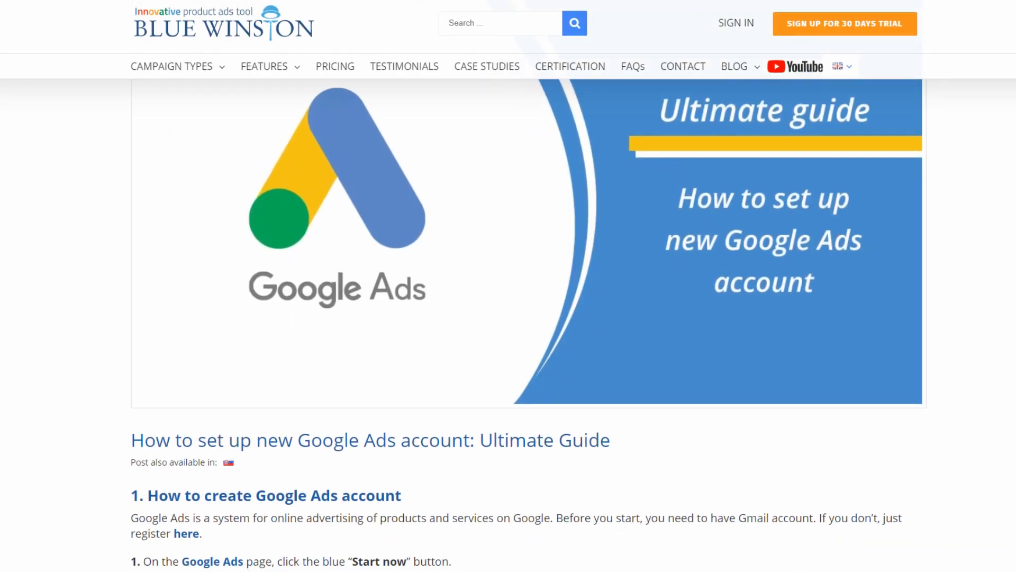
scroll("down", 3)
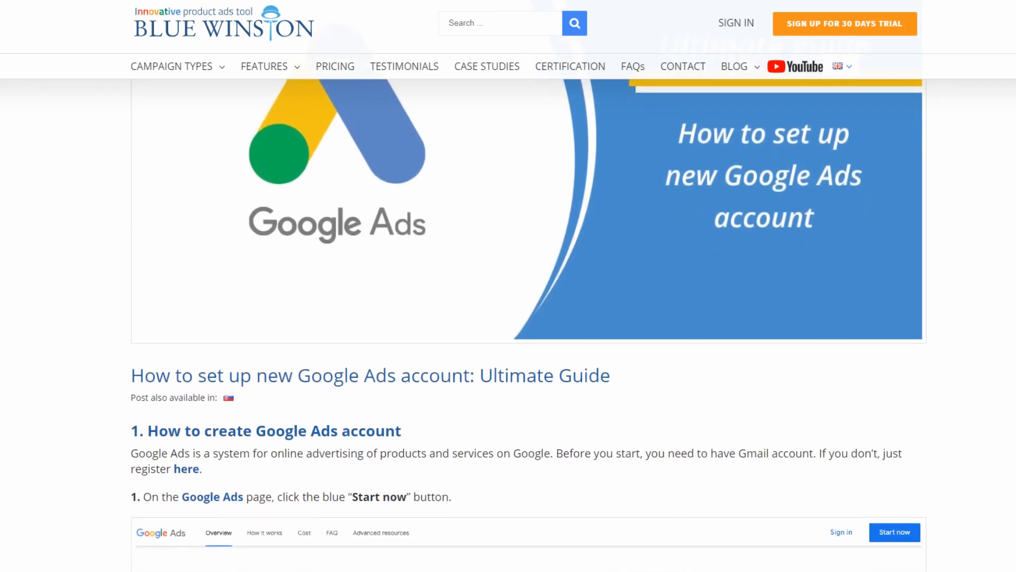
scroll("down", 3)
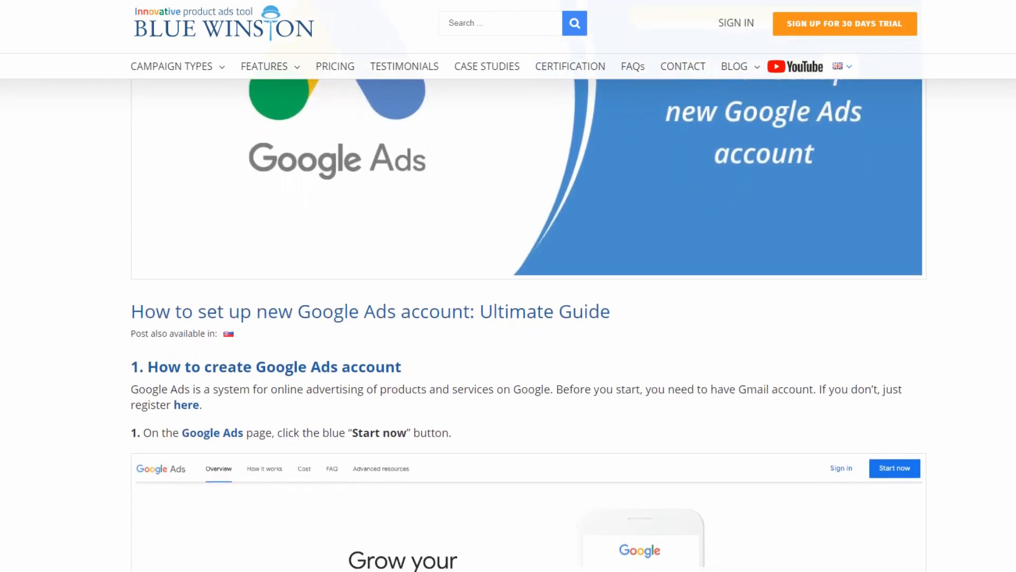